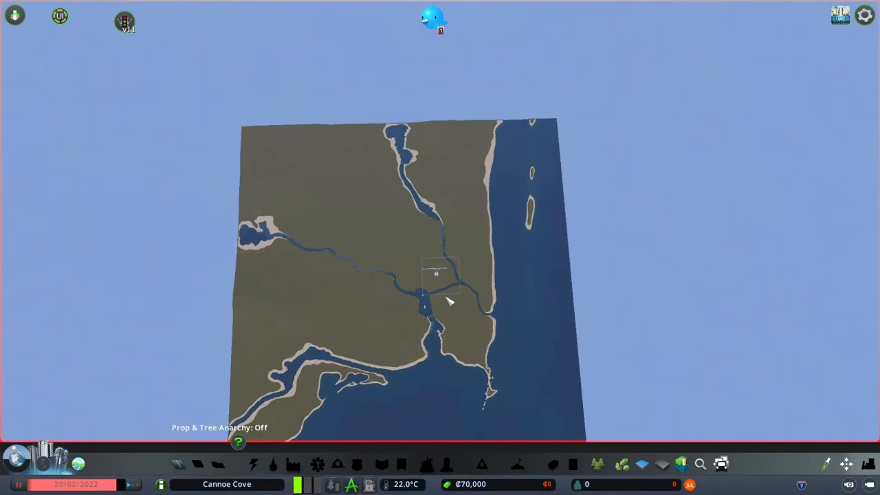
Reach the game options from the pause menu and browse the mod settings list.
{"action": "key", "text": "Escape"}
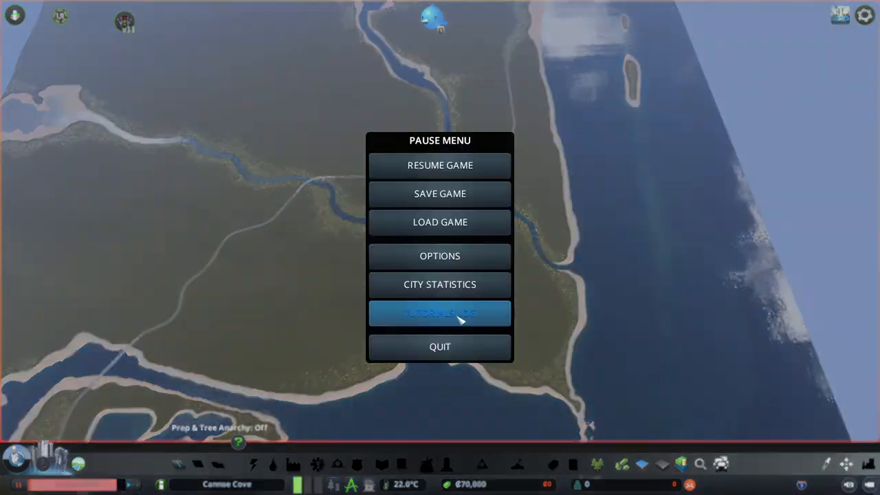
{"action": "left_click", "coordinate": [440, 256]}
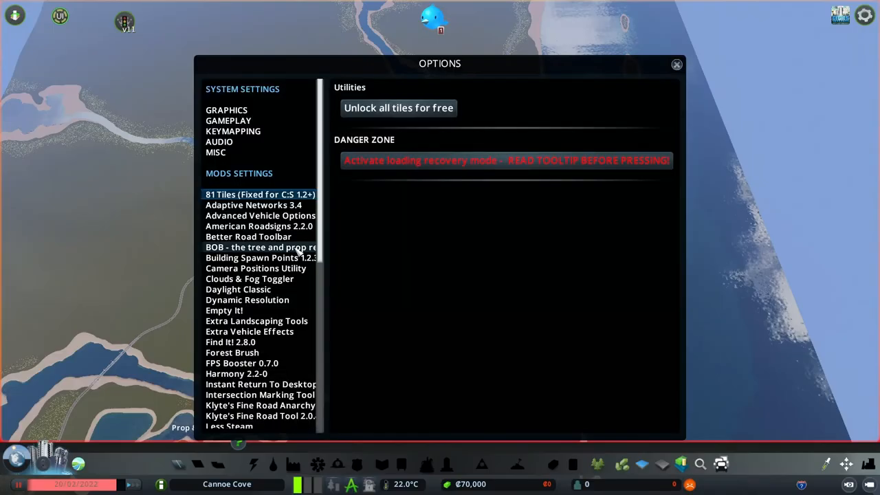
{"action": "mouse_move", "coordinate": [399, 108]}
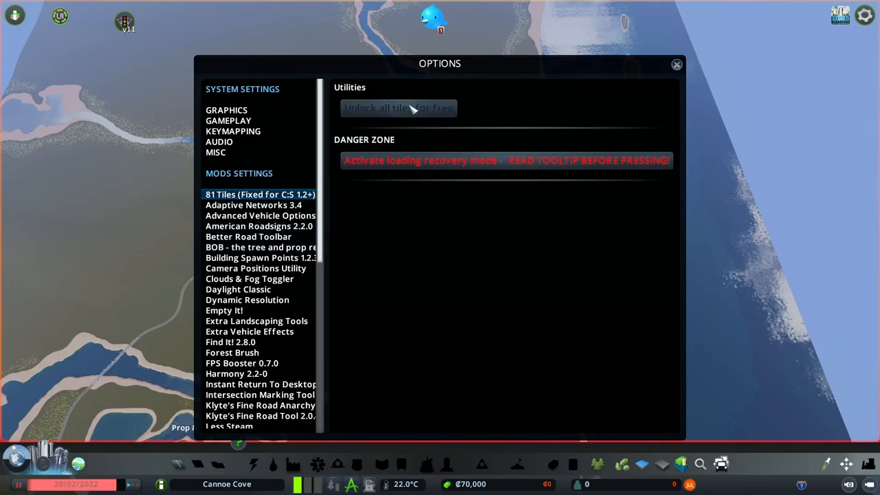
{"action": "mouse_move", "coordinate": [679, 111]}
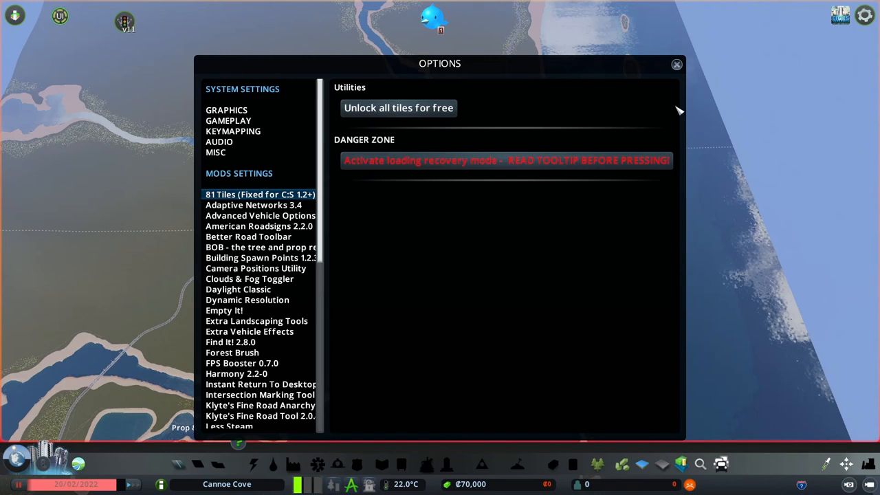
{"action": "mouse_move", "coordinate": [677, 63]}
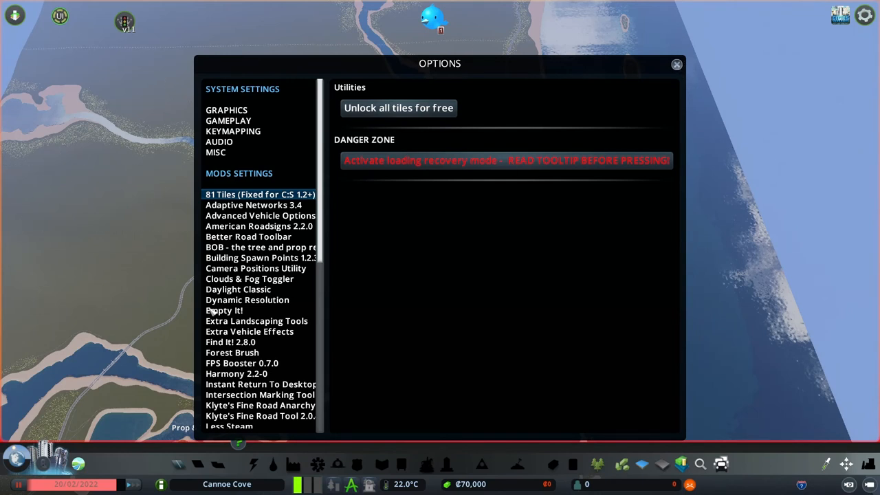
{"action": "scroll", "scroll_direction": "up", "scroll_amount": 3}
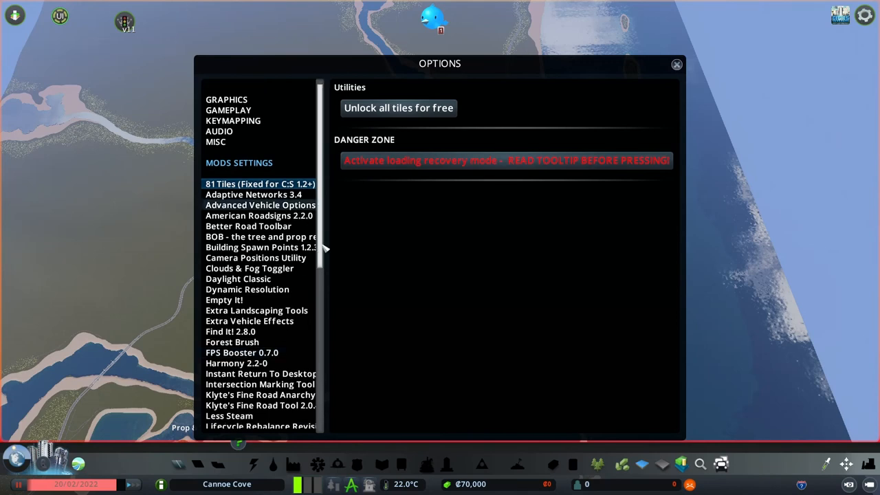
{"action": "scroll", "scroll_direction": "down", "scroll_amount": 3}
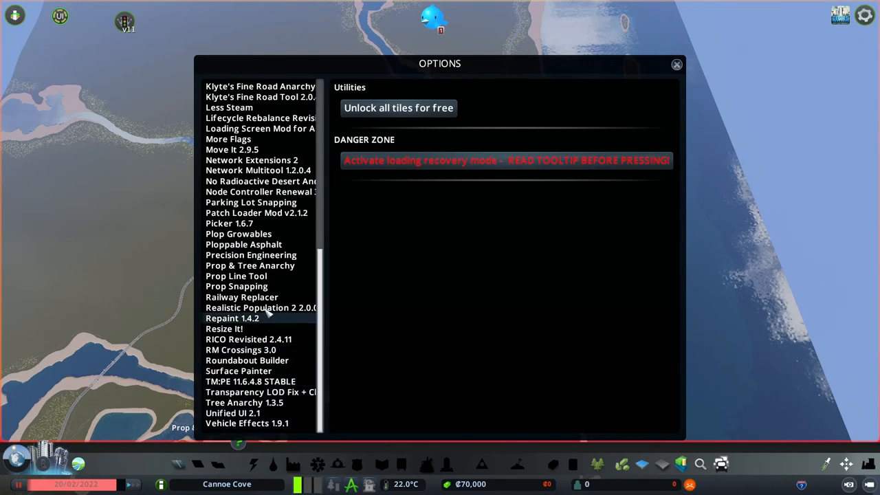
In TM:PE gameplay settings, set reckless drivers to Minor Complaints (2 %) and enable realistic parking.
{"action": "left_click", "coordinate": [250, 382]}
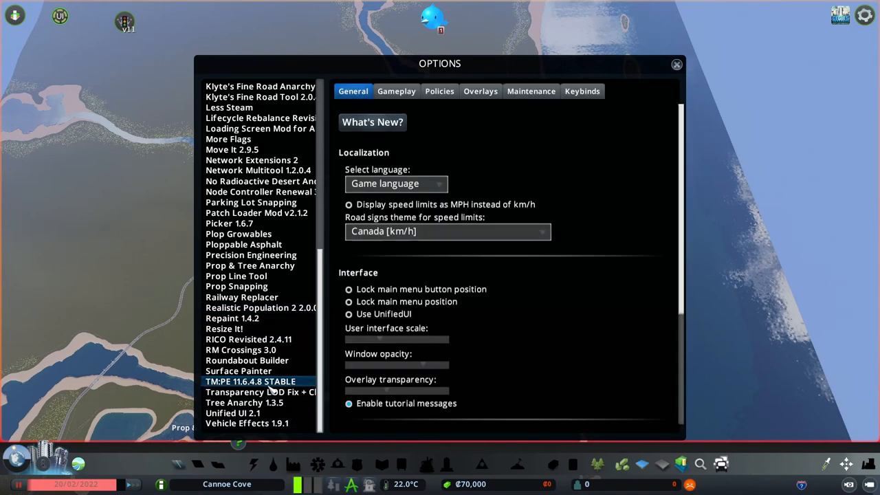
{"action": "left_click", "coordinate": [396, 90]}
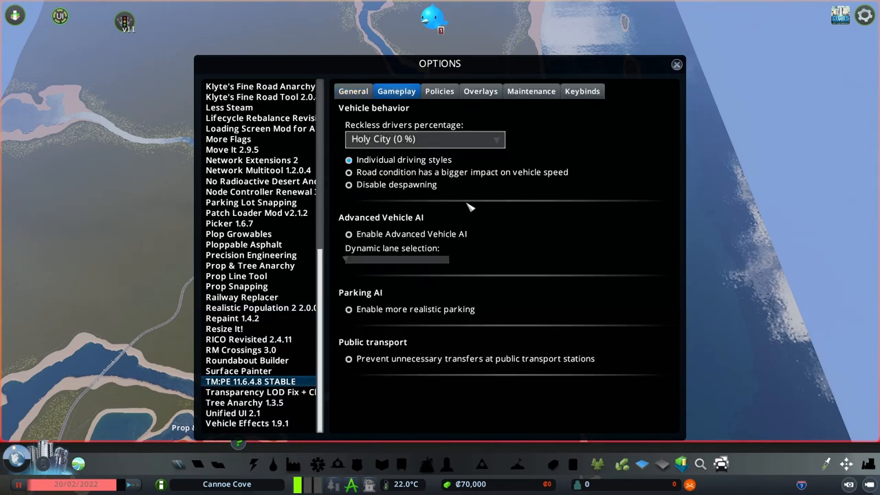
{"action": "left_click", "coordinate": [425, 138]}
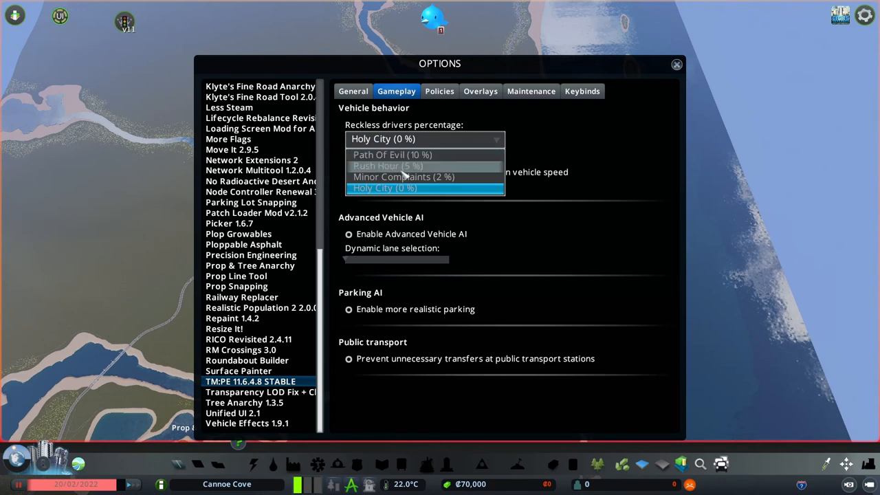
{"action": "left_click", "coordinate": [403, 176]}
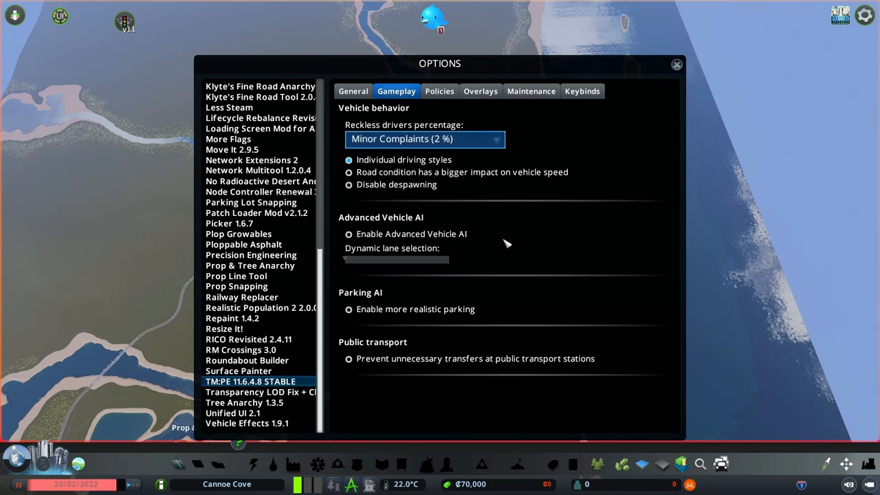
{"action": "mouse_move", "coordinate": [398, 316]}
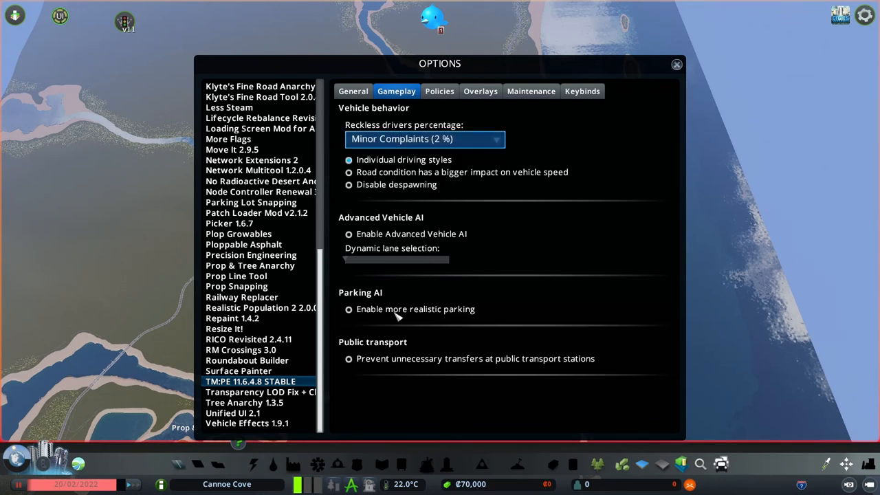
{"action": "left_click", "coordinate": [349, 308]}
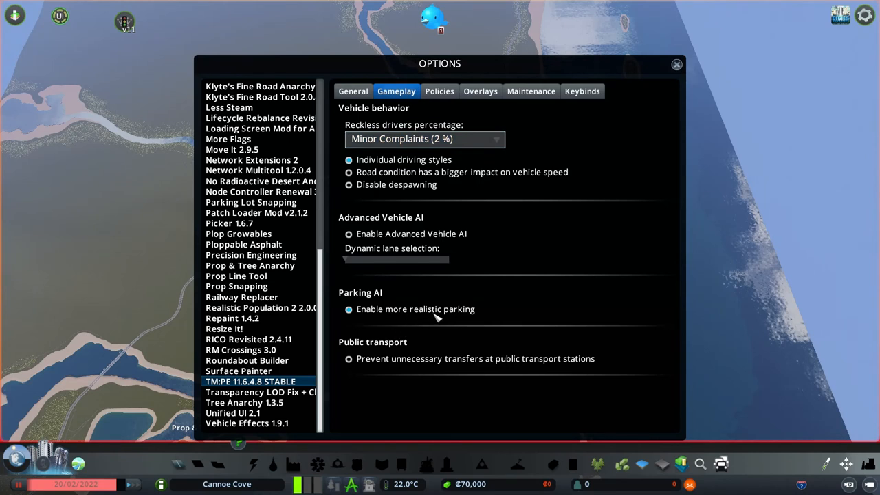
{"action": "mouse_move", "coordinate": [428, 407]}
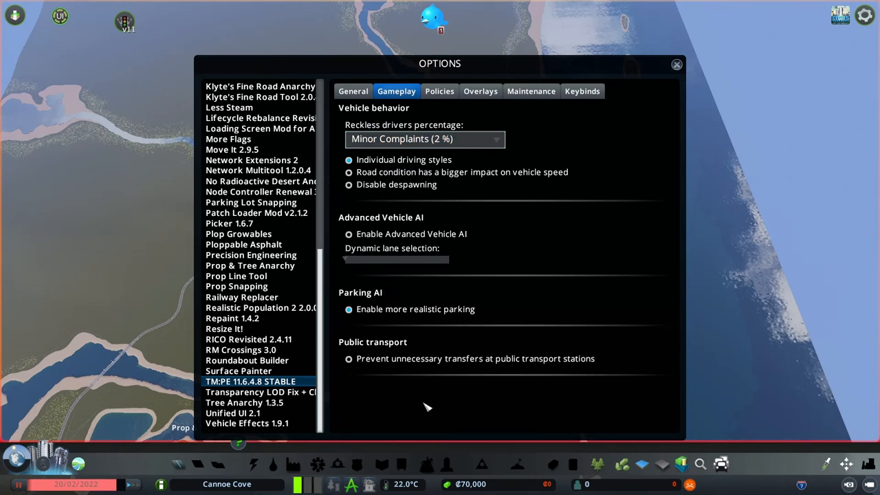
{"action": "mouse_move", "coordinate": [439, 91]}
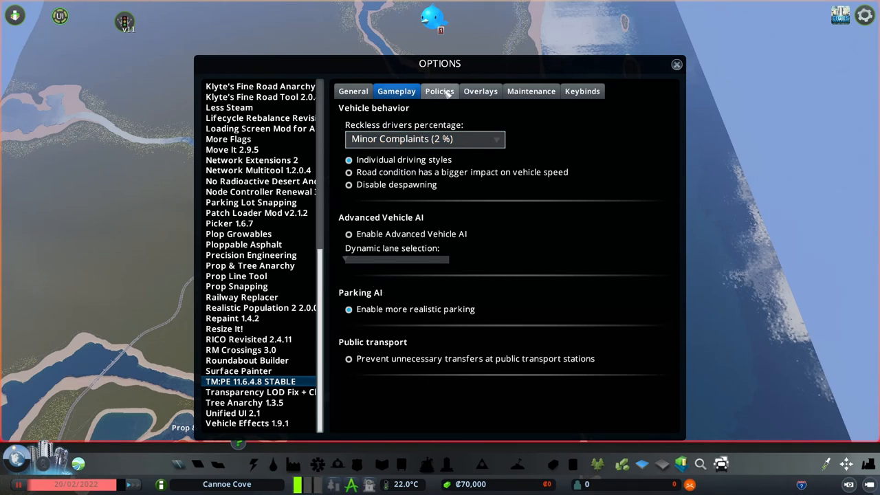
In TM:PE policies, allow vehicles to turn at red lights, then close the options.
{"action": "left_click", "coordinate": [439, 91]}
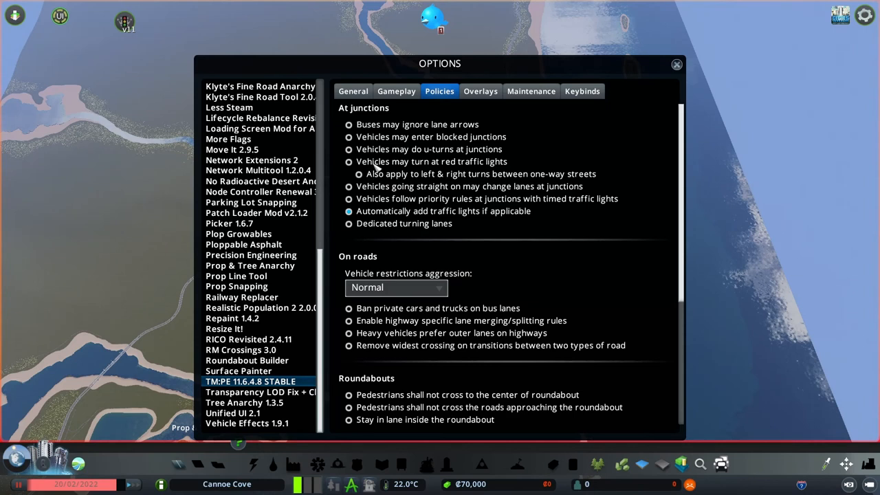
{"action": "left_click", "coordinate": [349, 161]}
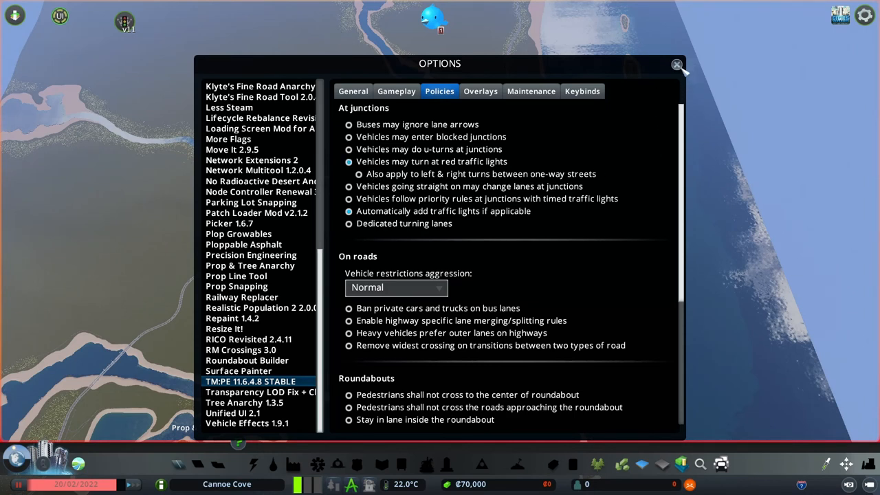
{"action": "left_click", "coordinate": [676, 64]}
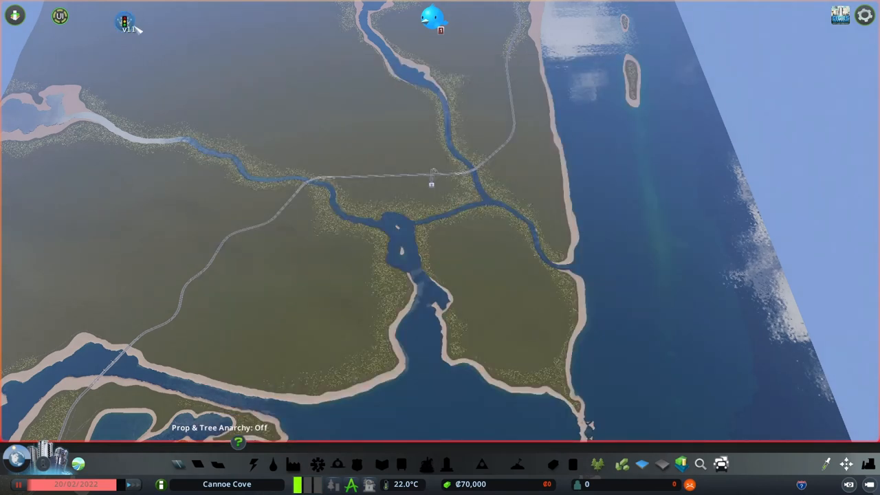
Survey the coastline and zoom back out with the Move It tool activated.
{"action": "left_click", "coordinate": [124, 15]}
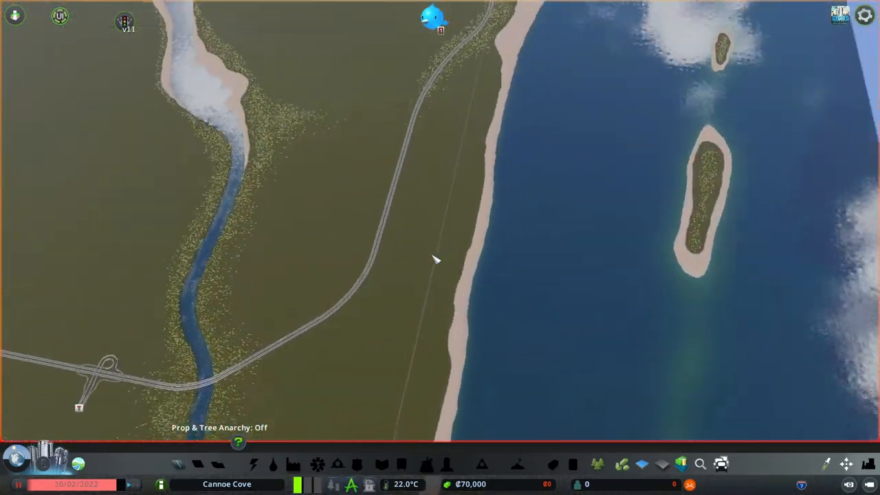
{"action": "scroll", "scroll_direction": "down", "scroll_amount": 3}
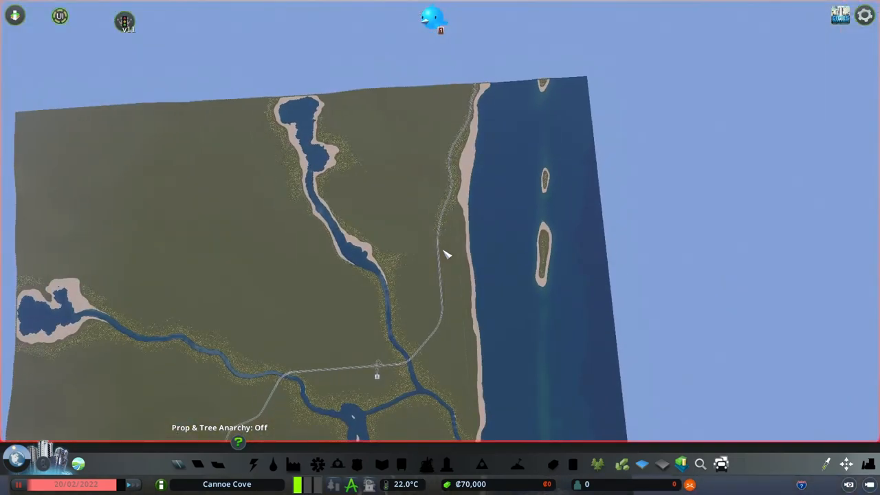
{"action": "mouse_move", "coordinate": [435, 273]}
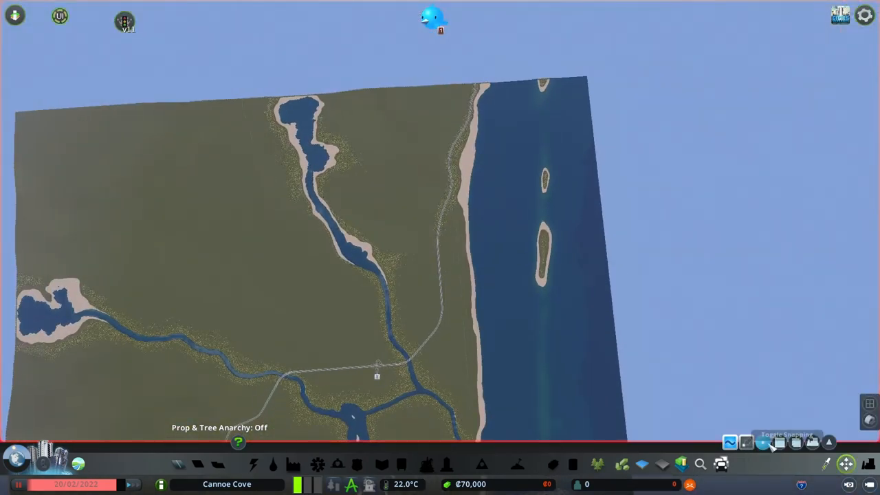
Show the Move It object-type filters over the southern coastline.
{"action": "left_click", "coordinate": [779, 443]}
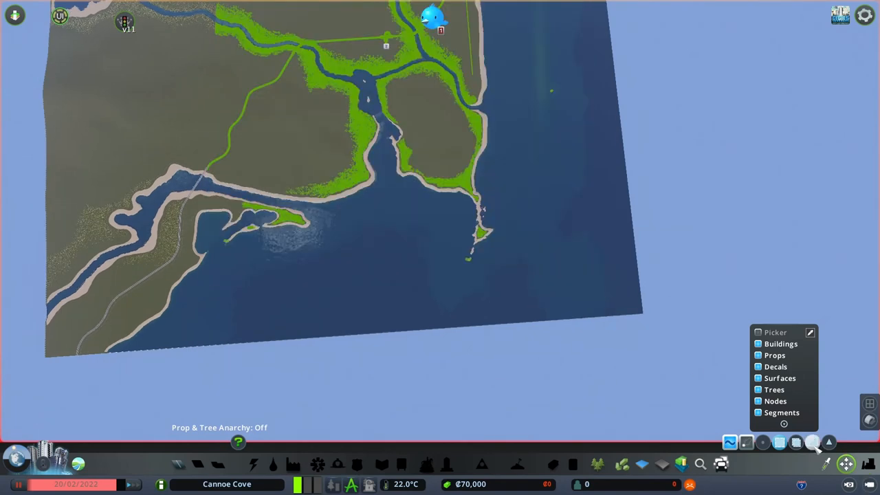
{"action": "mouse_move", "coordinate": [329, 178]}
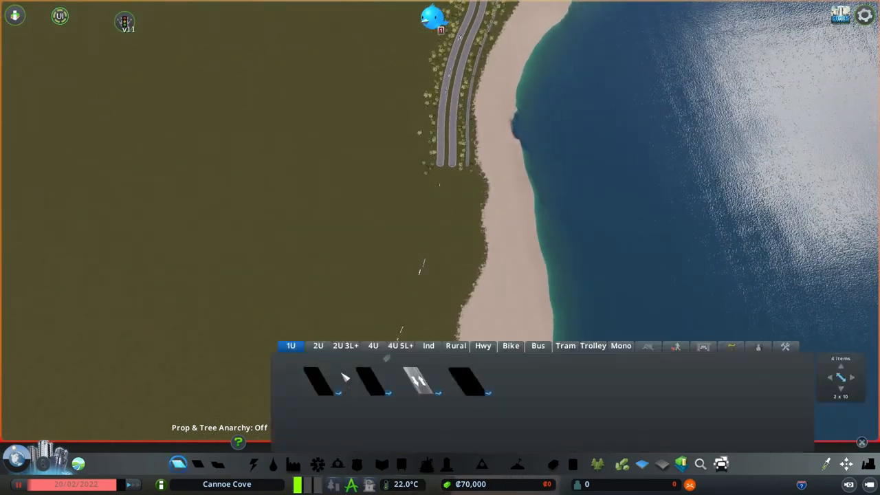
Choose a two-lane one-way road and start laying it inland from the highway exit.
{"action": "left_click", "coordinate": [317, 345]}
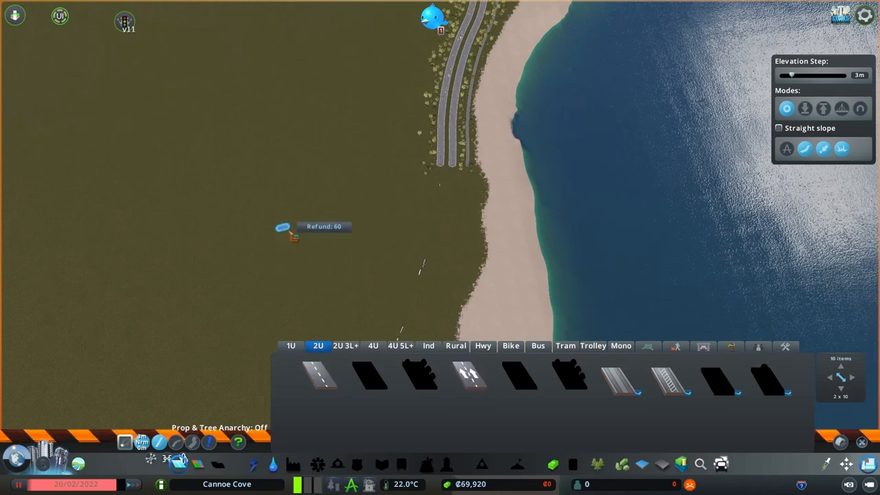
{"action": "left_click", "coordinate": [283, 227]}
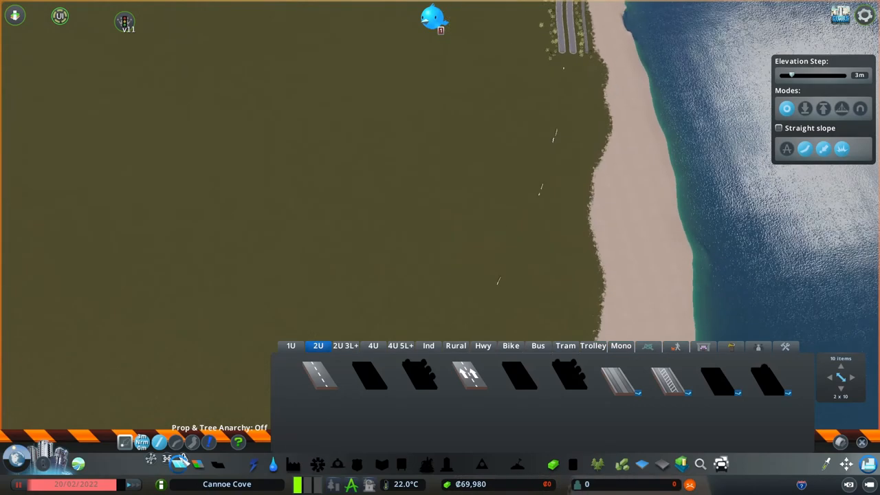
{"action": "left_click", "coordinate": [319, 377]}
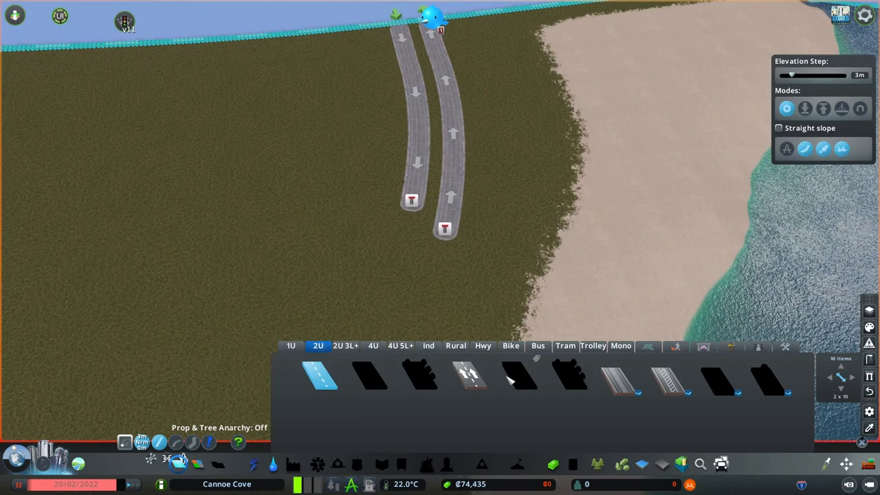
Draw a long rural gravel road along the coastline in curved and straight stretches.
{"action": "left_click", "coordinate": [455, 345]}
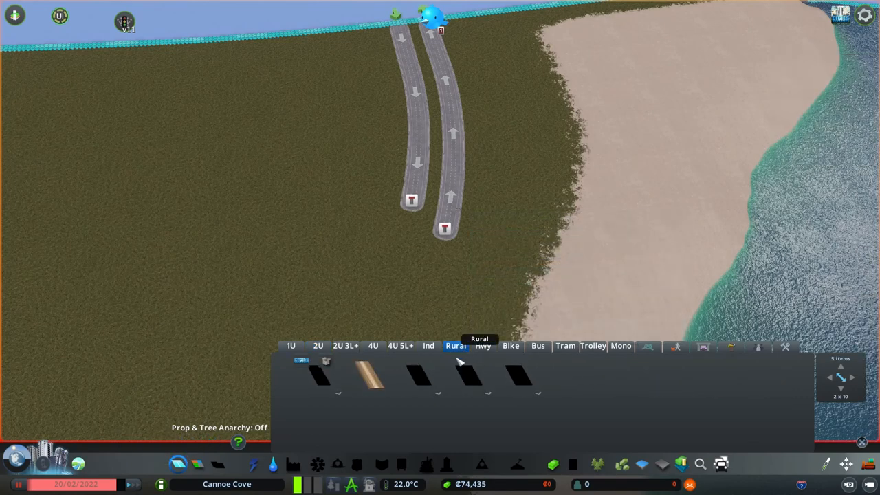
{"action": "left_click", "coordinate": [370, 374]}
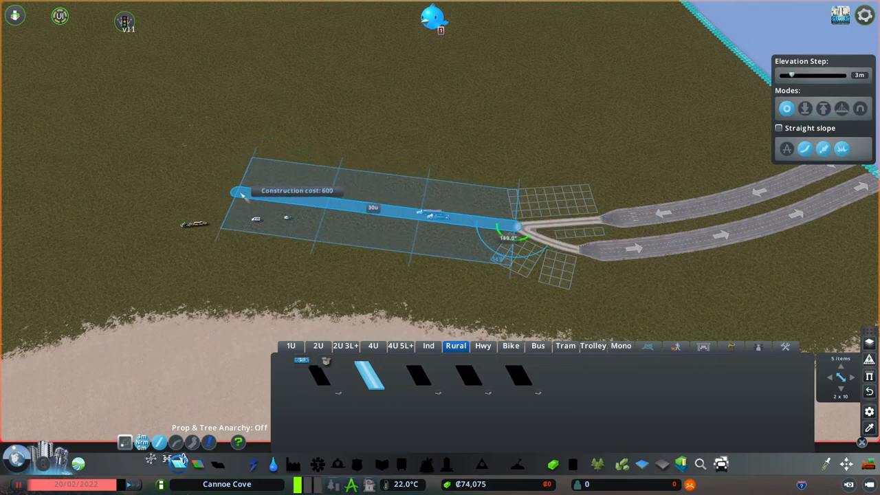
{"action": "mouse_move", "coordinate": [65, 162]}
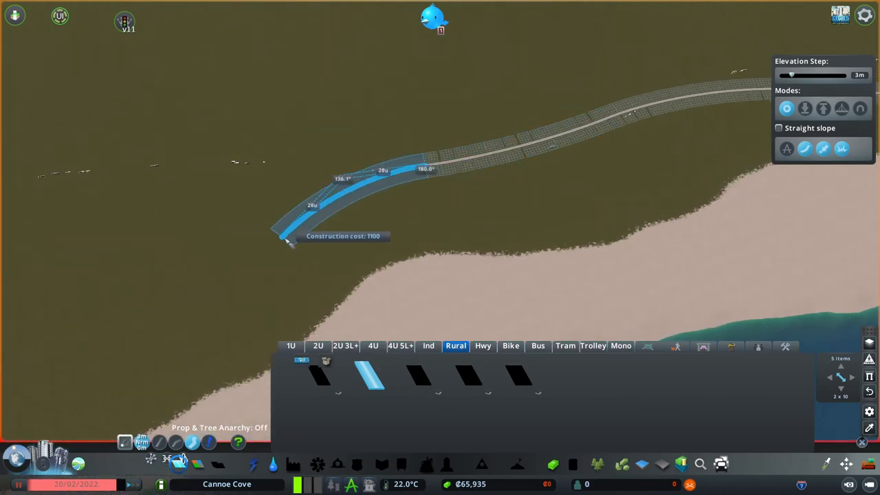
{"action": "left_click", "coordinate": [288, 241]}
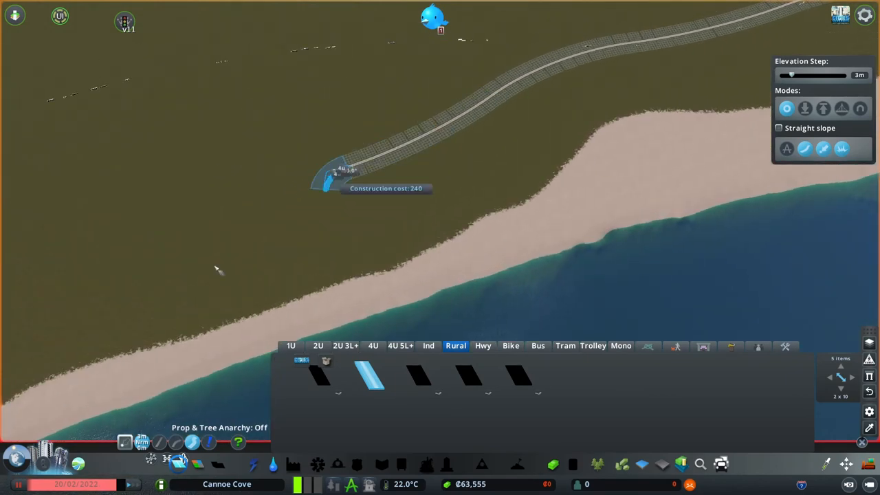
{"action": "mouse_move", "coordinate": [255, 210]}
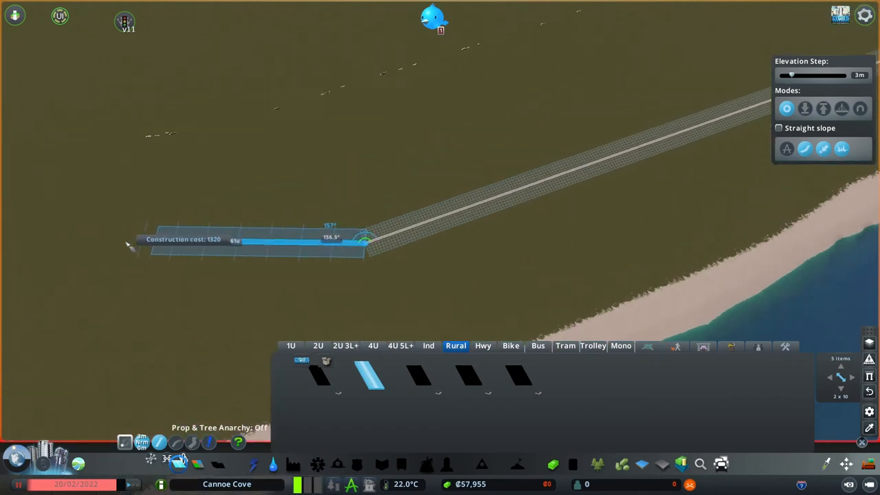
{"action": "mouse_move", "coordinate": [598, 124]}
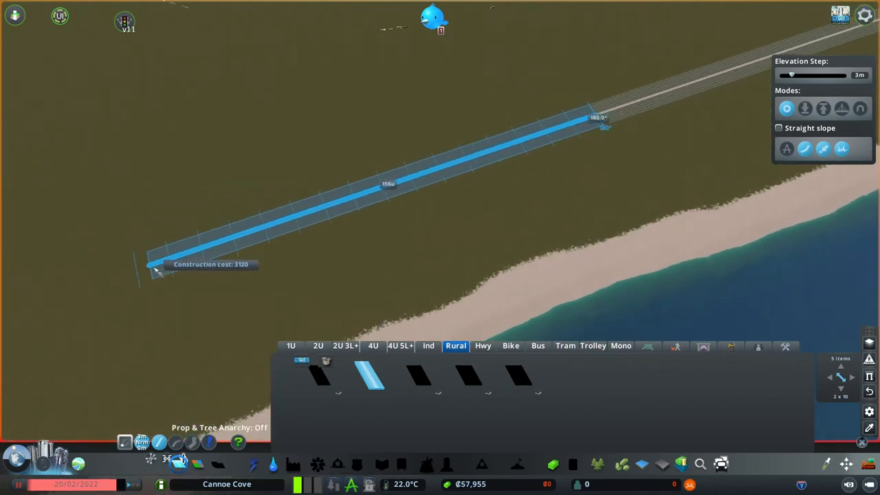
{"action": "left_click", "coordinate": [148, 268]}
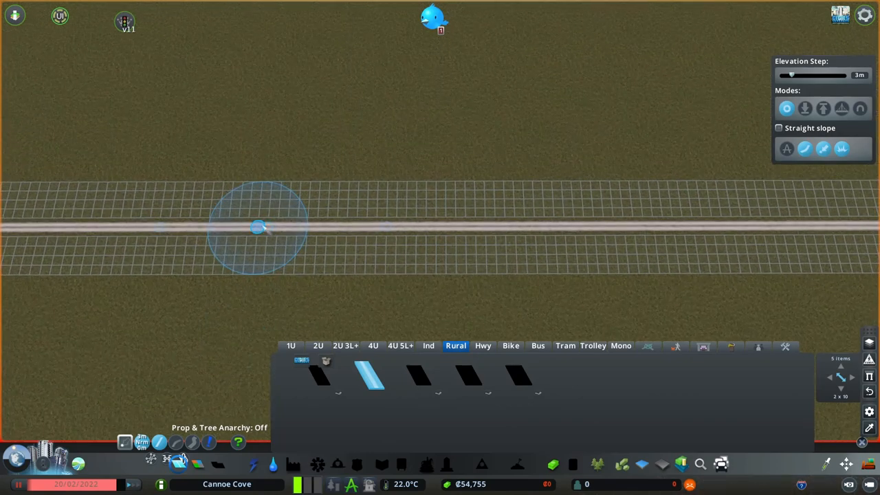
Draw a perpendicular gravel road across the coastal road to form a four-way crossing.
{"action": "left_click", "coordinate": [265, 229]}
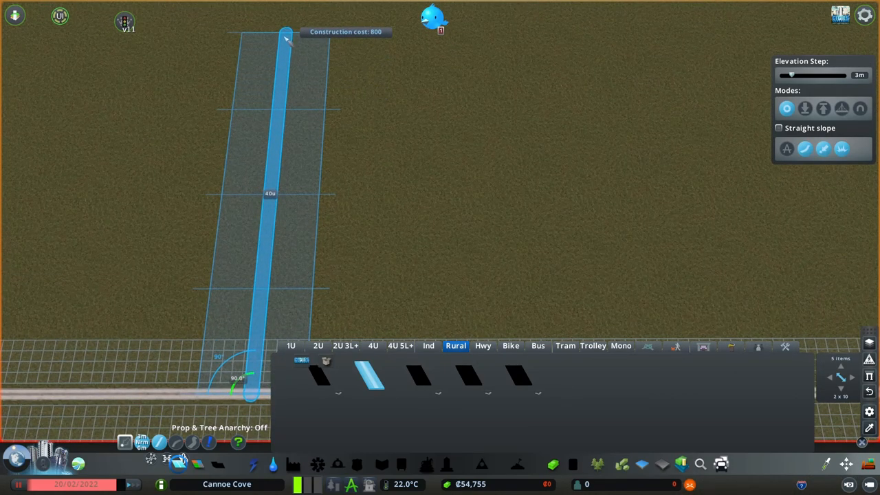
{"action": "left_click", "coordinate": [286, 39]}
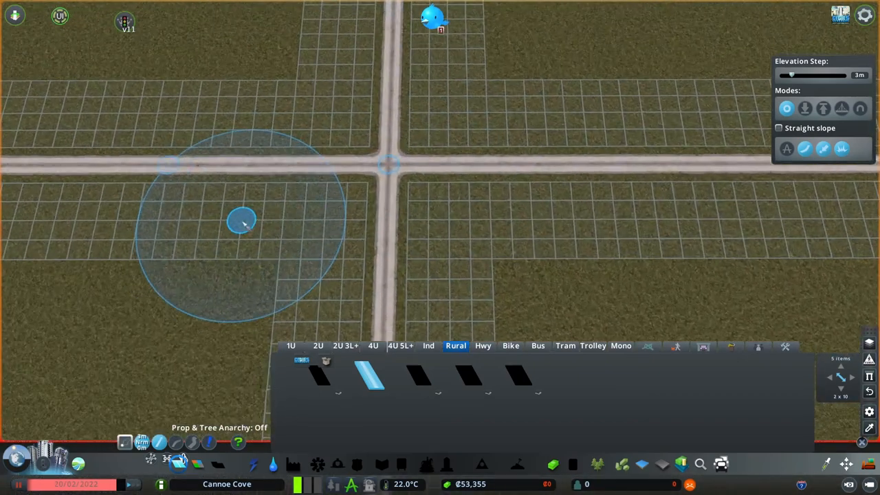
{"action": "mouse_move", "coordinate": [385, 301]}
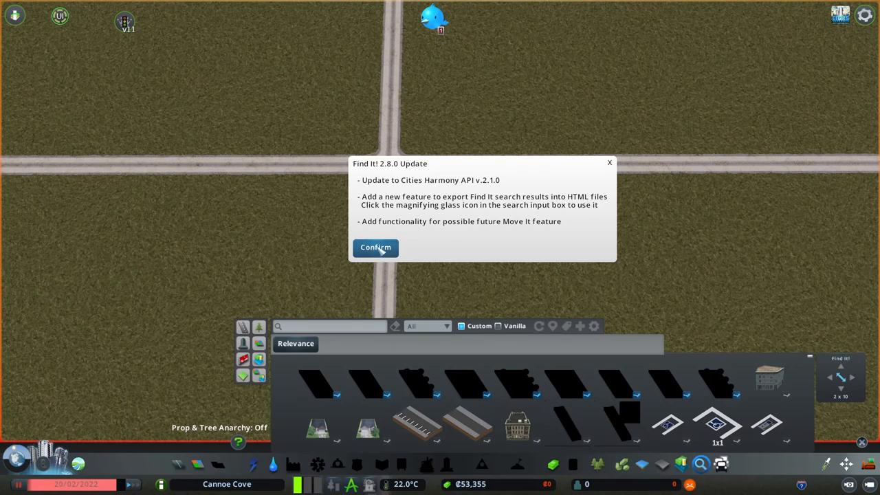
Dismiss the Find It notice, browse growable commercial assets and plop a shop at the crossroads corner.
{"action": "left_click", "coordinate": [376, 247]}
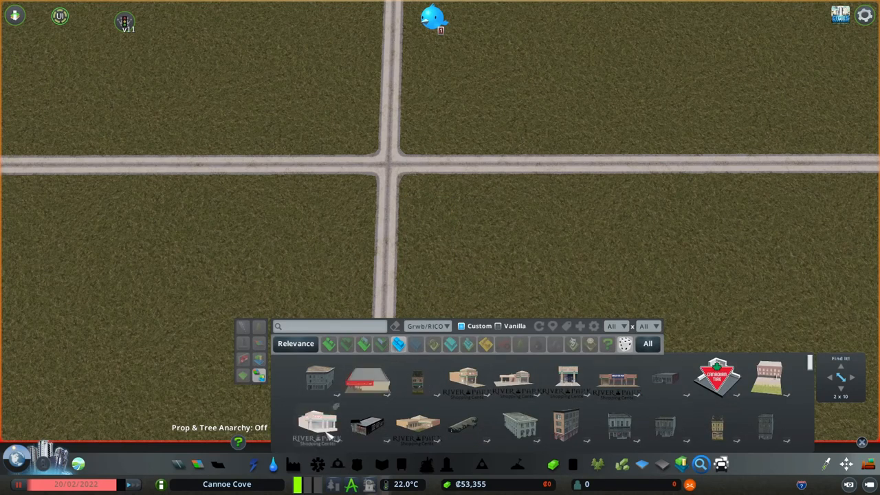
{"action": "mouse_move", "coordinate": [461, 381]}
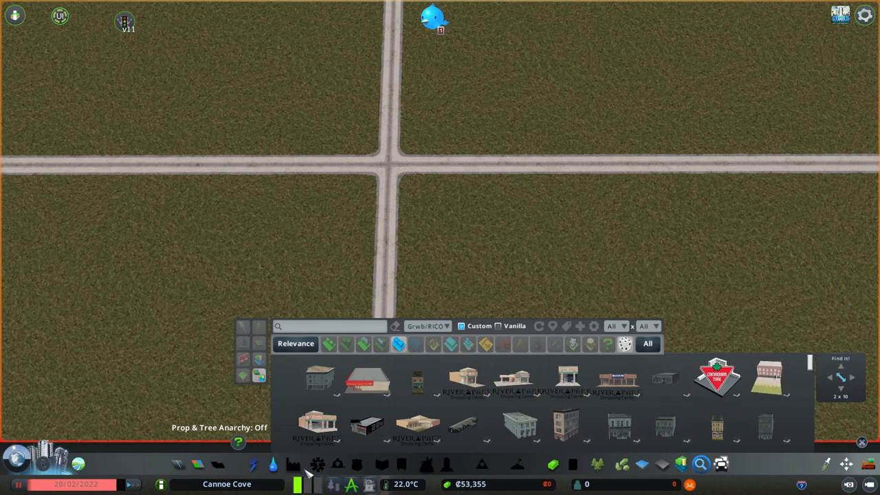
{"action": "left_click", "coordinate": [198, 464]}
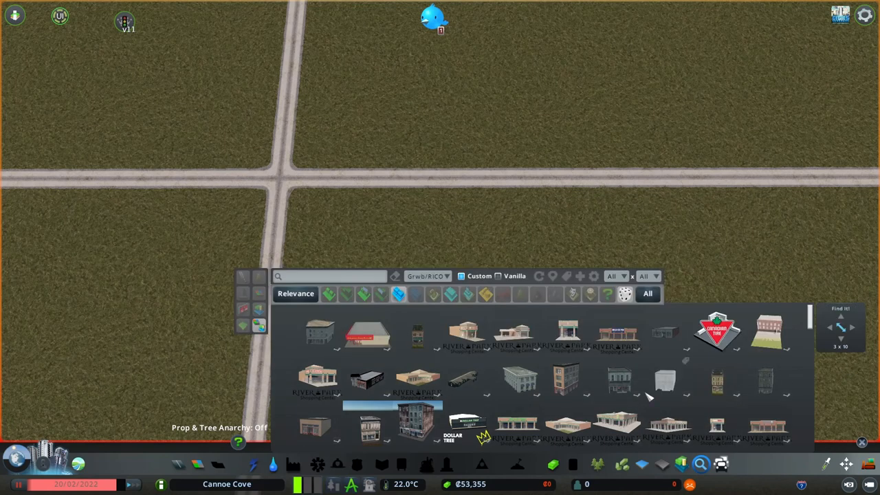
{"action": "mouse_move", "coordinate": [488, 315]}
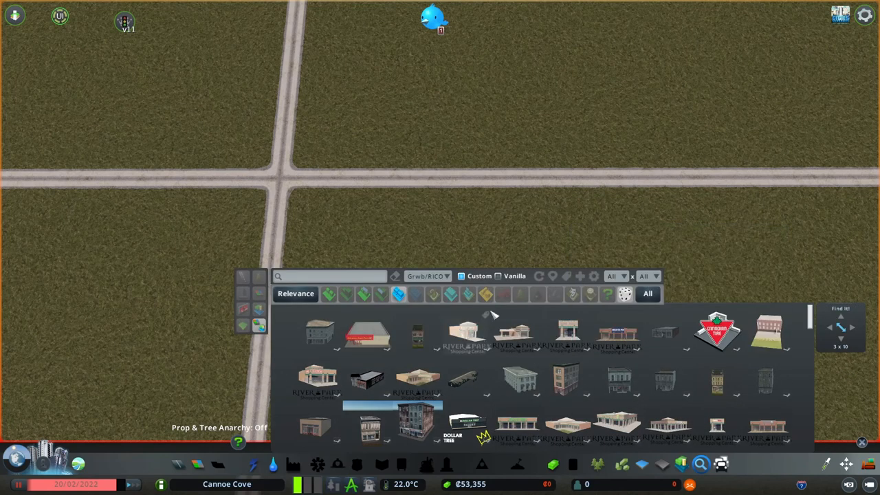
{"action": "scroll", "scroll_direction": "down", "scroll_amount": 3}
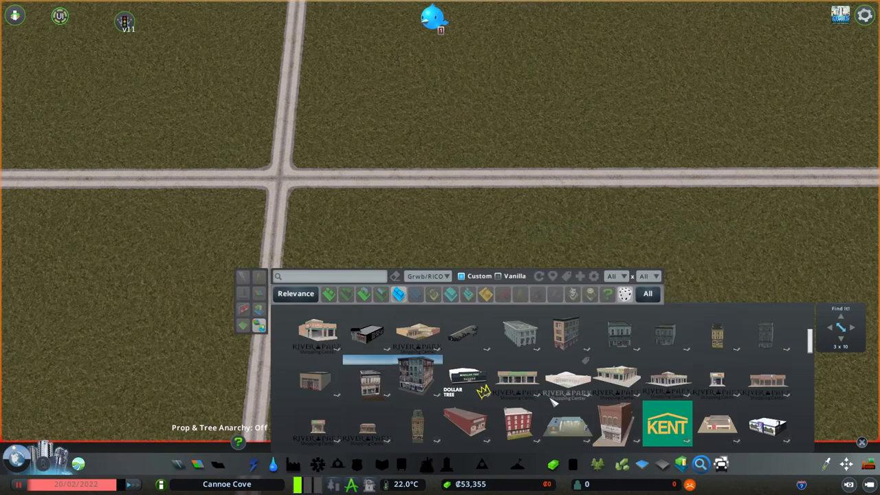
{"action": "mouse_move", "coordinate": [615, 425]}
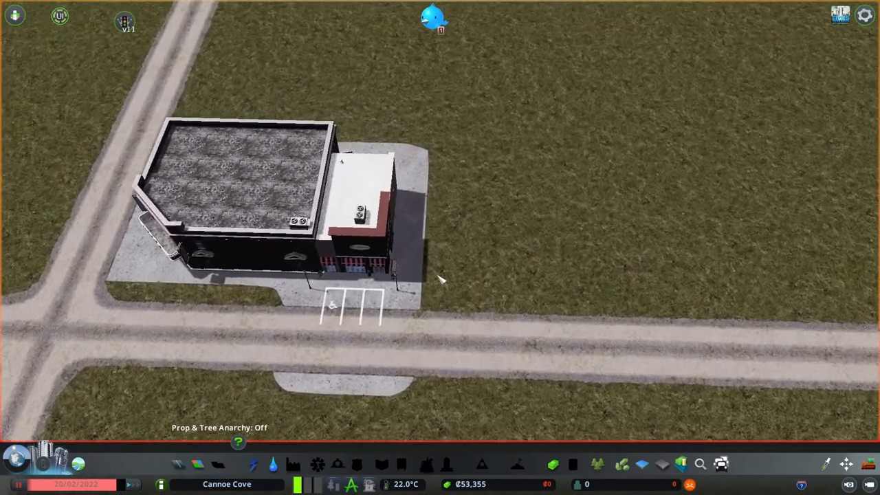
{"action": "scroll", "scroll_direction": "down", "scroll_amount": 3}
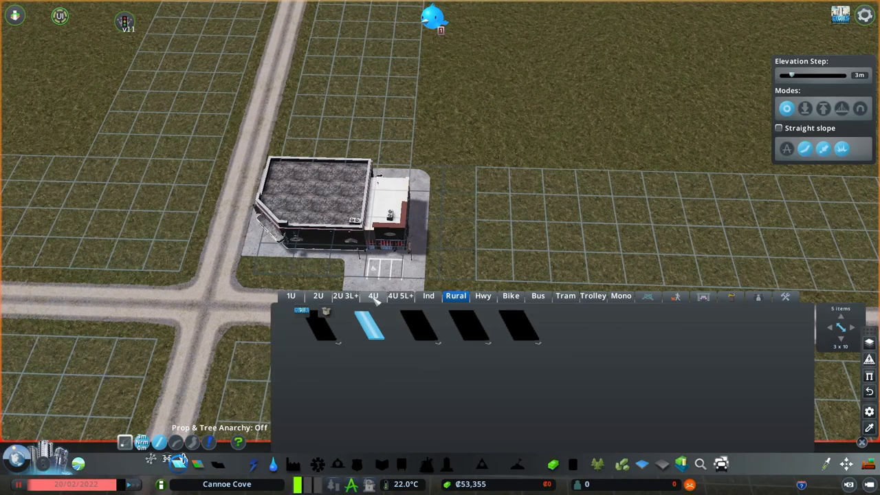
Switch to four-lane road types to upgrade the crossroads into wide paved roads.
{"action": "left_click", "coordinate": [373, 296]}
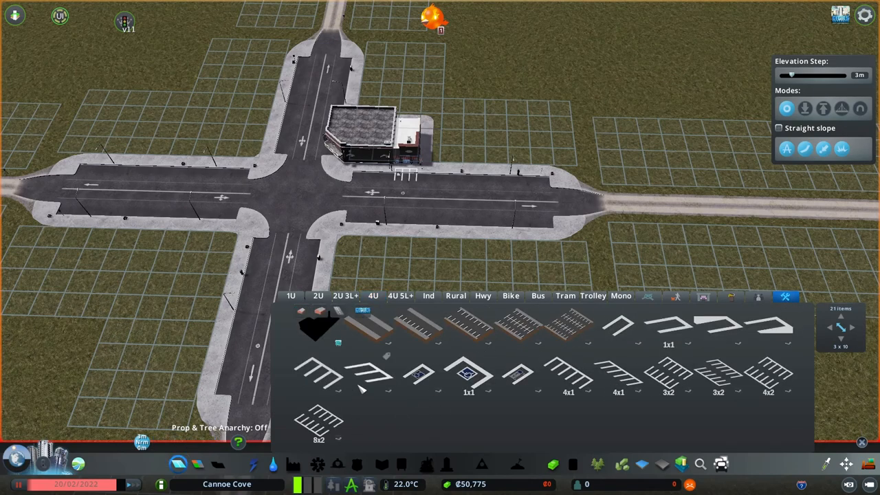
Place 4x1 angled parking markings along both curbs east of the shop.
{"action": "left_click", "coordinate": [618, 375]}
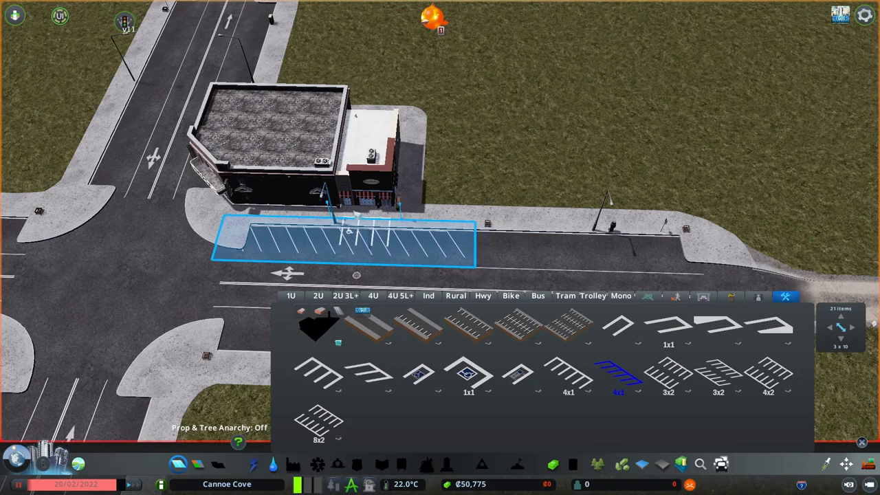
{"action": "mouse_move", "coordinate": [371, 241]}
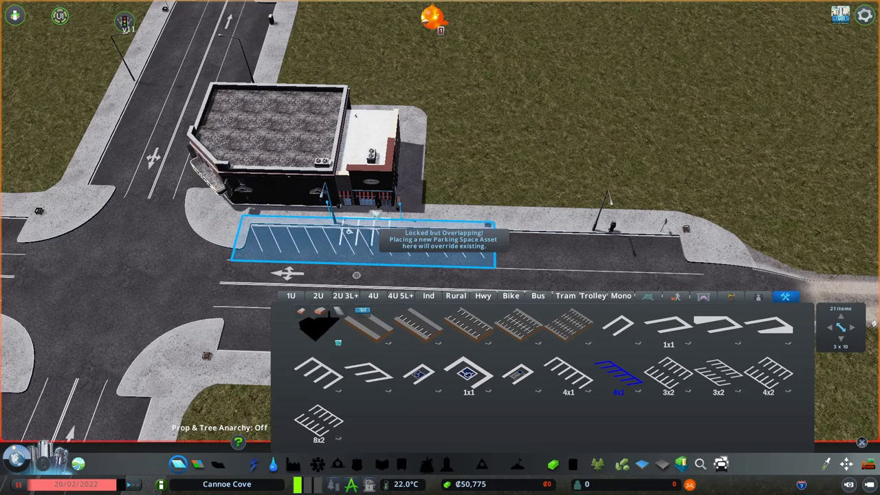
{"action": "mouse_move", "coordinate": [592, 248]}
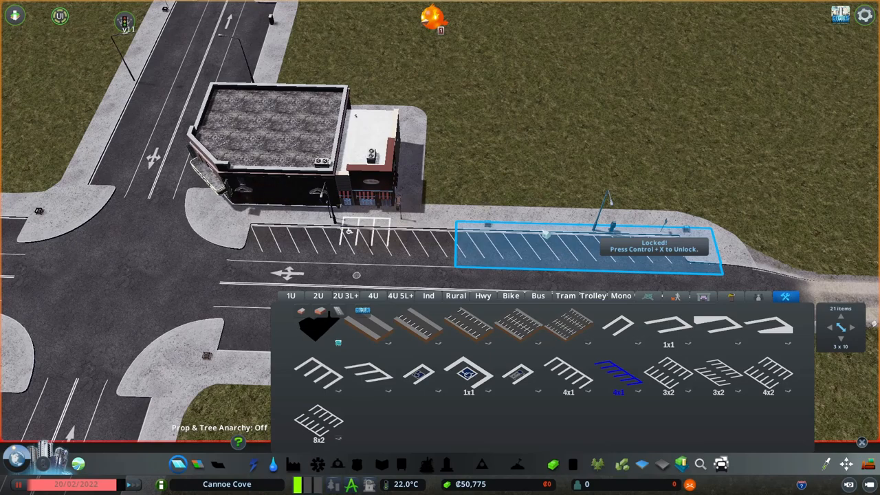
{"action": "scroll", "scroll_direction": "down", "scroll_amount": 3}
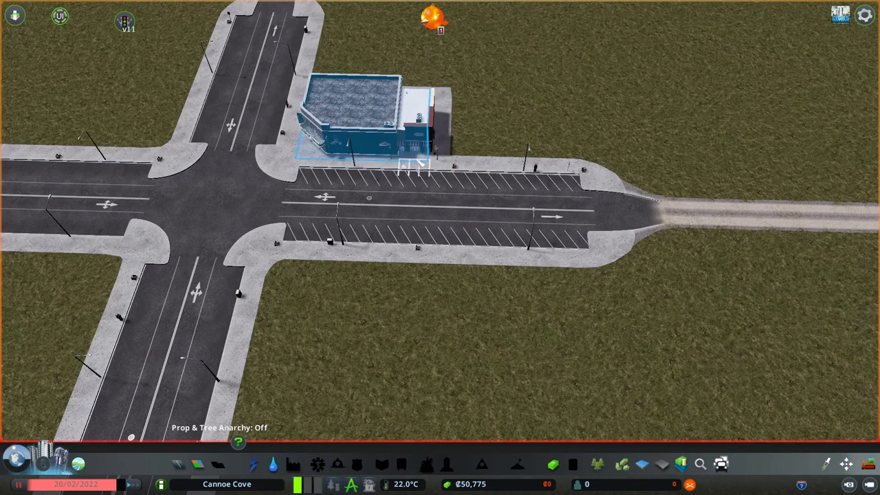
{"action": "mouse_move", "coordinate": [420, 162]}
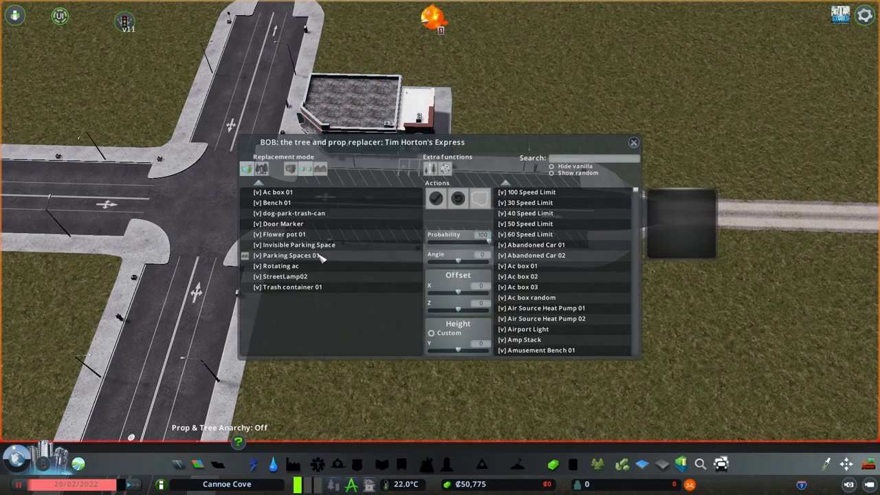
{"action": "mouse_move", "coordinate": [260, 177]}
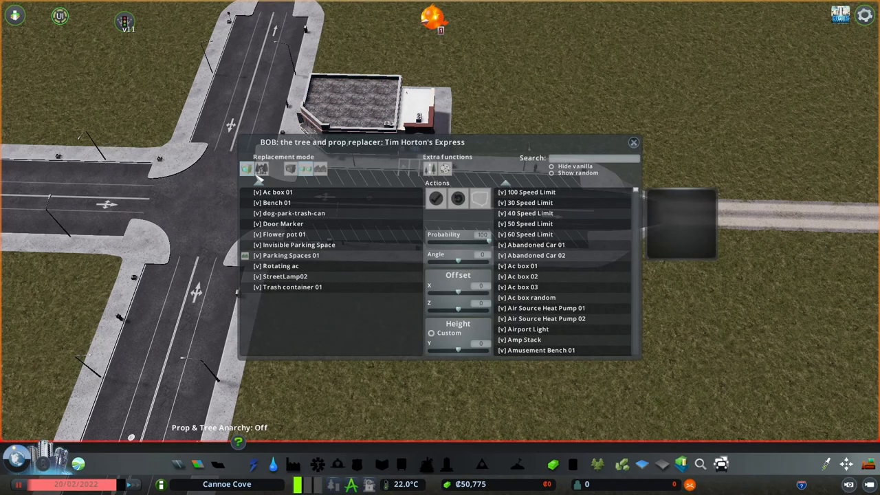
Replace the road's Parking Spaces 01 props with Invisible Parking Space and close the BOB replacer.
{"action": "left_click", "coordinate": [290, 256]}
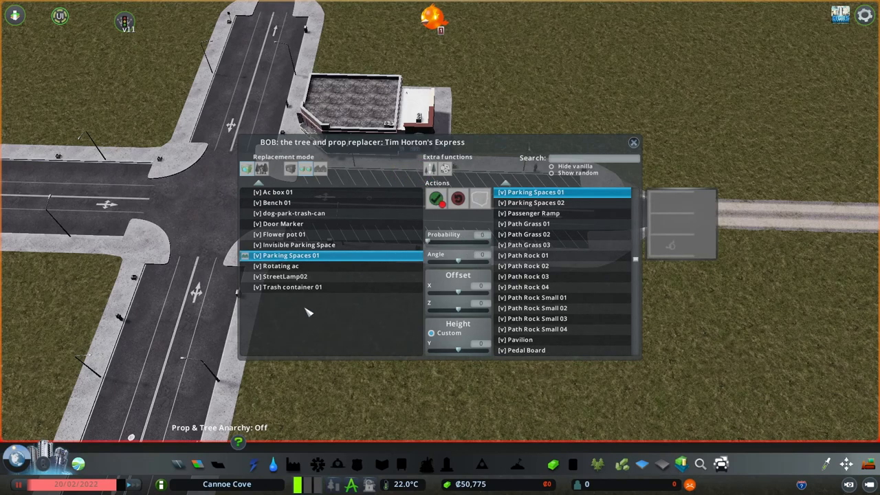
{"action": "left_click", "coordinate": [302, 245]}
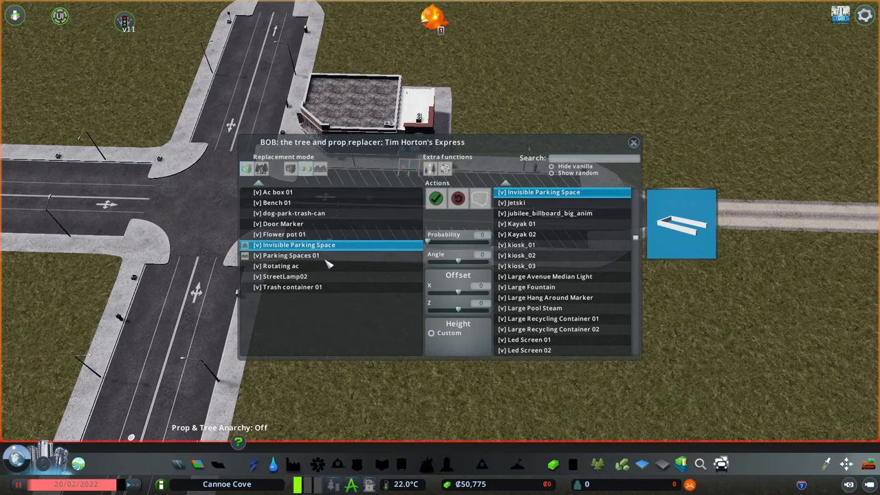
{"action": "left_click", "coordinate": [289, 256]}
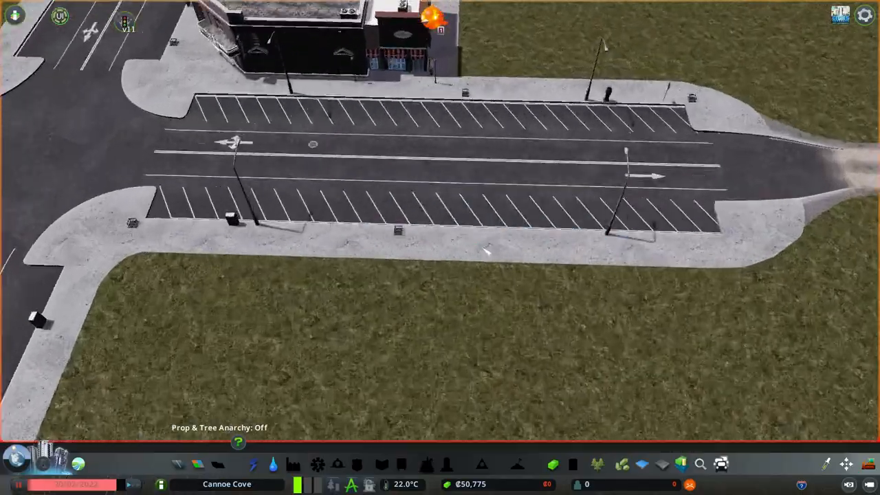
{"action": "scroll", "scroll_direction": "down", "scroll_amount": 3}
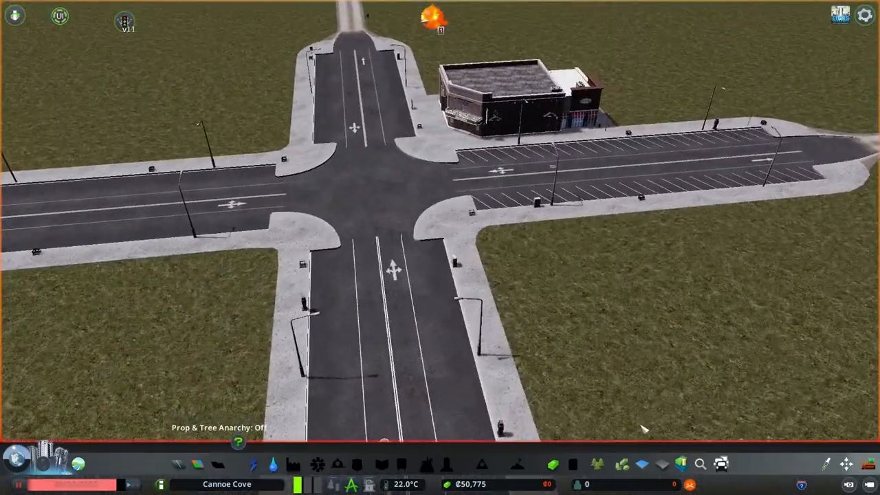
Search Find It for 'prov' with the type filter changed from Grwb/RICO to All.
{"action": "left_click", "coordinate": [700, 464]}
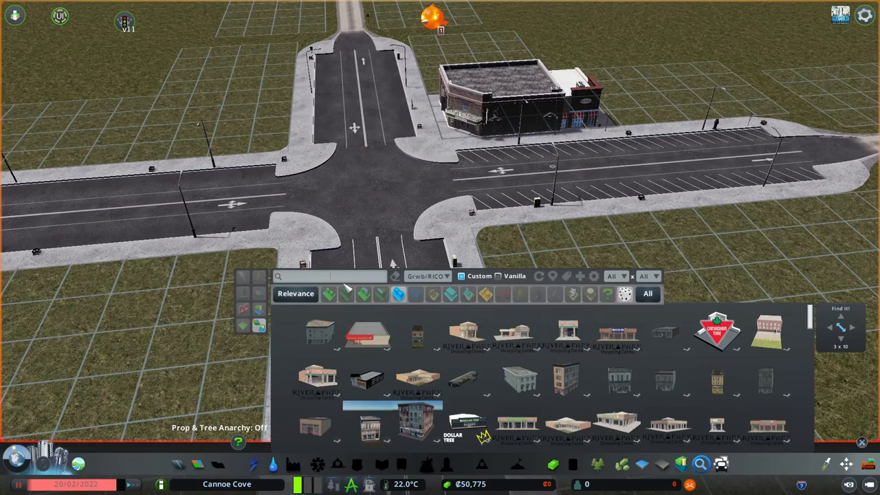
{"action": "type", "text": "po"}
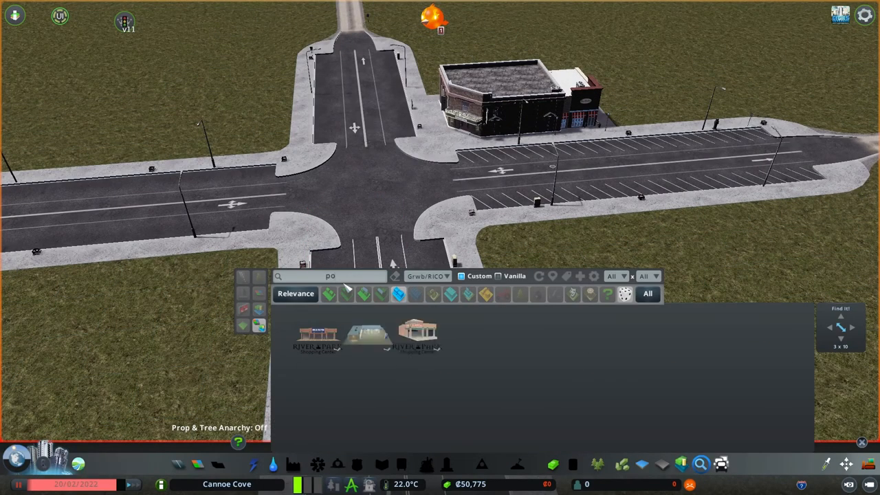
{"action": "left_click", "coordinate": [428, 276]}
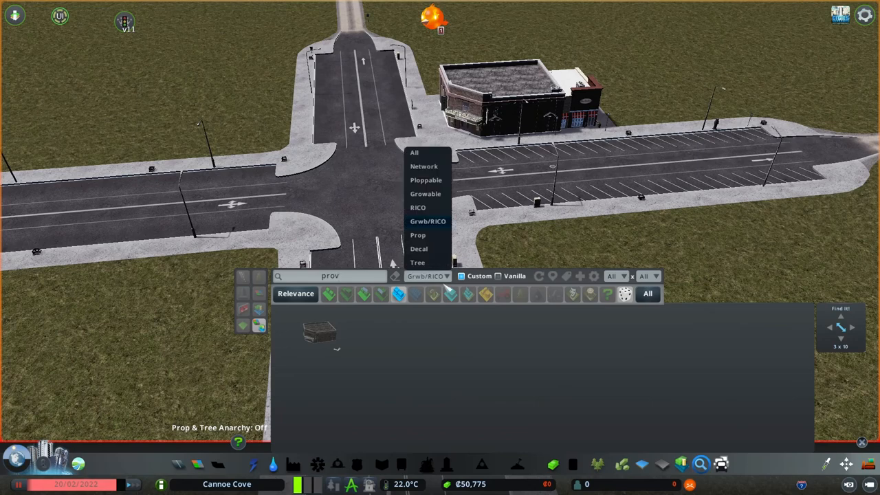
{"action": "left_click", "coordinate": [414, 152]}
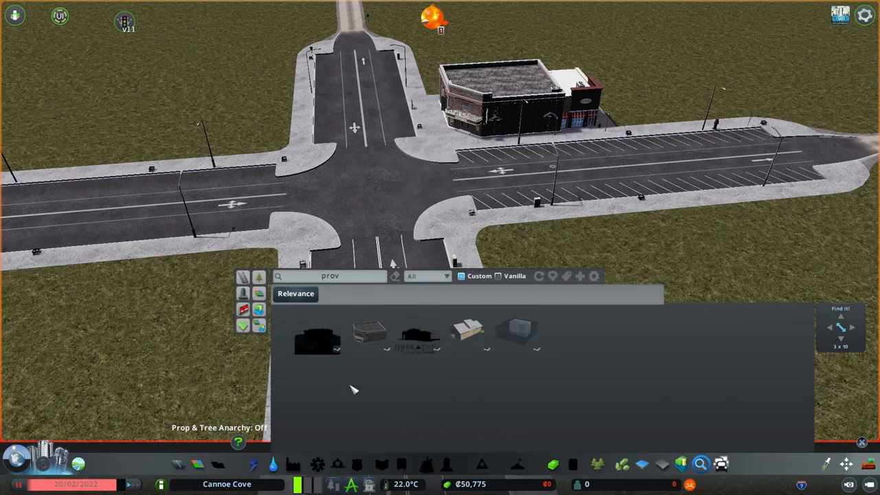
{"action": "mouse_move", "coordinate": [326, 346]}
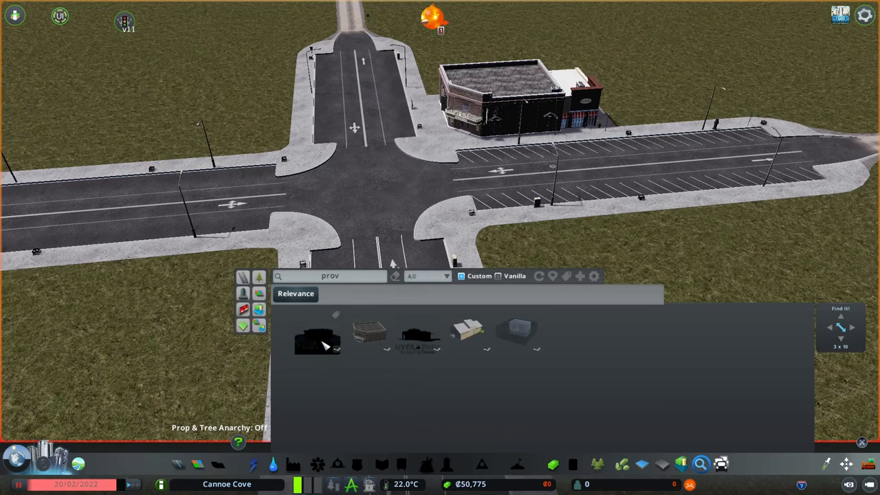
{"action": "mouse_move", "coordinate": [317, 341]}
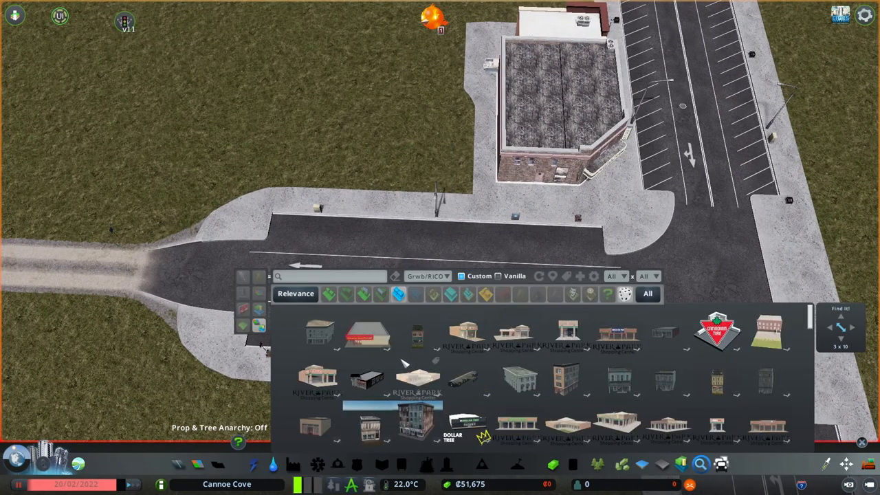
{"action": "mouse_move", "coordinate": [418, 337]}
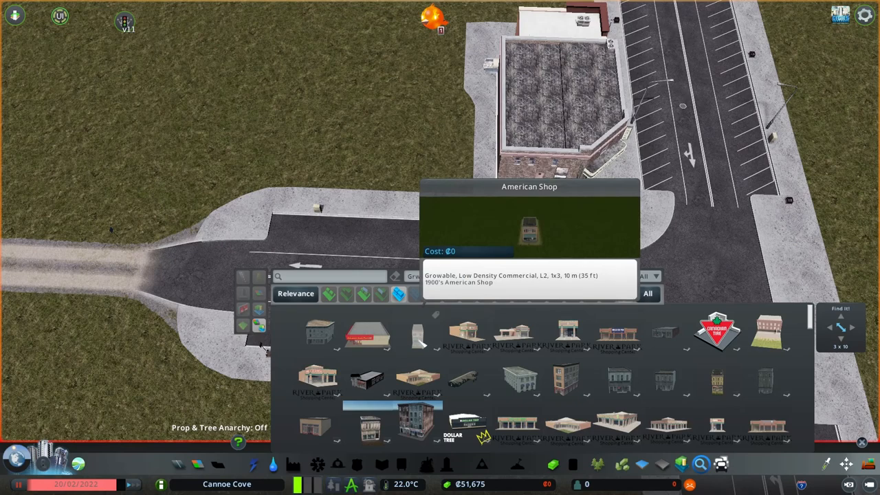
Plop the American Shop and a wider commercial building along the parking-lot road beside the store.
{"action": "left_click", "coordinate": [418, 337]}
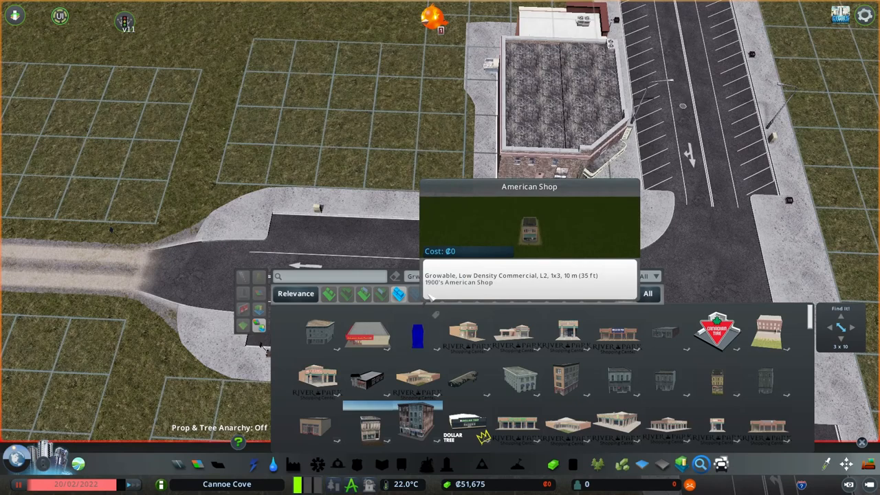
{"action": "left_click", "coordinate": [440, 131]}
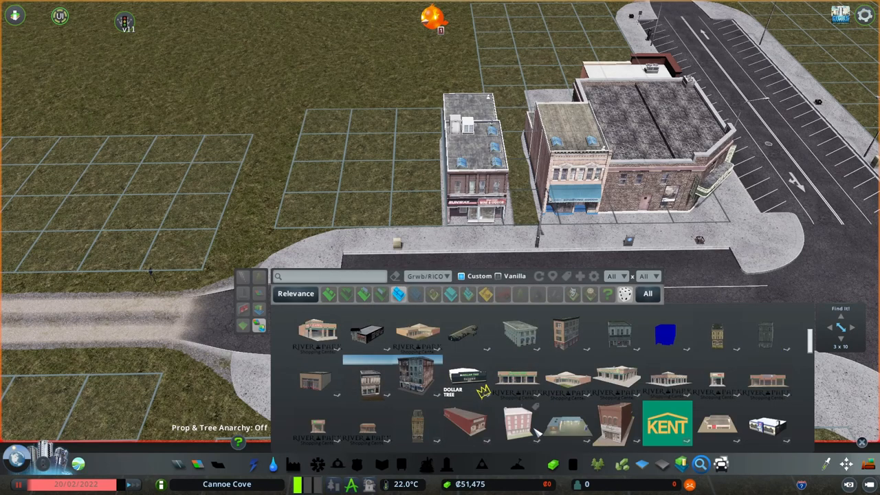
{"action": "mouse_move", "coordinate": [516, 423]}
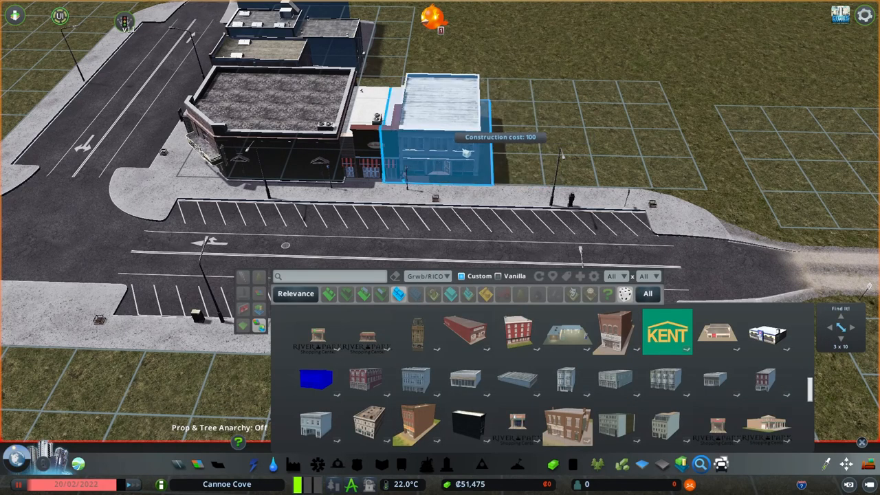
{"action": "mouse_move", "coordinate": [581, 220]}
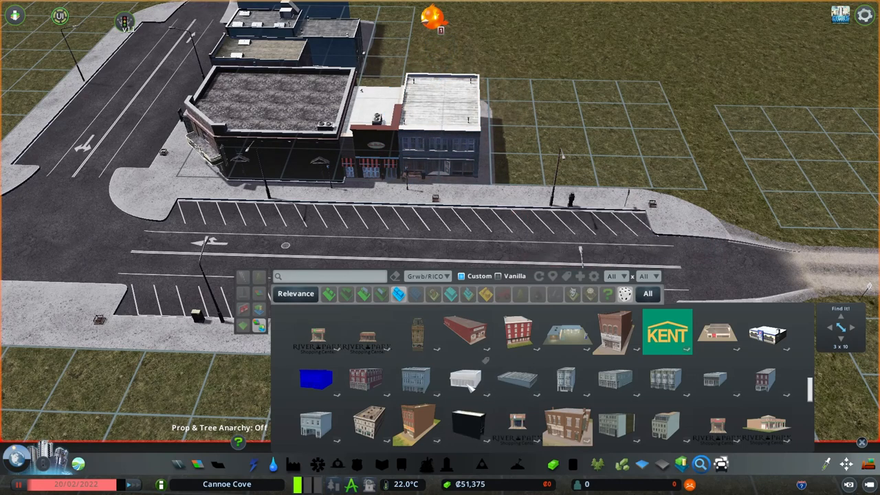
{"action": "left_click", "coordinate": [517, 379]}
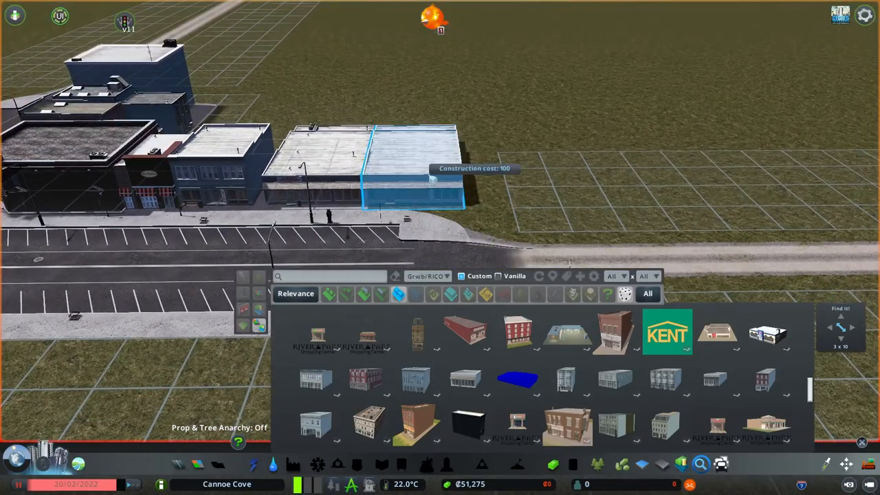
{"action": "mouse_move", "coordinate": [557, 193]}
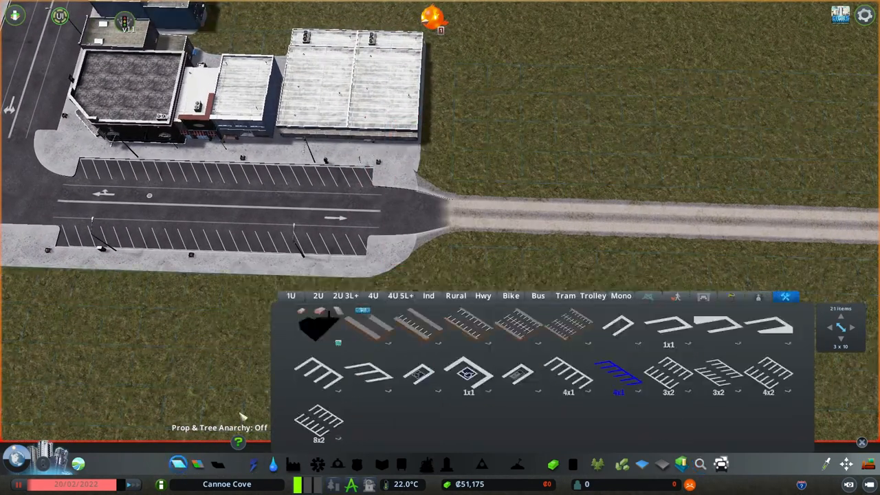
Upgrade the dirt road segments by downtown to paved two- and four-lane town roads.
{"action": "left_click", "coordinate": [318, 296]}
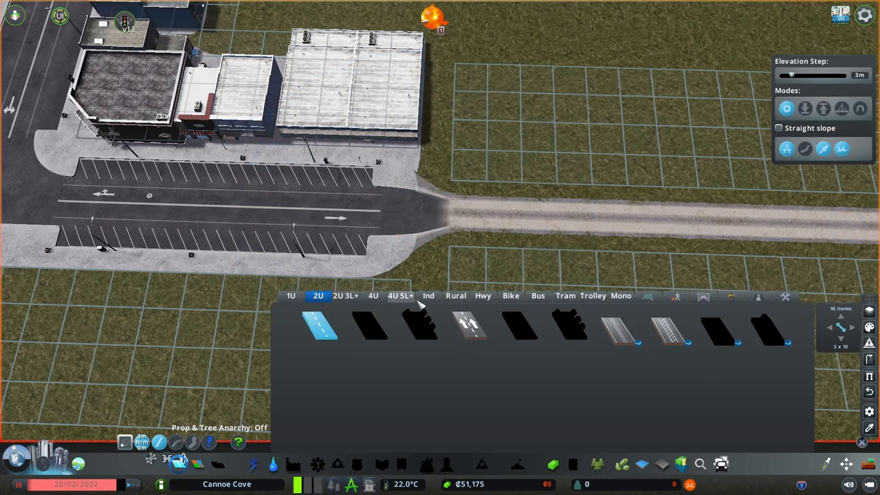
{"action": "left_click", "coordinate": [372, 295]}
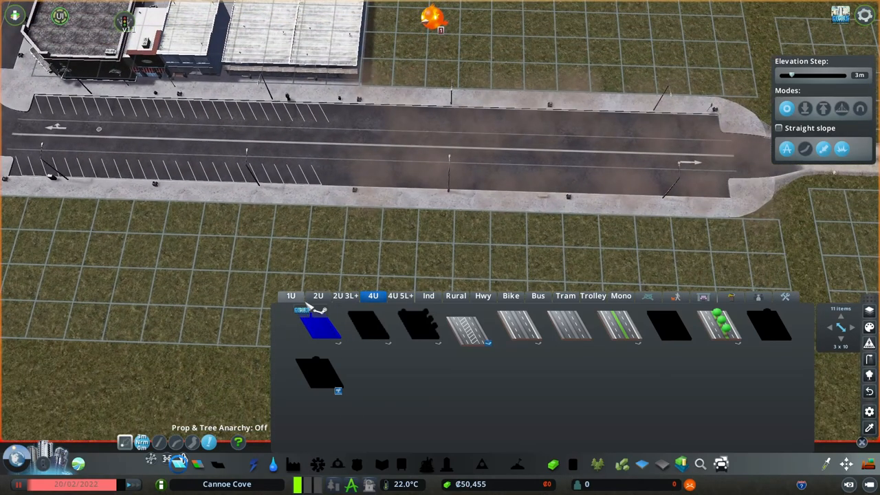
{"action": "left_click", "coordinate": [317, 295]}
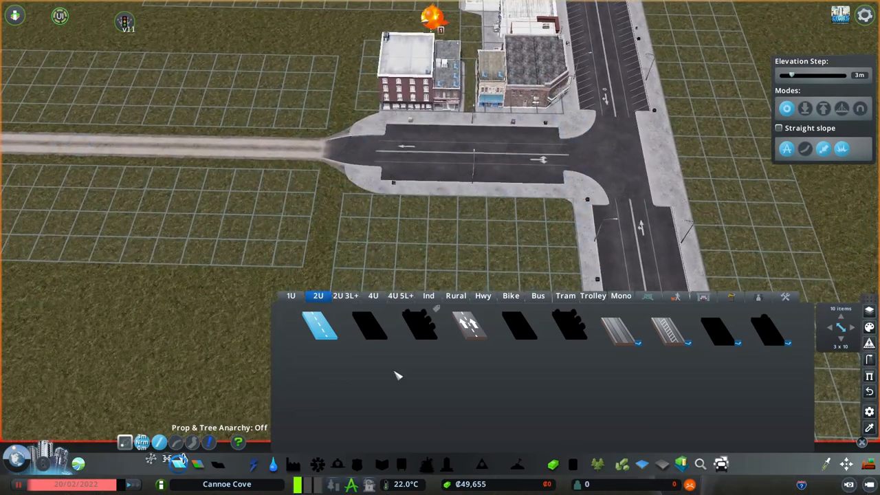
{"action": "left_click", "coordinate": [373, 296]}
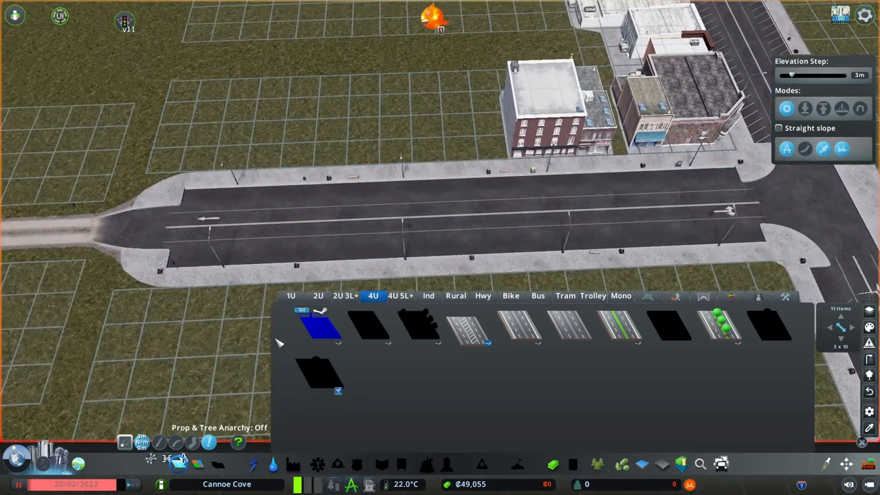
{"action": "mouse_move", "coordinate": [316, 350]}
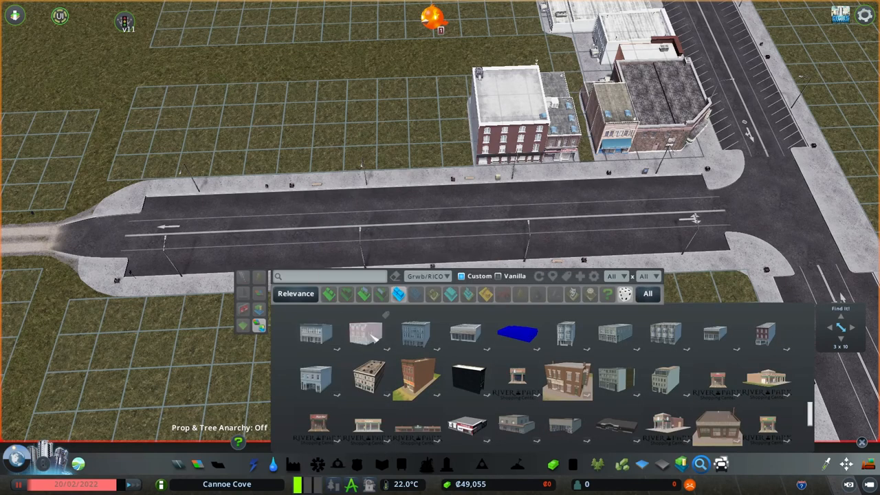
Demolish a downtown building, confirming destruction of the historical building.
{"action": "left_click", "coordinate": [364, 334]}
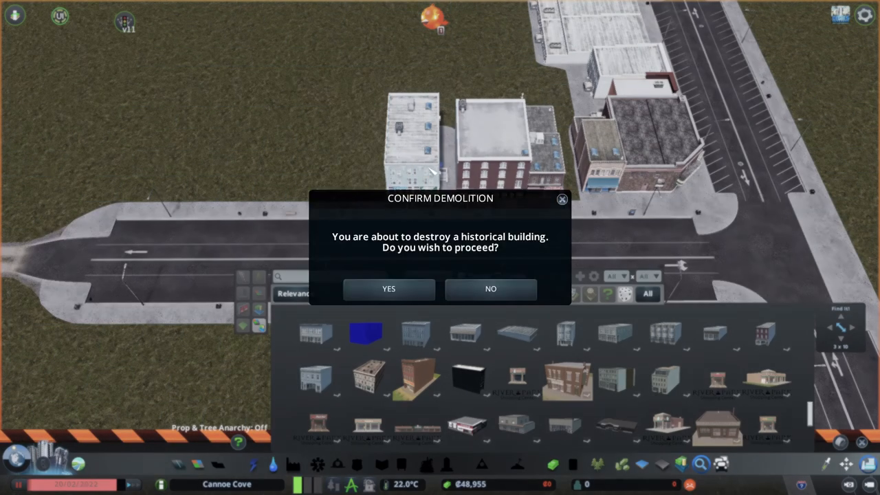
{"action": "left_click", "coordinate": [388, 288]}
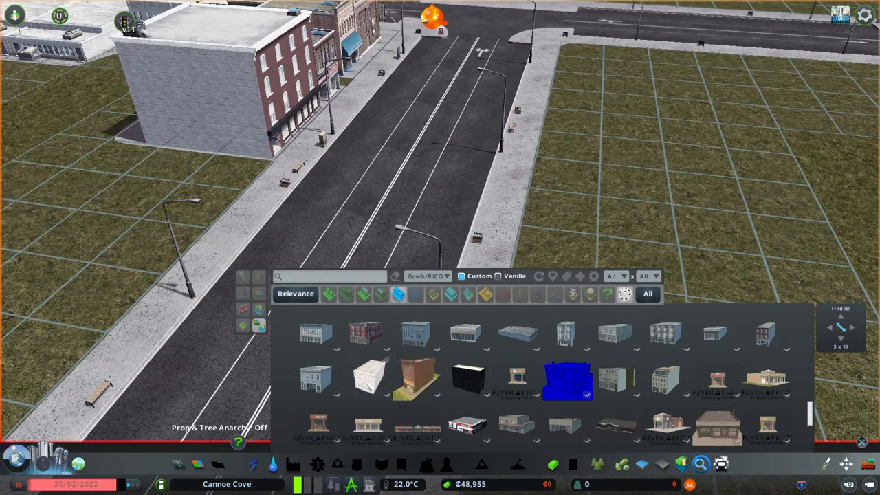
Browse the Grwb/RICO commercial assets and choose a shop to add to the storefront row.
{"action": "left_click", "coordinate": [368, 378]}
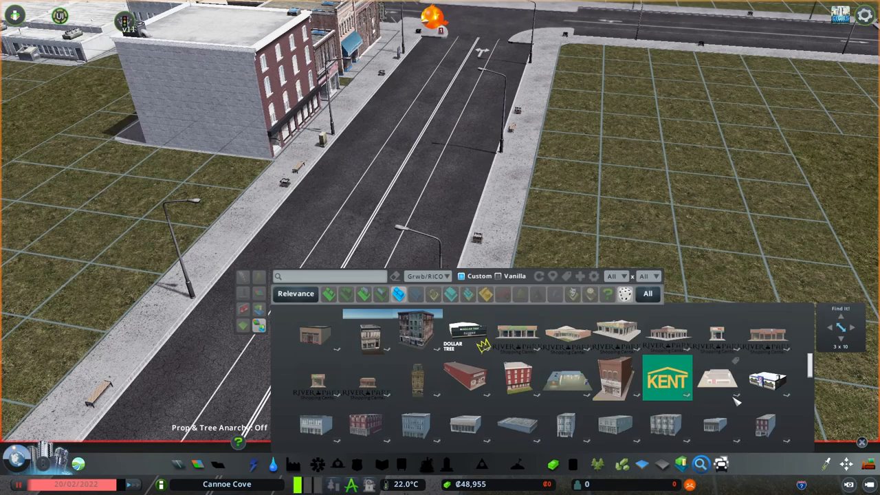
{"action": "scroll", "scroll_direction": "down", "scroll_amount": 3}
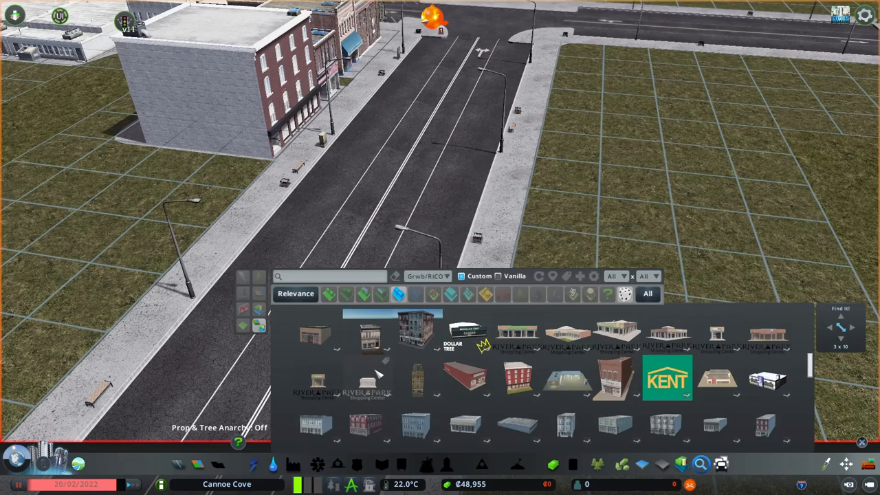
{"action": "scroll", "scroll_direction": "down", "scroll_amount": 3}
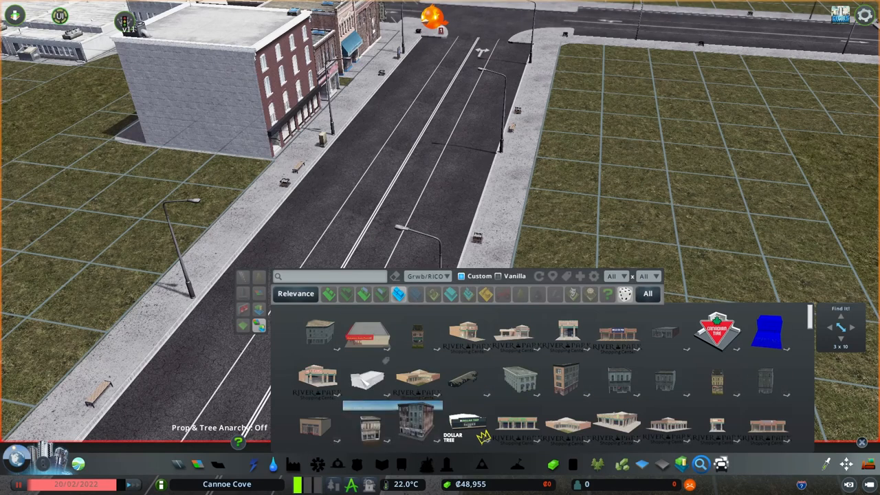
{"action": "left_click", "coordinate": [368, 378]}
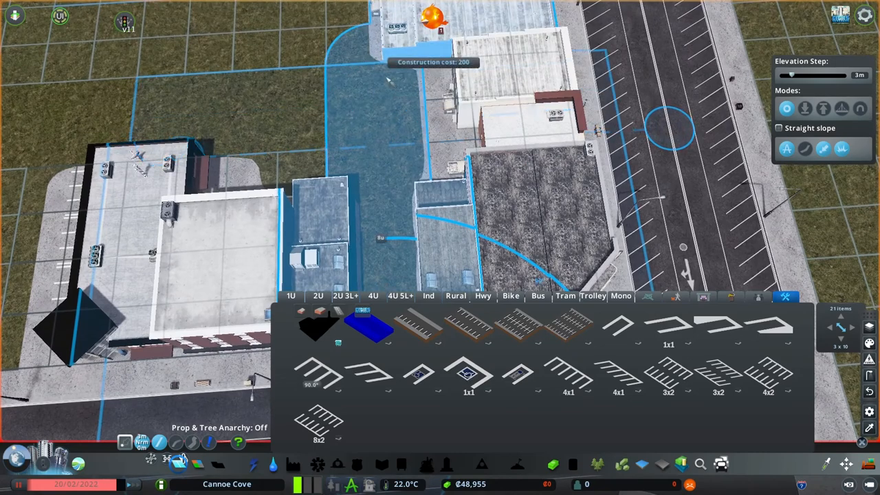
{"action": "mouse_move", "coordinate": [382, 216]}
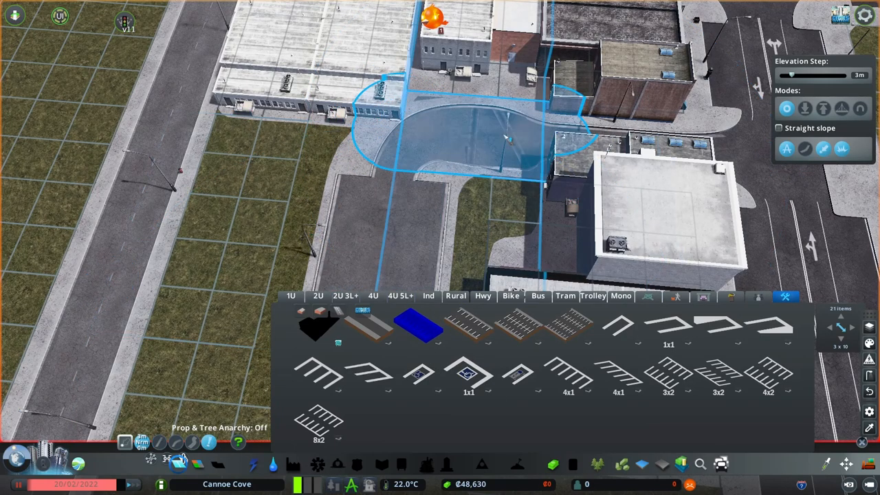
{"action": "mouse_move", "coordinate": [485, 217]}
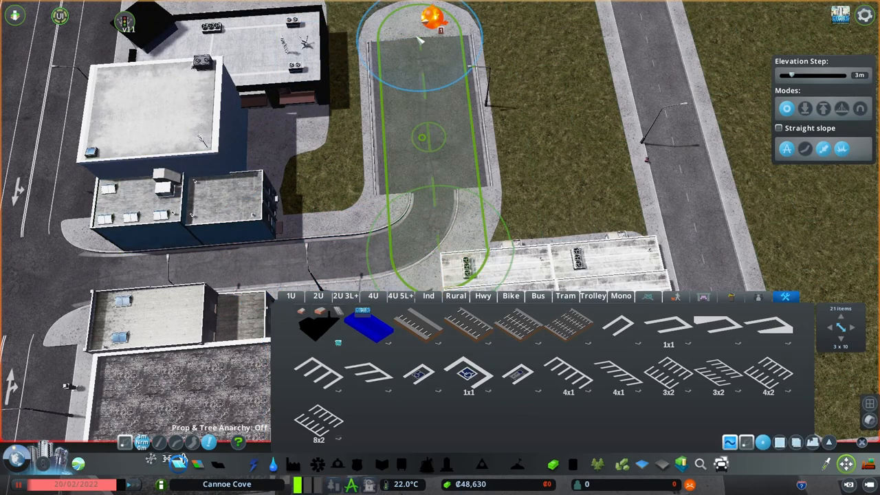
{"action": "mouse_move", "coordinate": [326, 260]}
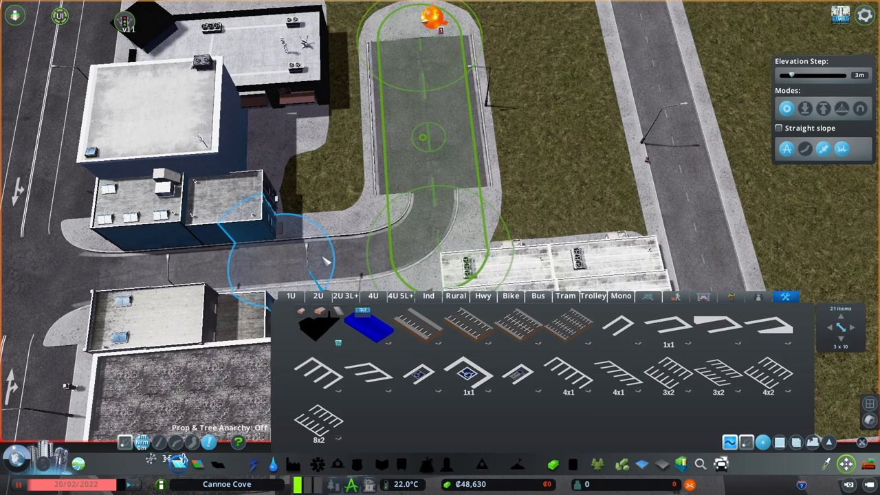
{"action": "mouse_move", "coordinate": [409, 237]}
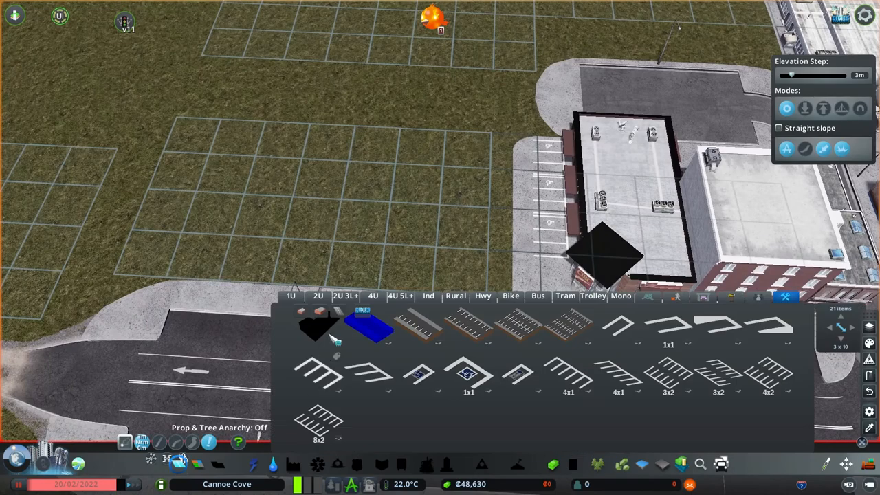
Choose a parking-lot road piece for the access lanes behind the downtown buildings.
{"action": "left_click", "coordinate": [318, 295]}
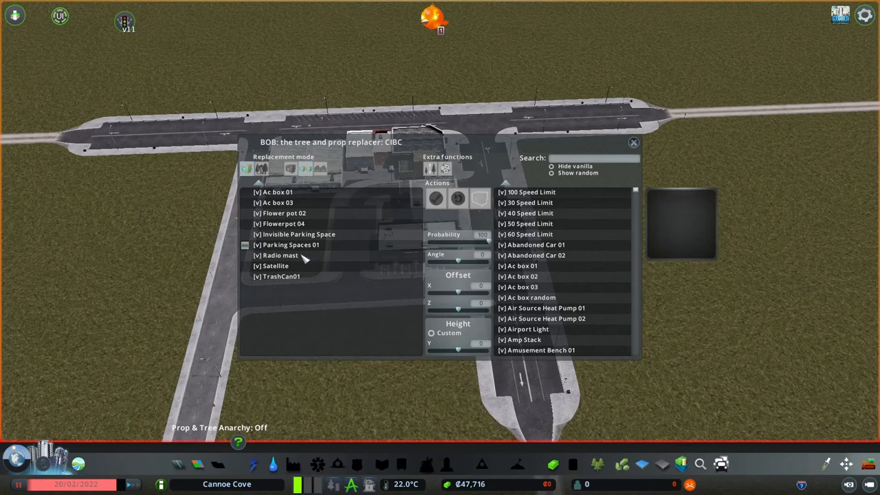
Select one of the CIBC building's props in the BOB replacer.
{"action": "left_click", "coordinate": [290, 245]}
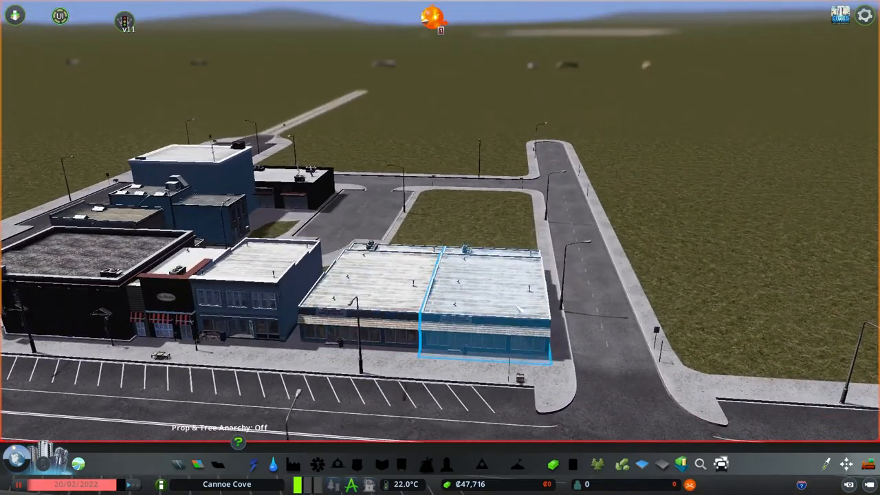
Dismiss the BOB replacer and return to the downtown block view.
{"action": "left_click", "coordinate": [481, 309]}
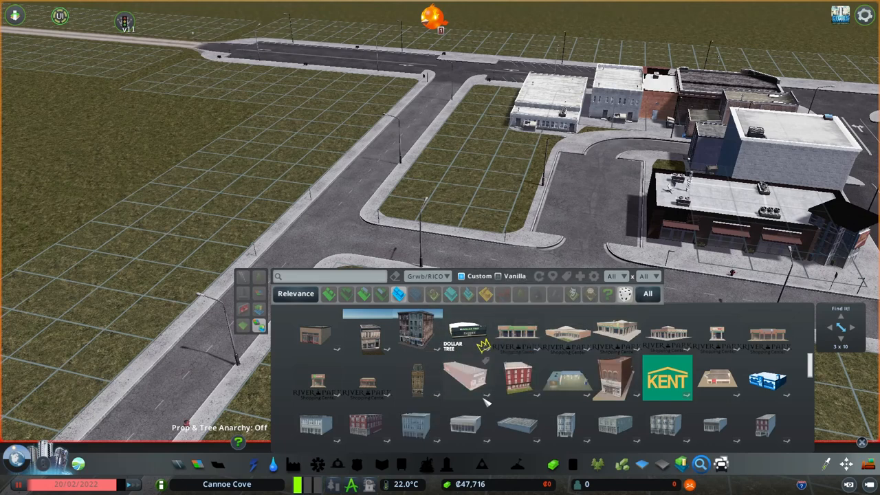
Choose a shop from the commercial catalogue and place it on the empty lot by the rear access loop.
{"action": "left_click", "coordinate": [466, 381]}
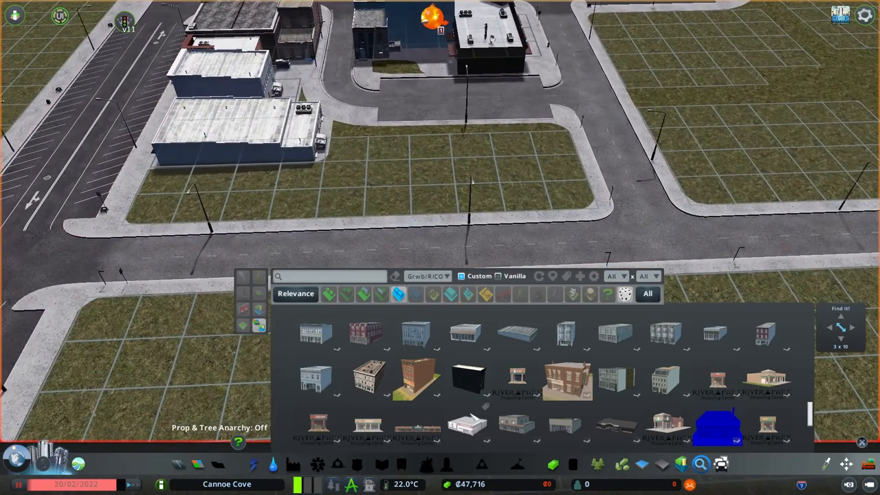
{"action": "left_click", "coordinate": [468, 423]}
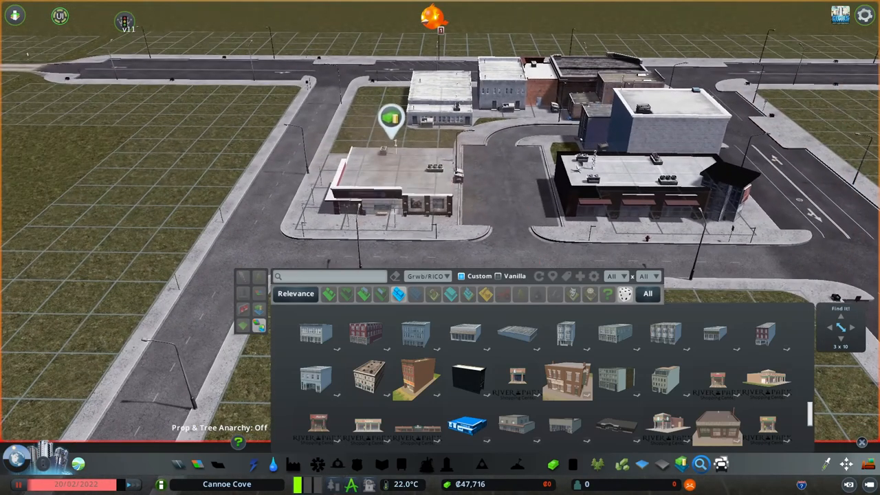
{"action": "left_click", "coordinate": [388, 192]}
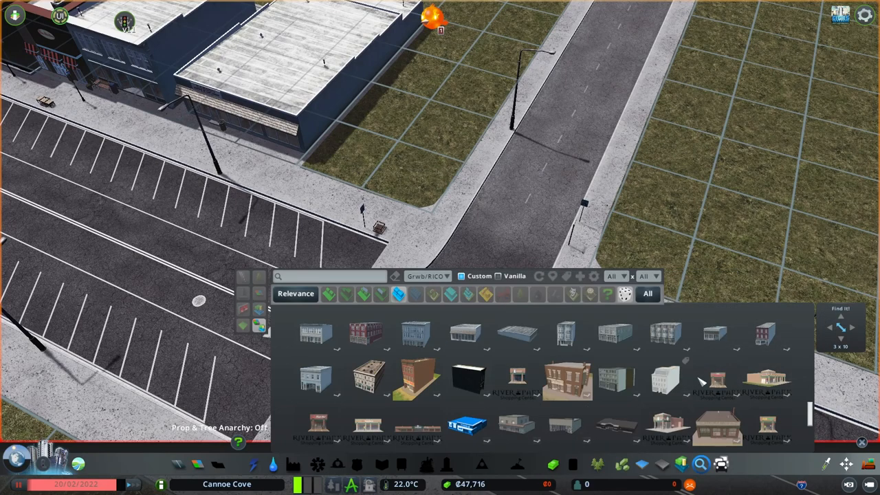
{"action": "scroll", "scroll_direction": "down", "scroll_amount": 3}
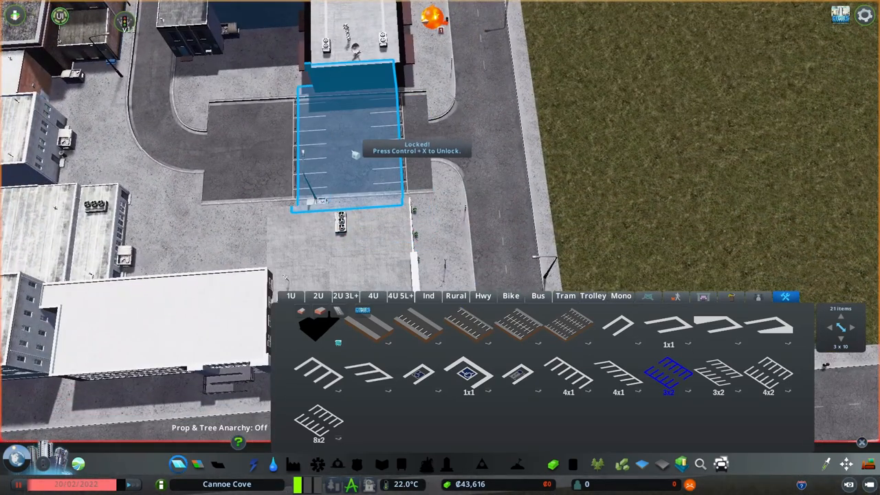
Paint accessible parking bays in the rear lot and a 4x1 angled parking block along the street.
{"action": "left_click", "coordinate": [420, 375]}
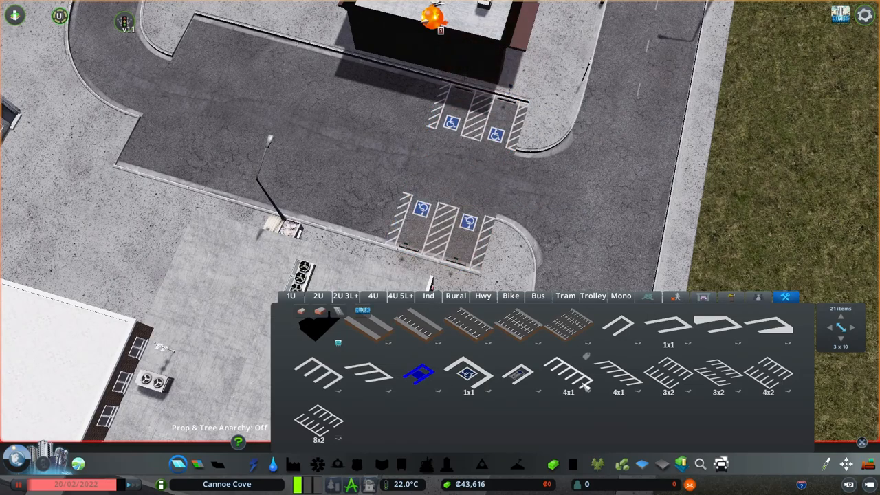
{"action": "left_click", "coordinate": [569, 374]}
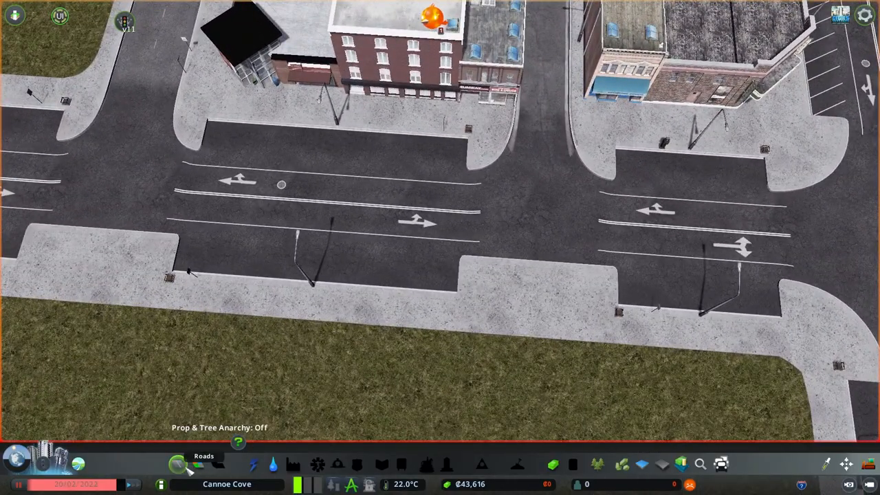
{"action": "left_click", "coordinate": [177, 464]}
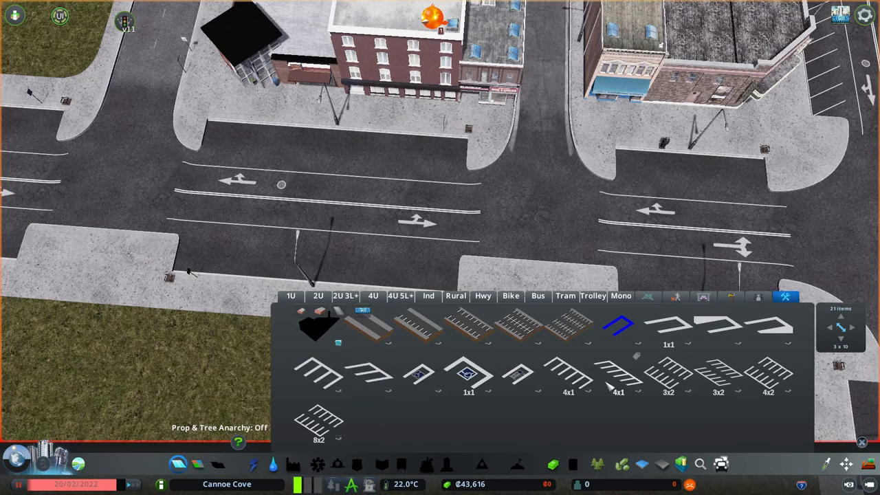
{"action": "left_click", "coordinate": [569, 375]}
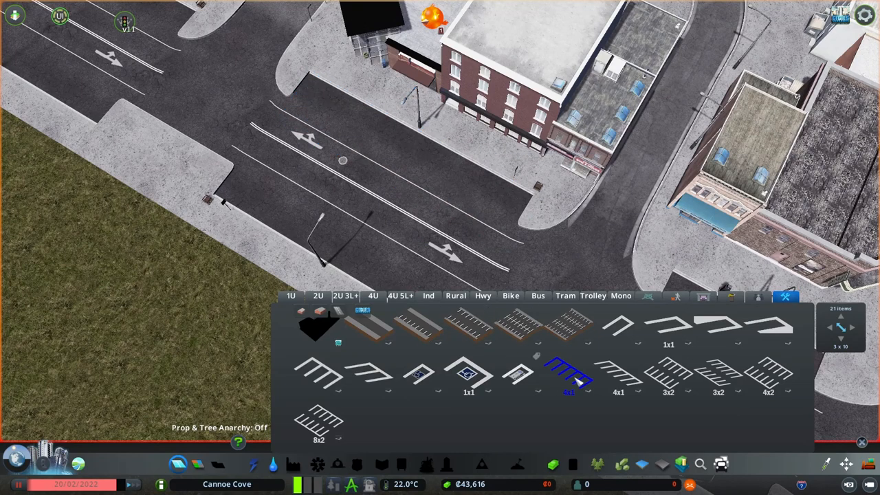
{"action": "left_click", "coordinate": [618, 376]}
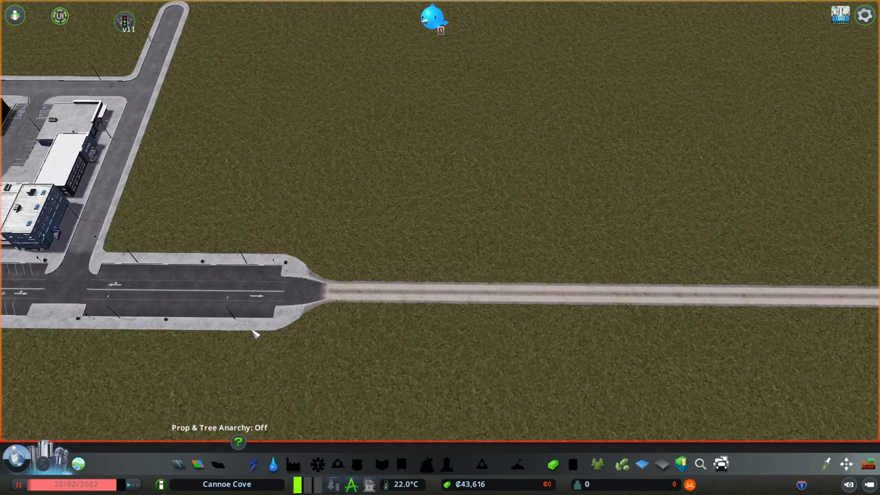
Choose a rural gravel road and draw parallel dirt streets joined by a connecting cross road.
{"action": "left_click", "coordinate": [177, 465]}
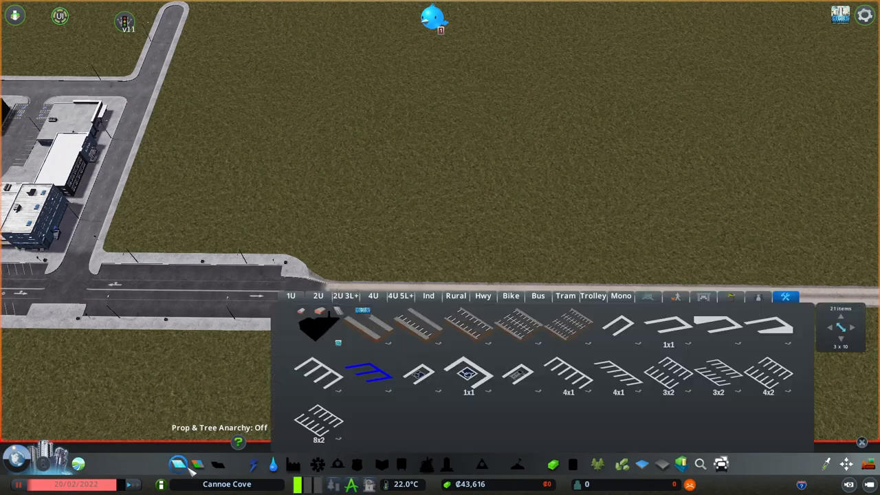
{"action": "left_click", "coordinate": [318, 295]}
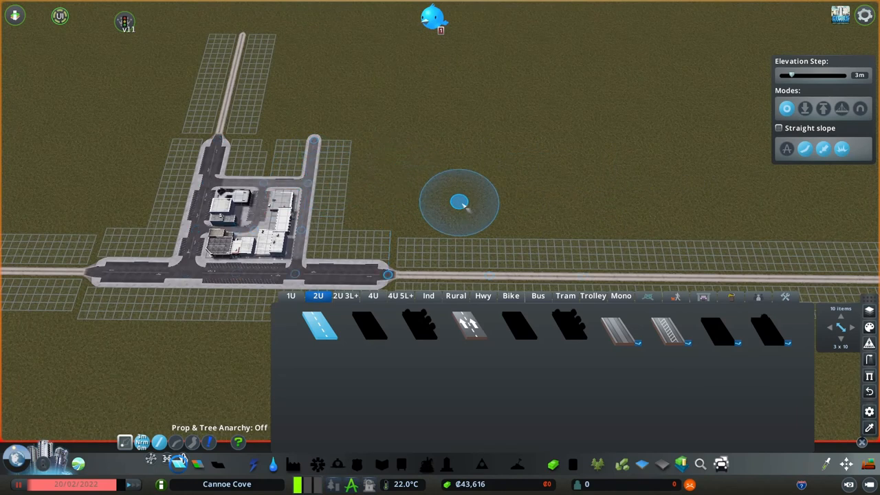
{"action": "mouse_move", "coordinate": [389, 150]}
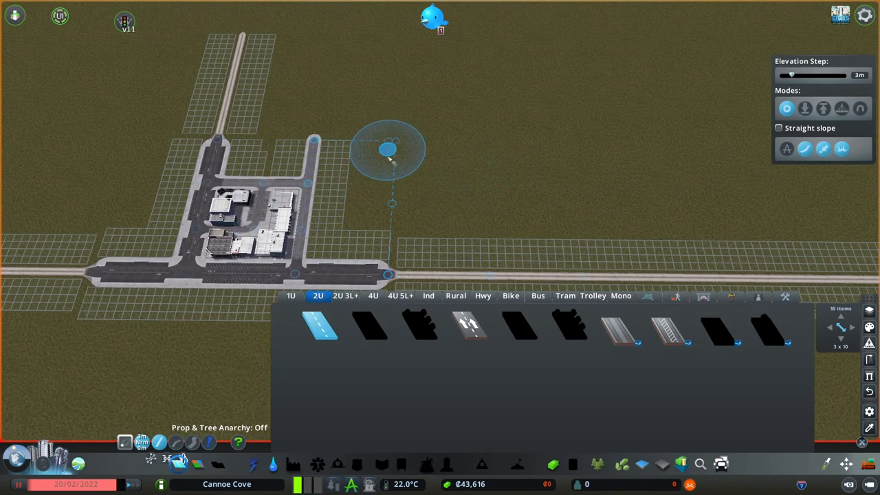
{"action": "mouse_move", "coordinate": [354, 184]}
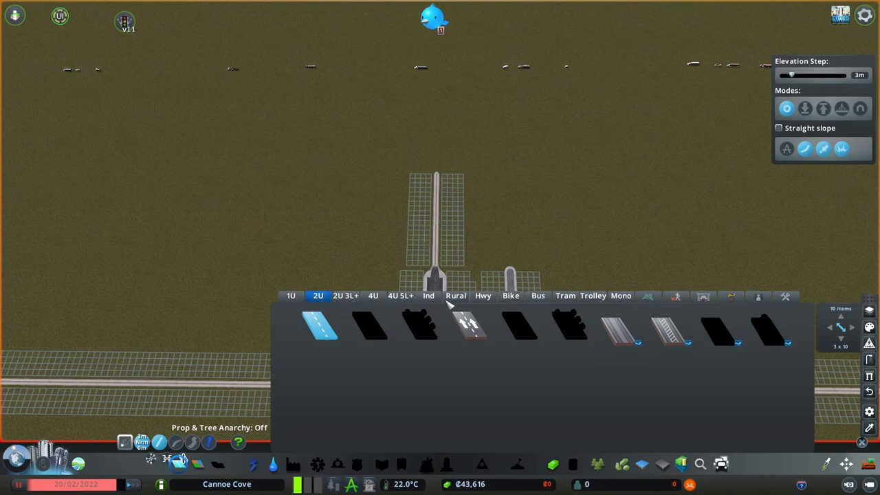
{"action": "left_click", "coordinate": [455, 296]}
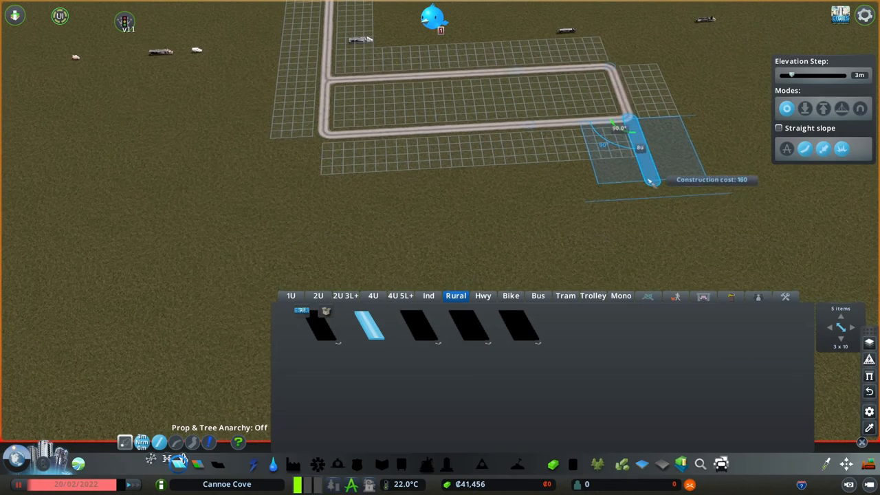
{"action": "left_click", "coordinate": [650, 179]}
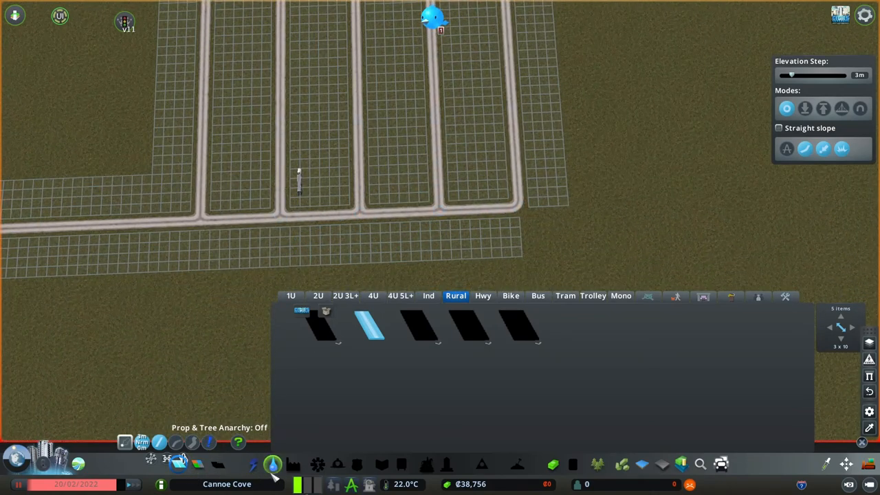
Lay a water pipe from the downtown block eastward beneath the main road.
{"action": "left_click", "coordinate": [271, 464]}
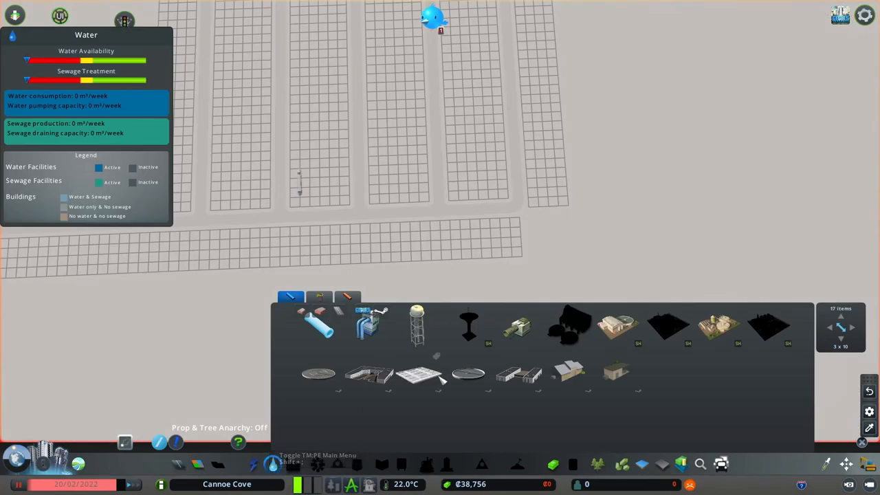
{"action": "mouse_move", "coordinate": [436, 342]}
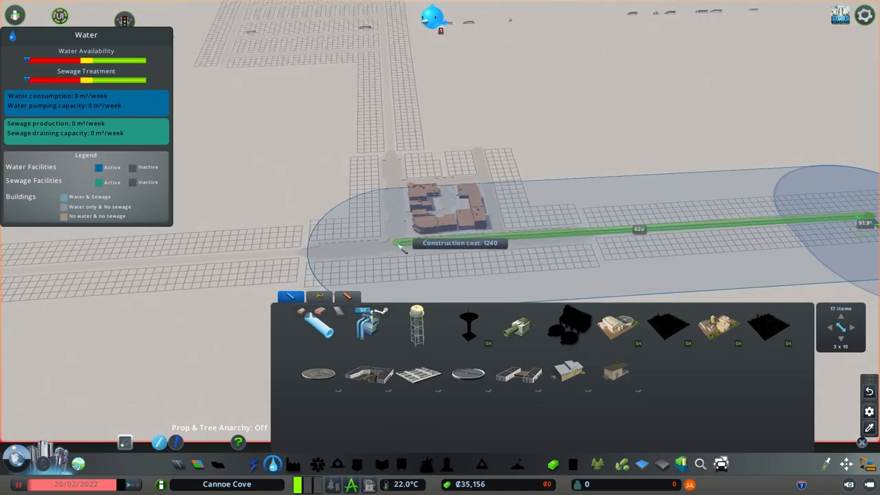
{"action": "left_click", "coordinate": [125, 443]}
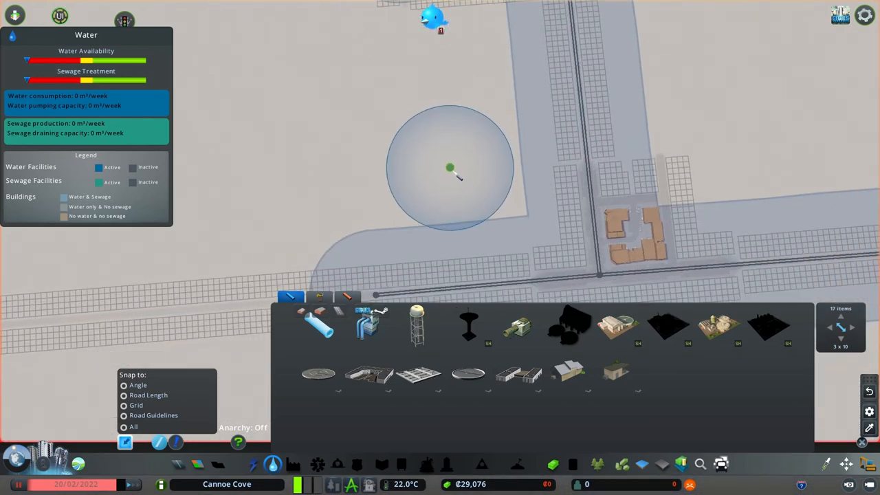
{"action": "mouse_move", "coordinate": [519, 330]}
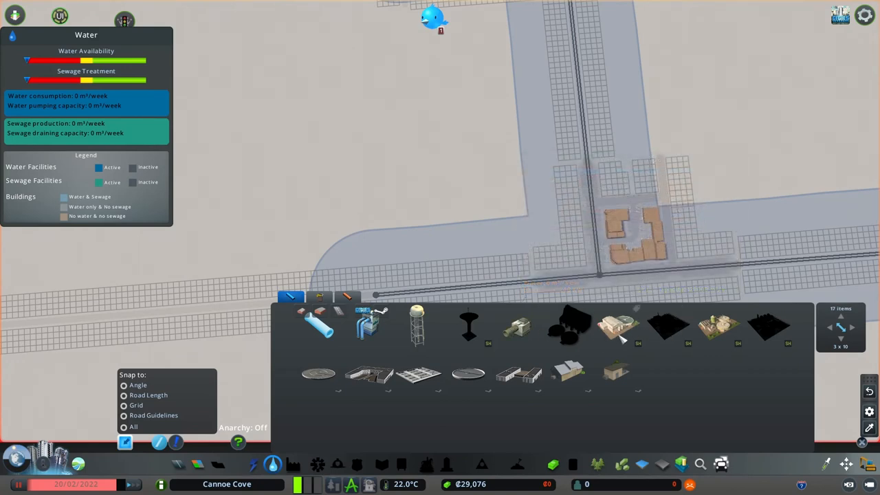
Place a water pumping facility east of downtown at the end of the pipeline.
{"action": "left_click", "coordinate": [617, 327]}
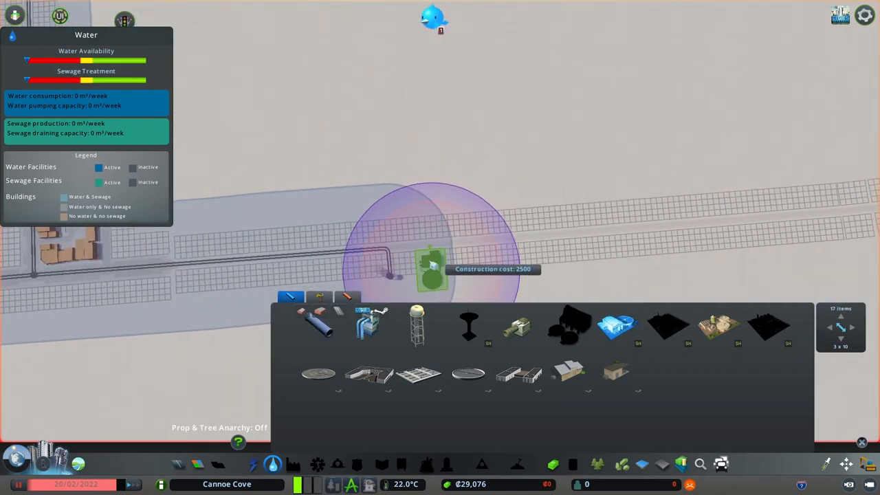
{"action": "mouse_move", "coordinate": [601, 207]}
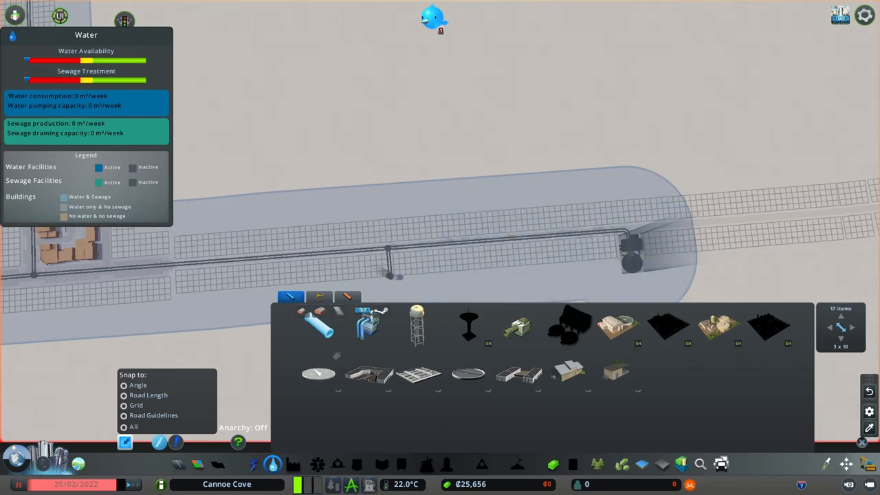
{"action": "left_click", "coordinate": [273, 464]}
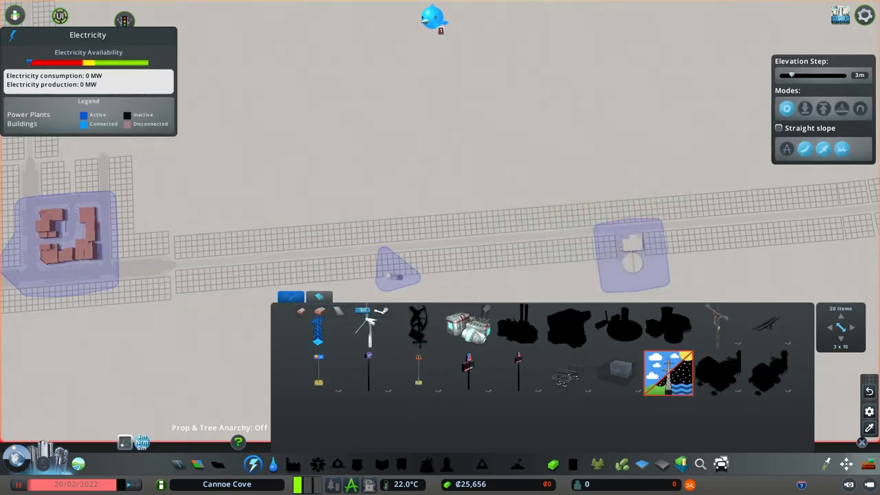
Place a power plant beside the water pump and start running power lines toward town.
{"action": "left_click", "coordinate": [468, 324]}
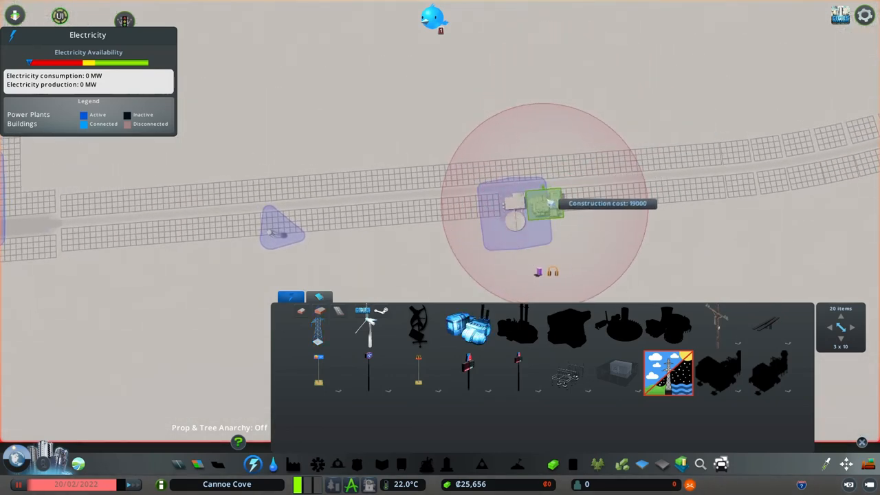
{"action": "left_click", "coordinate": [546, 203]}
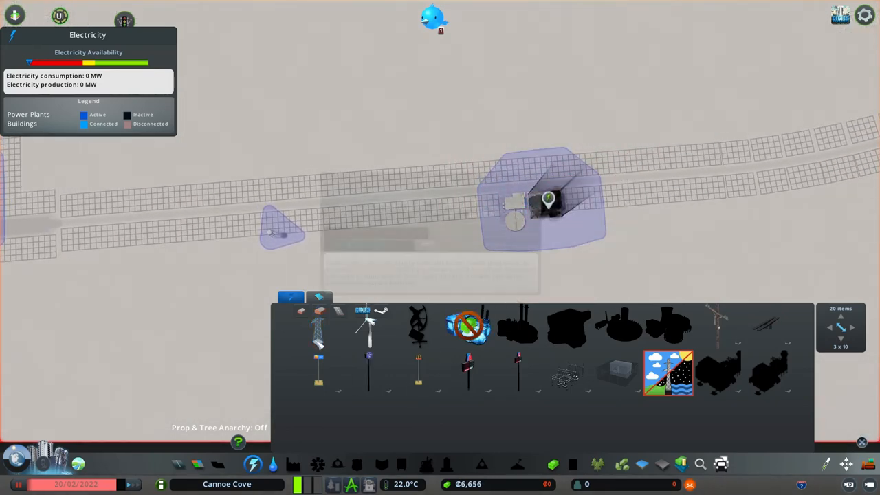
{"action": "left_click", "coordinate": [719, 327]}
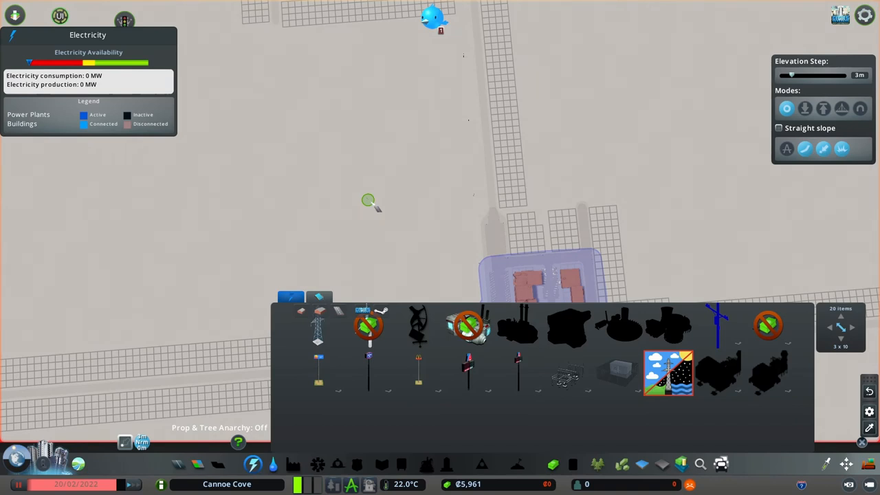
{"action": "mouse_move", "coordinate": [399, 184]}
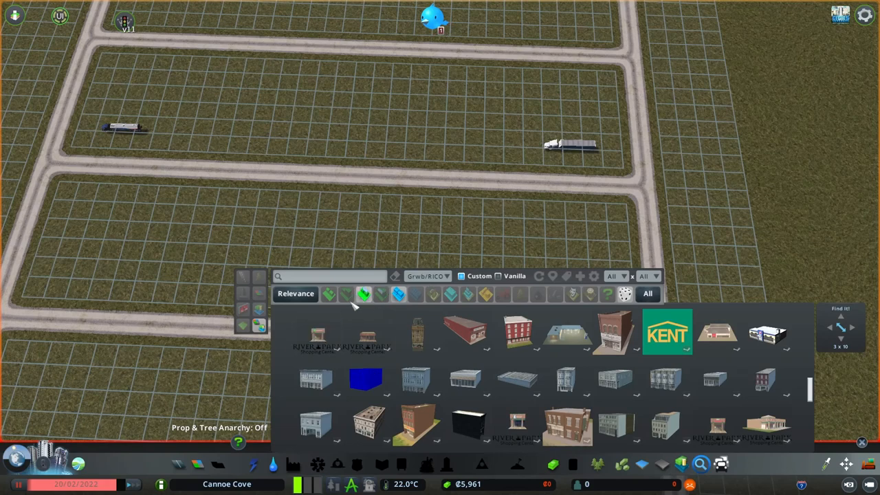
Filter Find It to residential buildings and place a house beside the dirt road.
{"action": "left_click", "coordinate": [328, 294]}
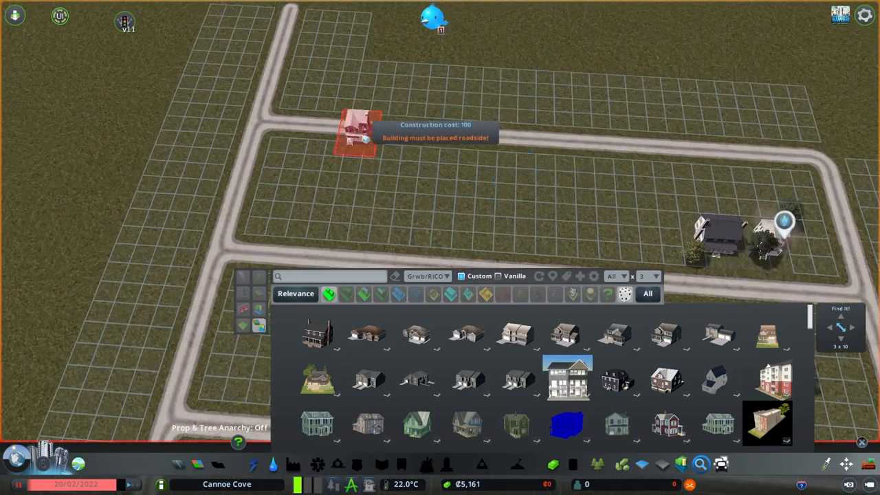
{"action": "left_click", "coordinate": [282, 145]}
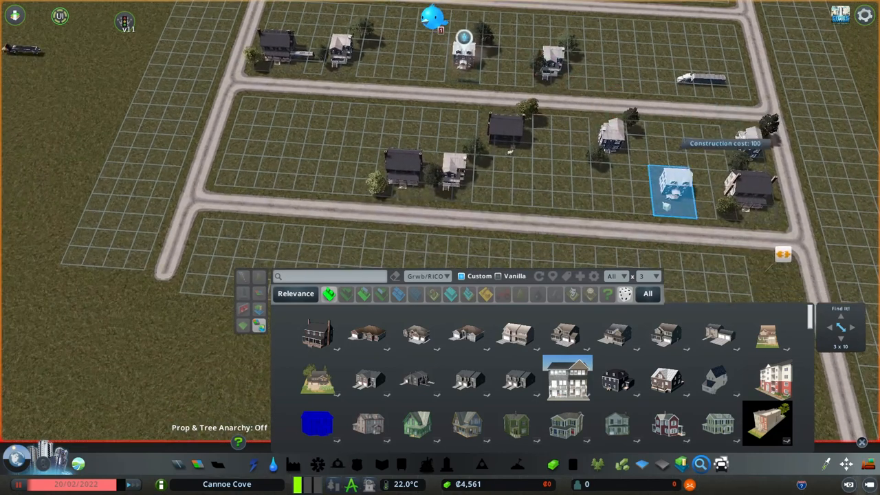
{"action": "mouse_move", "coordinate": [522, 130]}
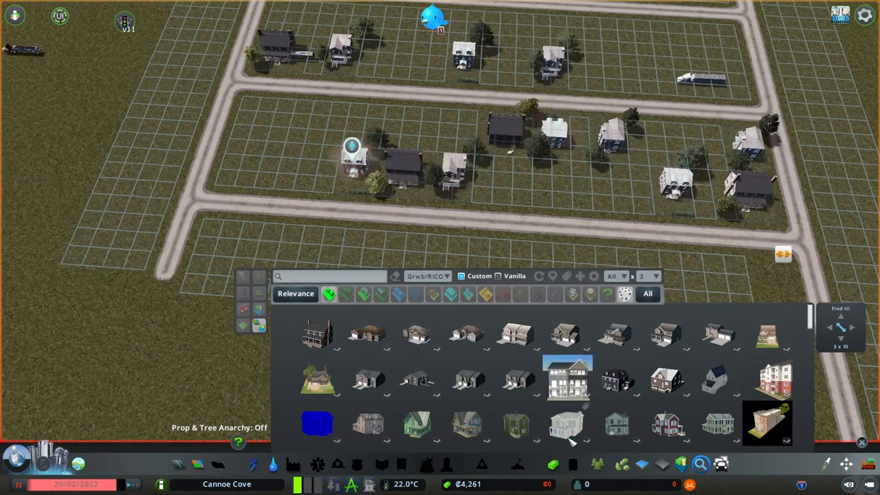
{"action": "scroll", "scroll_direction": "down", "scroll_amount": 3}
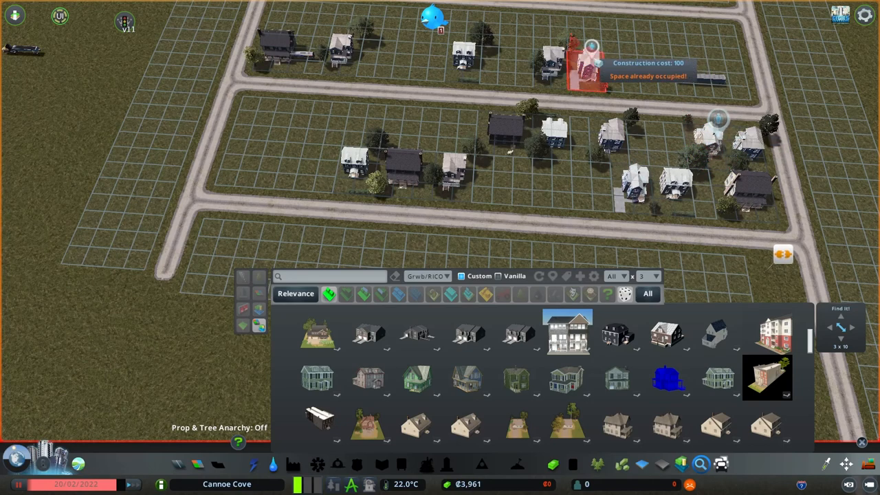
{"action": "mouse_move", "coordinate": [722, 41]}
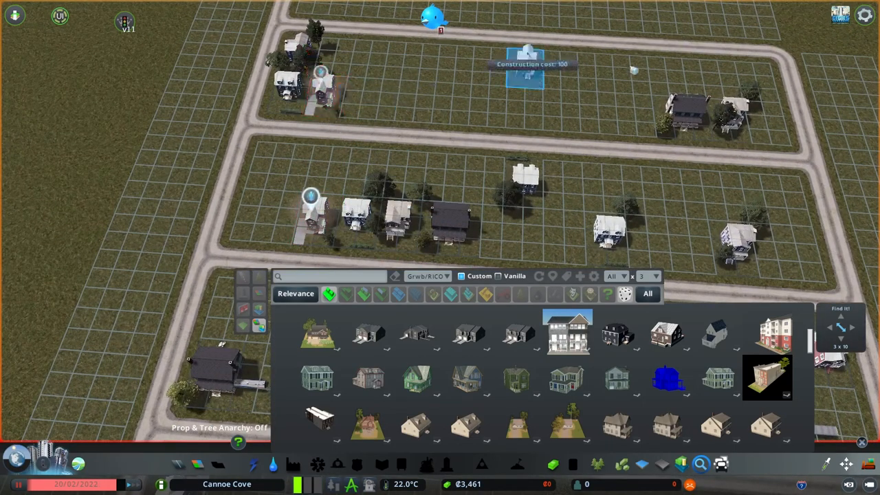
{"action": "mouse_move", "coordinate": [767, 120]}
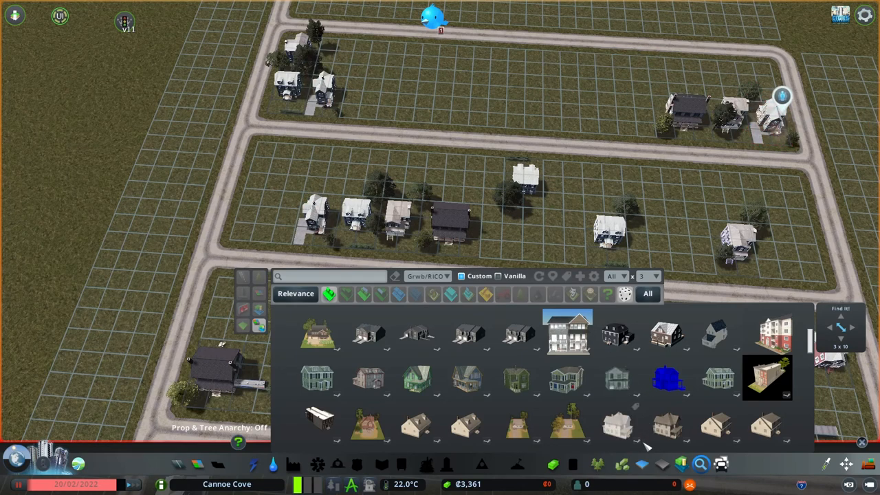
{"action": "scroll", "scroll_direction": "down", "scroll_amount": 3}
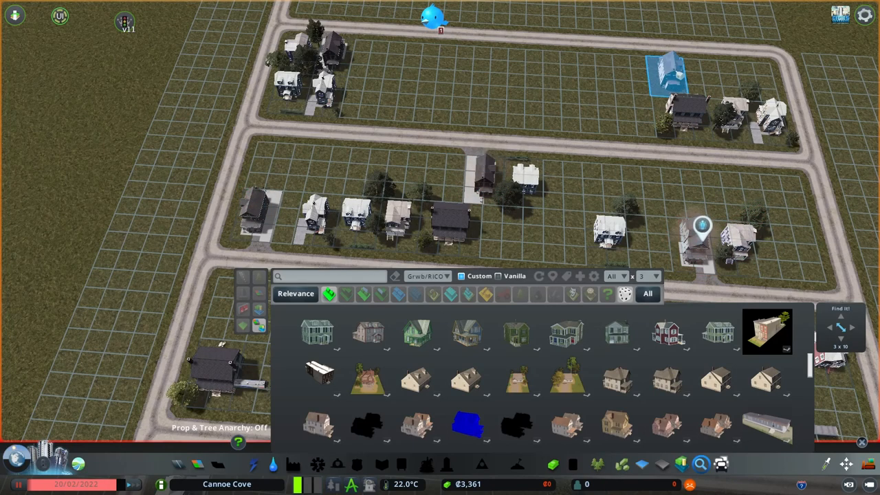
{"action": "scroll", "scroll_direction": "down", "scroll_amount": 3}
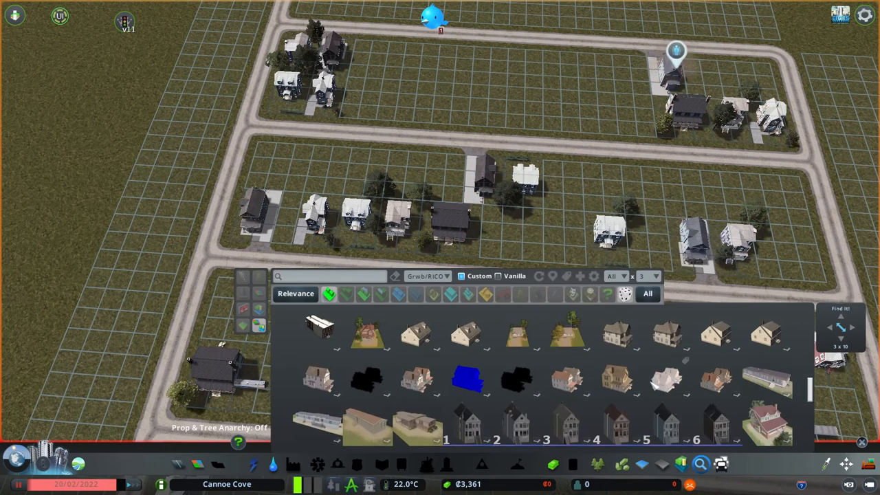
{"action": "scroll", "scroll_direction": "down", "scroll_amount": 3}
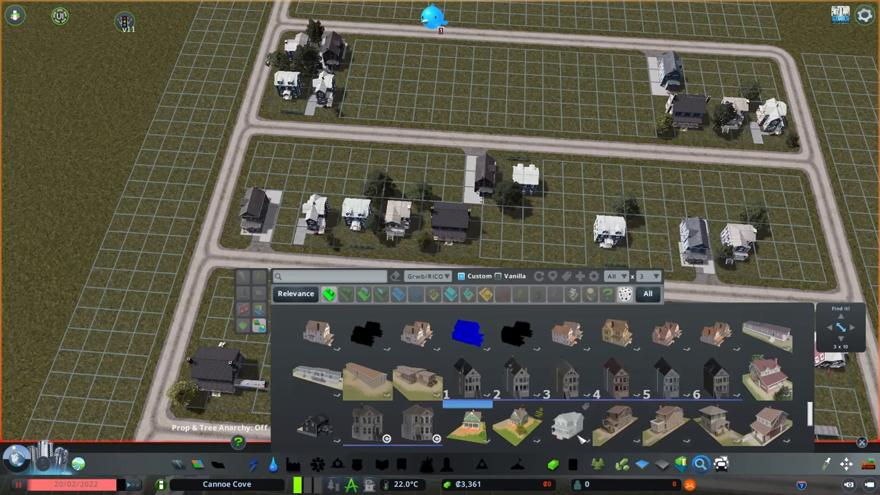
Pick further house designs and plop them on empty roadside lots in the blocks.
{"action": "left_click", "coordinate": [568, 425]}
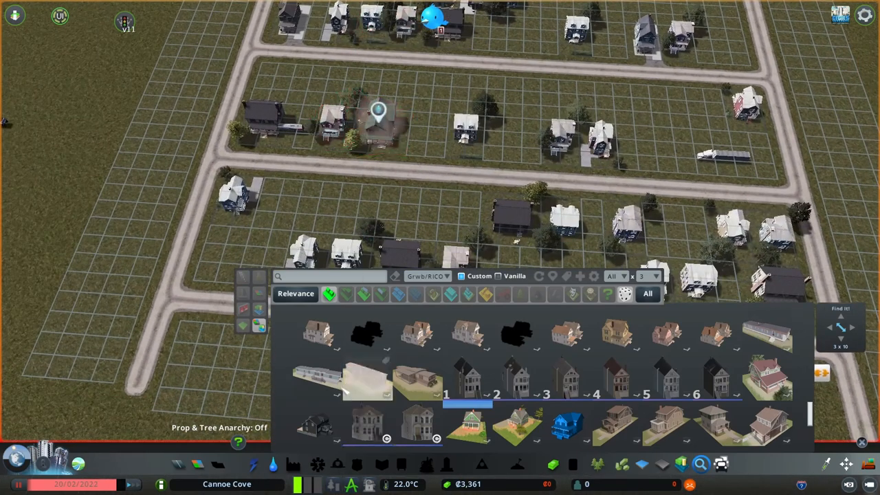
{"action": "scroll", "scroll_direction": "down", "scroll_amount": 3}
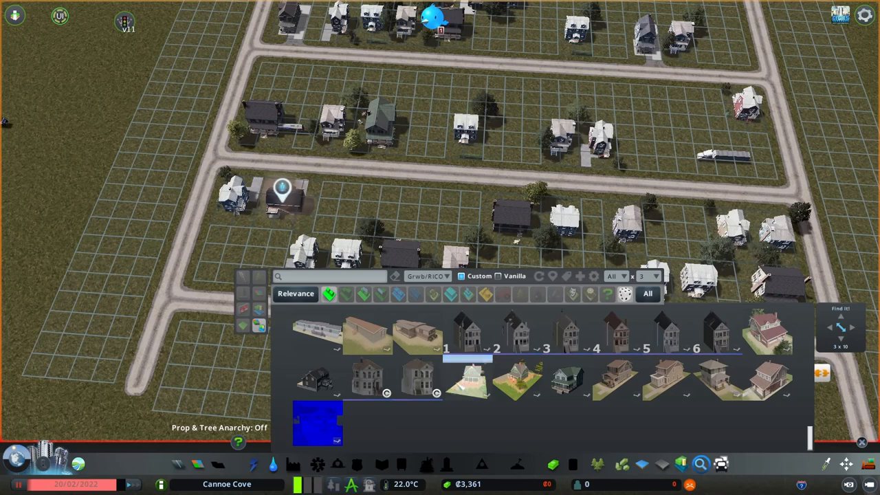
{"action": "left_click", "coordinate": [418, 380]}
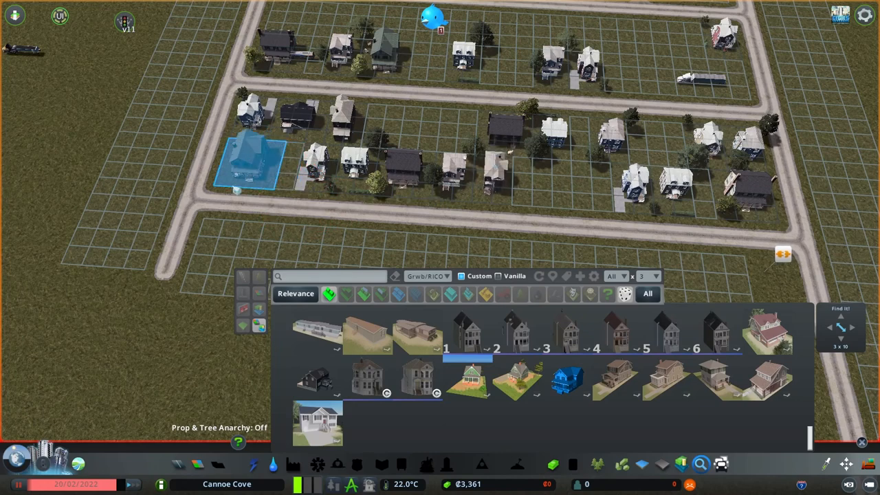
{"action": "mouse_move", "coordinate": [378, 124]}
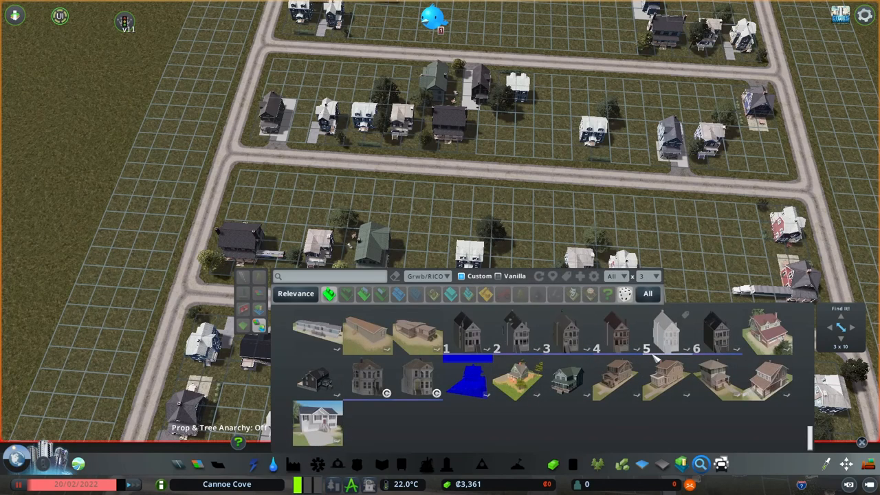
{"action": "scroll", "scroll_direction": "down", "scroll_amount": 3}
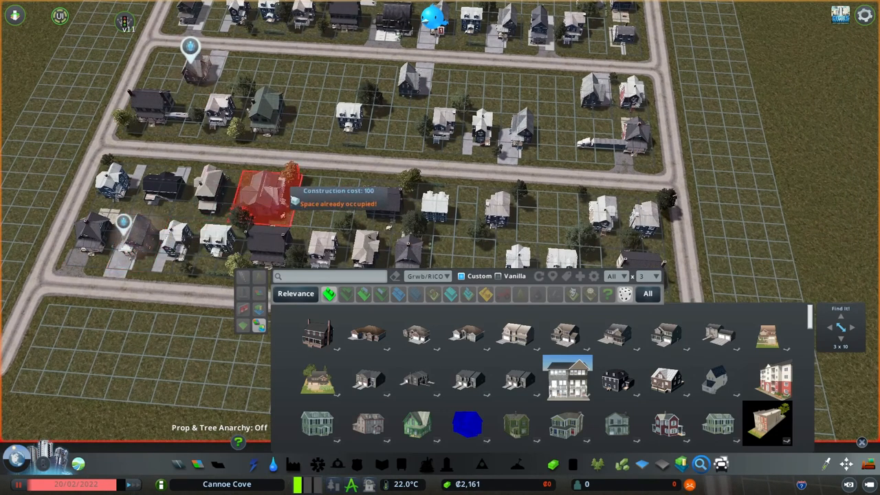
{"action": "mouse_move", "coordinate": [337, 203]}
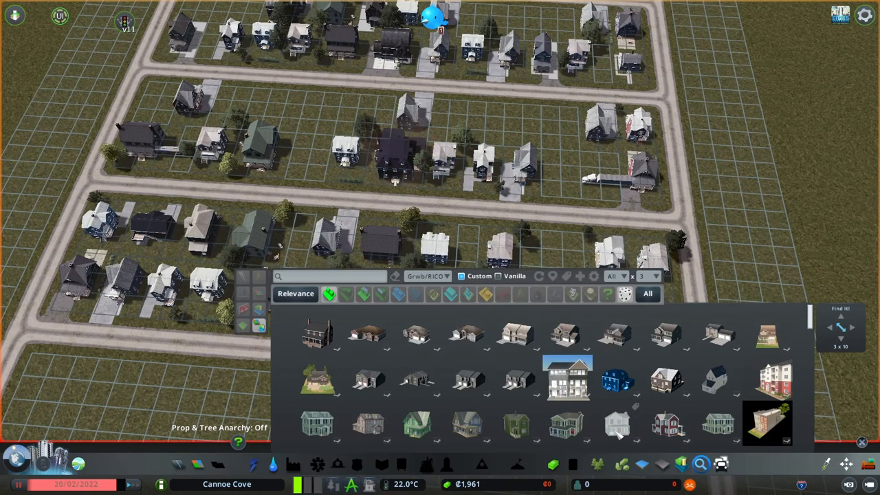
{"action": "scroll", "scroll_direction": "down", "scroll_amount": 3}
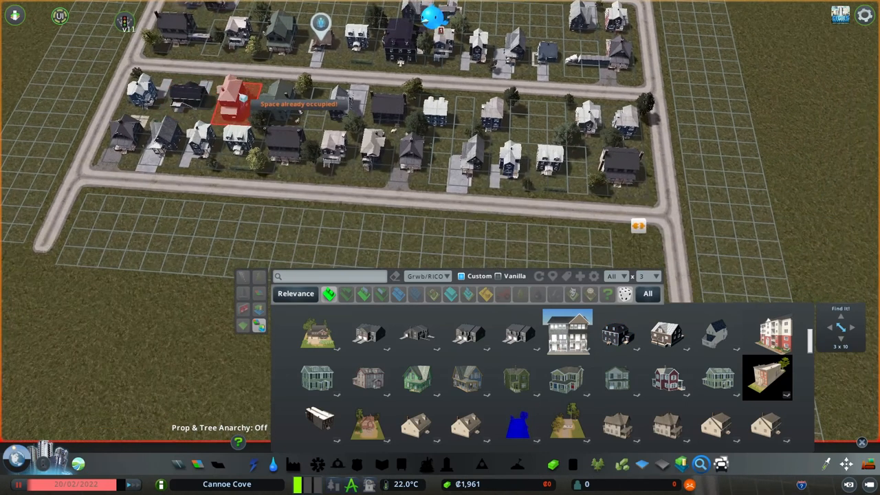
{"action": "mouse_move", "coordinate": [461, 158]}
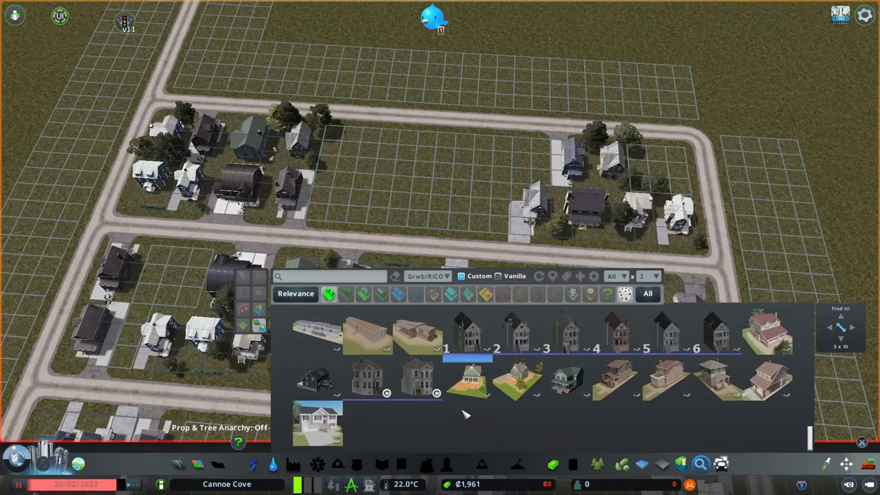
Plop two more house models onto vacant lots along the middle street.
{"action": "left_click", "coordinate": [468, 378]}
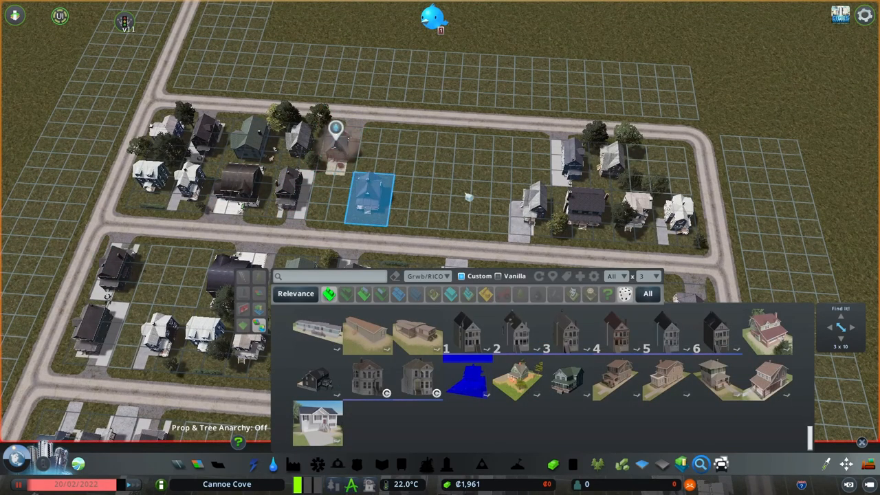
{"action": "mouse_move", "coordinate": [667, 172]}
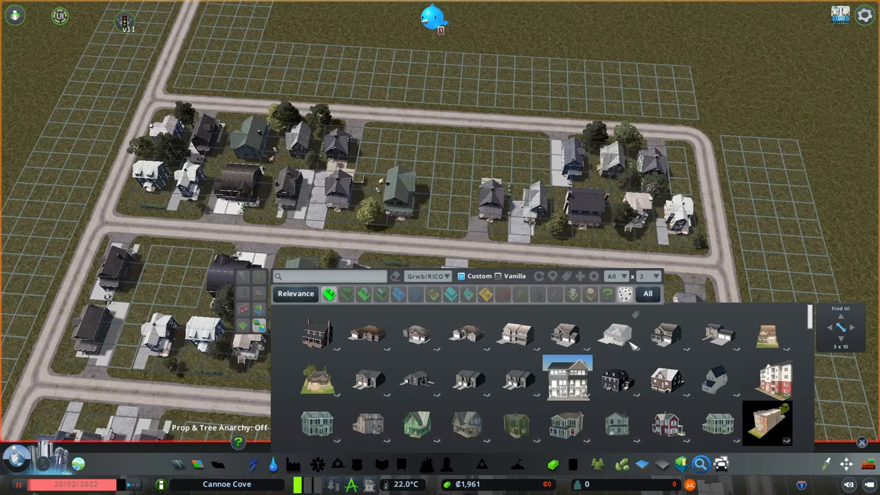
{"action": "mouse_move", "coordinate": [665, 335]}
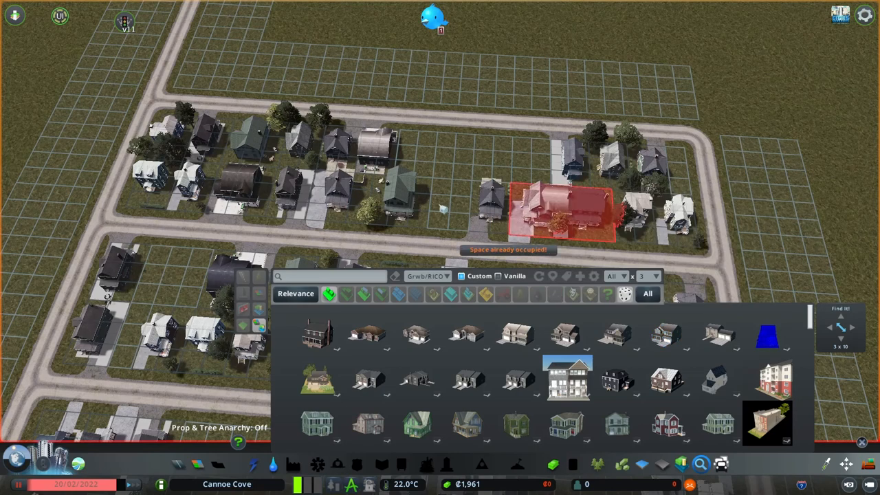
{"action": "mouse_move", "coordinate": [450, 185]}
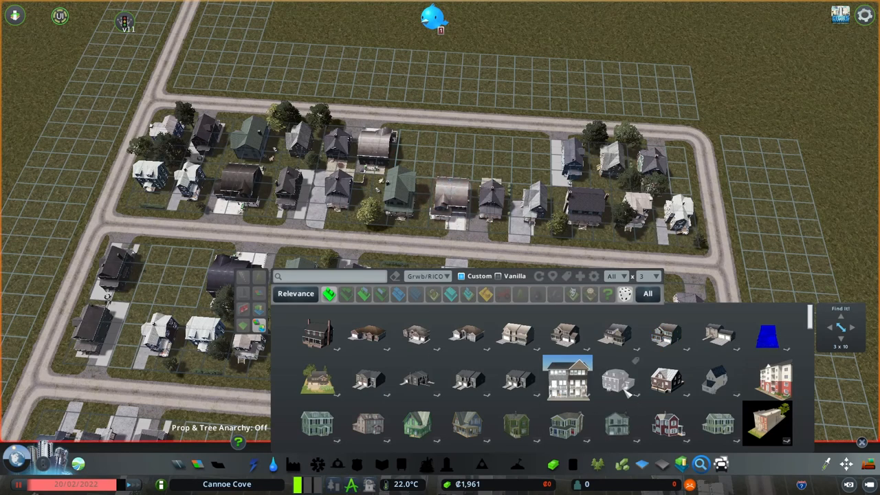
{"action": "left_click", "coordinate": [667, 382]}
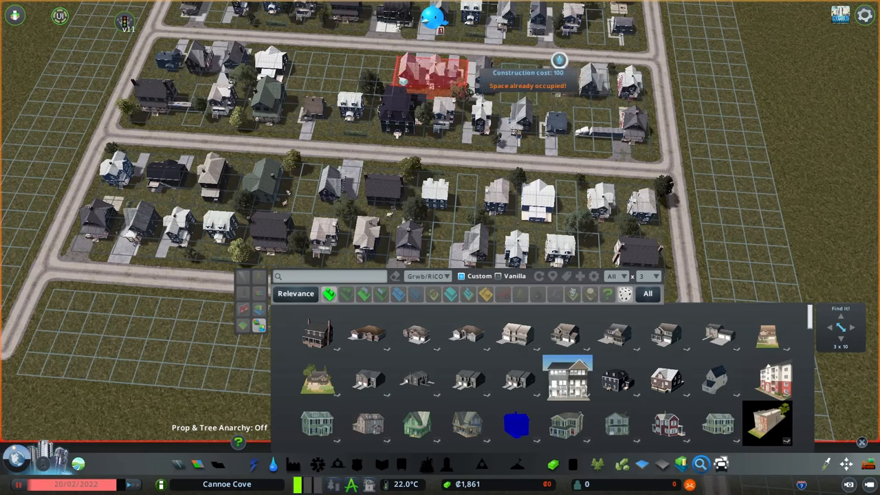
{"action": "mouse_move", "coordinate": [268, 137]}
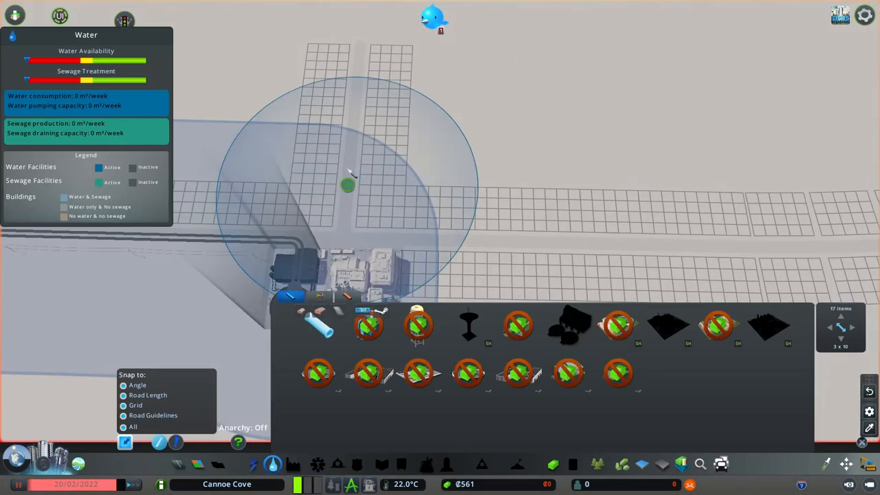
{"action": "mouse_move", "coordinate": [517, 246]}
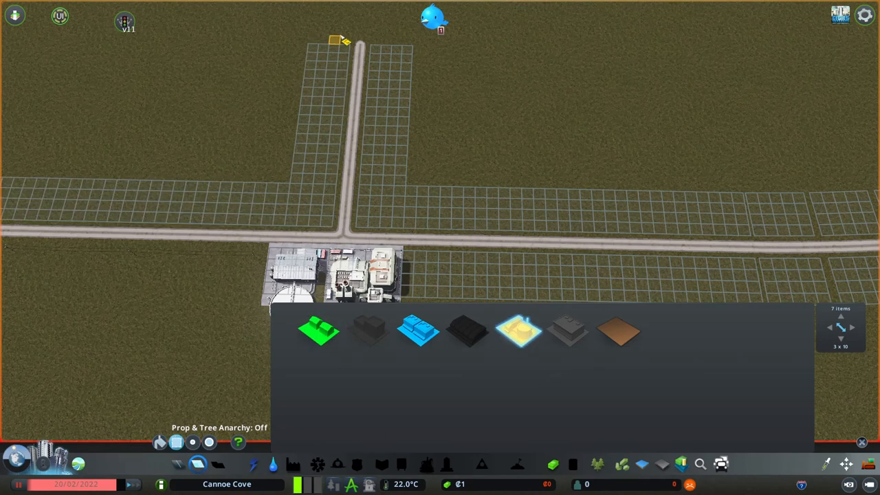
{"action": "mouse_move", "coordinate": [305, 222]}
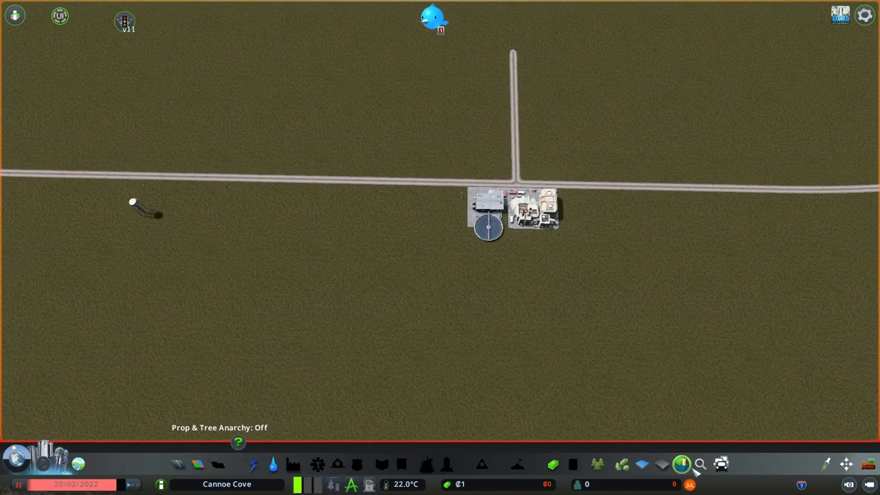
In Economy > Budget, lower the road, electricity and water sliders to 50%.
{"action": "left_click", "coordinate": [699, 464]}
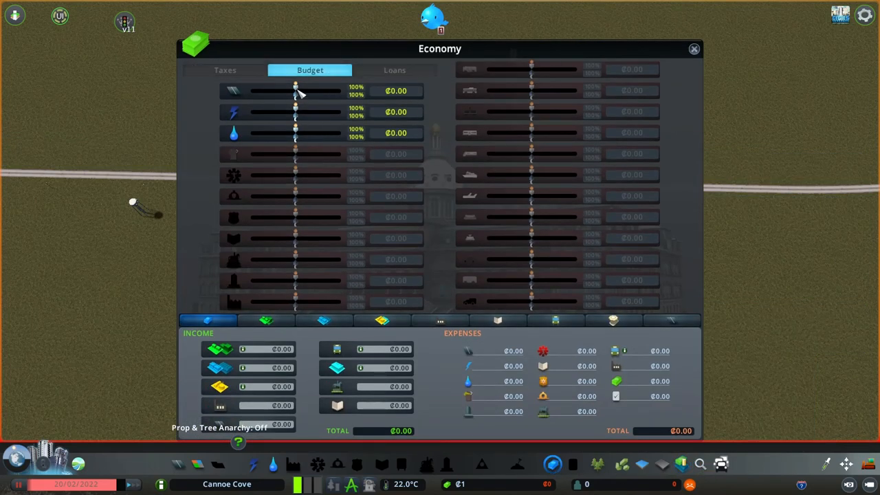
{"action": "left_click_drag", "start_coordinate": [295, 90], "coordinate": [250, 90]}
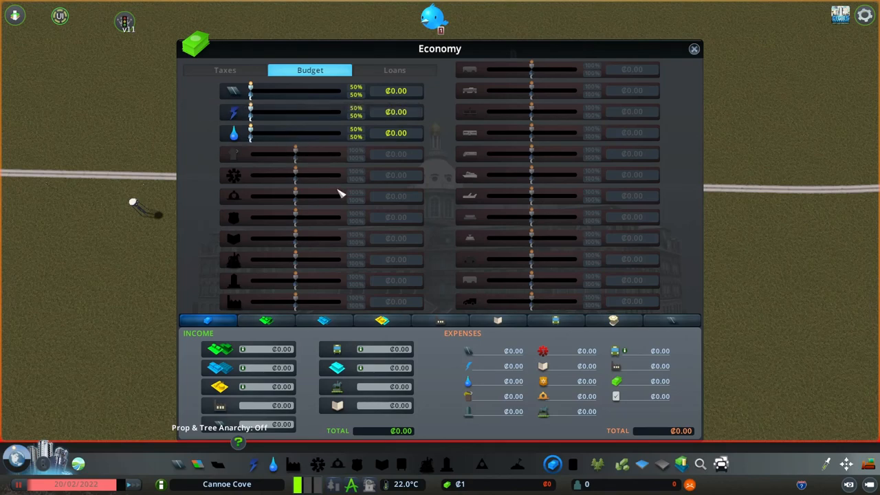
{"action": "mouse_move", "coordinate": [564, 478]}
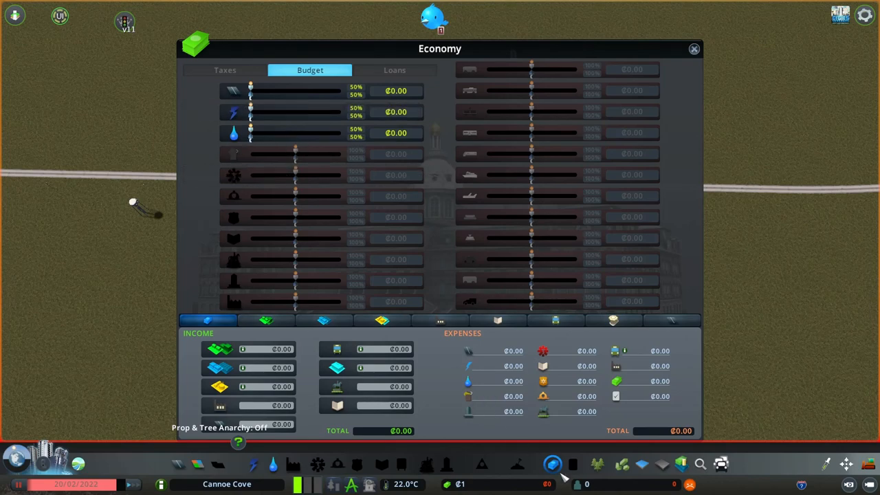
{"action": "left_click", "coordinate": [694, 49]}
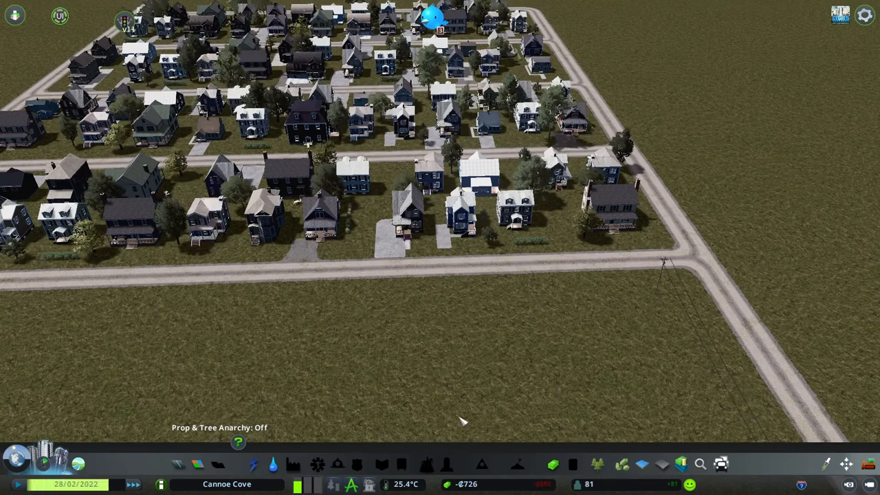
Zoom out and let the simulation run as the town grows to 107 residents.
{"action": "scroll", "scroll_direction": "down", "scroll_amount": 3}
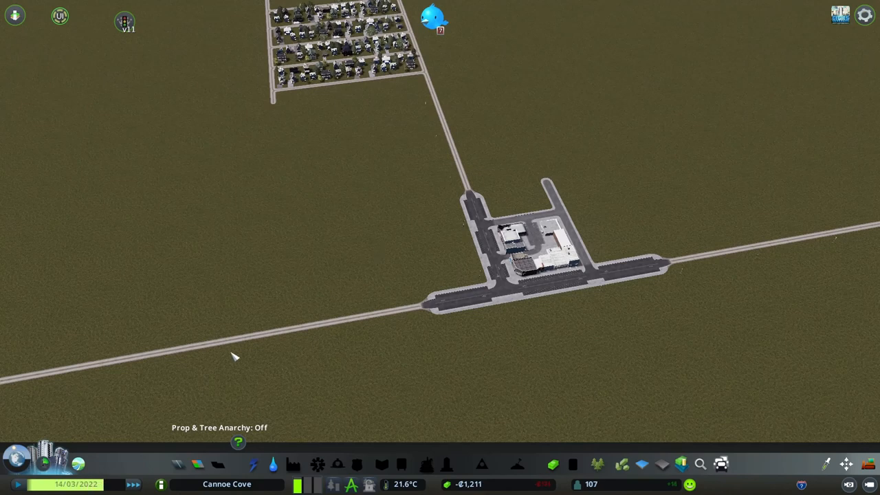
{"action": "mouse_move", "coordinate": [284, 231]}
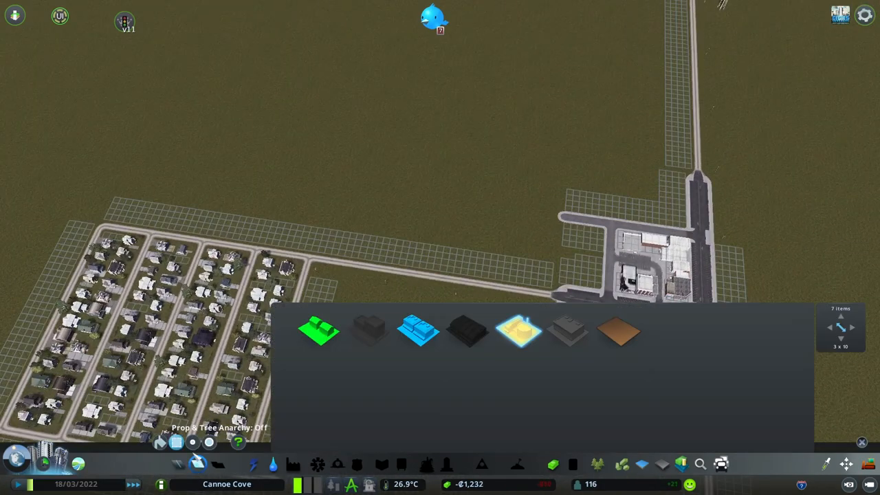
Dismiss the zoning panel and watch downtown develop as population reaches 147.
{"action": "left_click", "coordinate": [319, 331]}
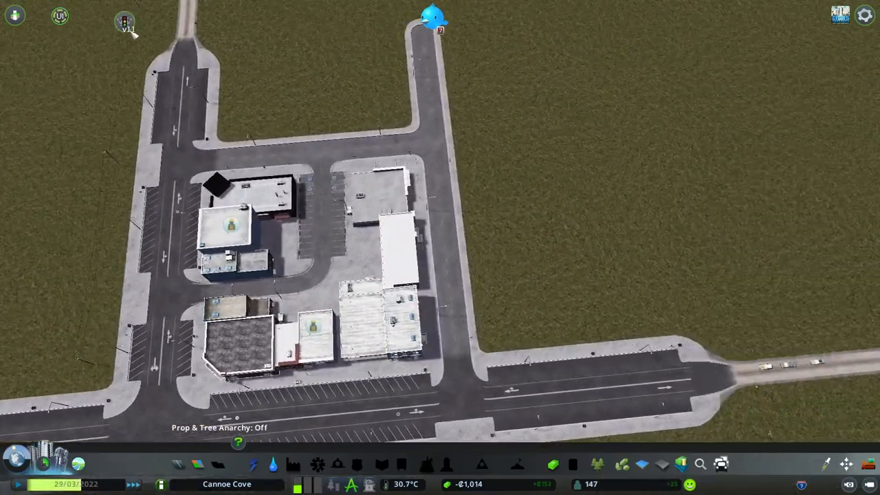
Use TM:PE's Toggle Traffic Lights tool to switch lights at the downtown junctions.
{"action": "left_click", "coordinate": [124, 15]}
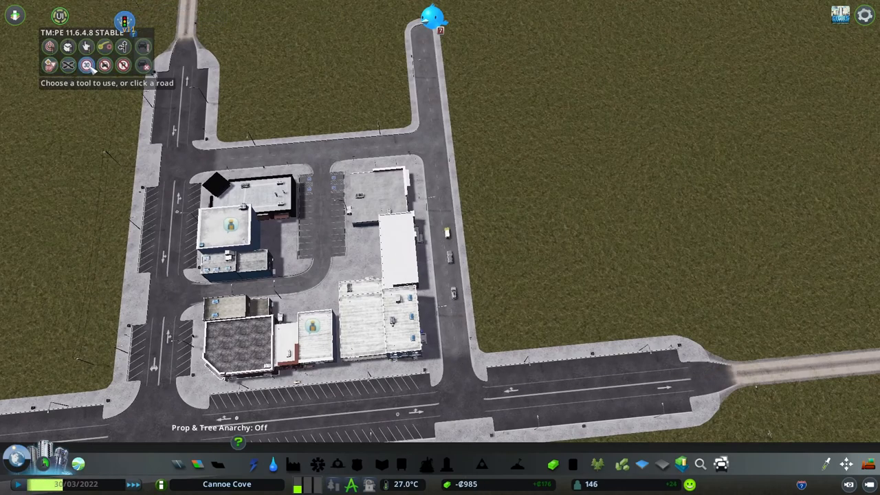
{"action": "left_click", "coordinate": [86, 64]}
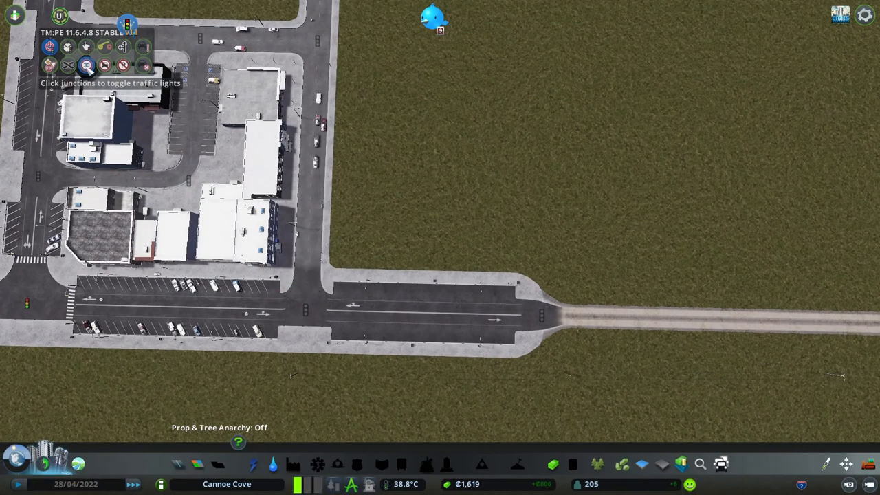
{"action": "left_click", "coordinate": [86, 64]}
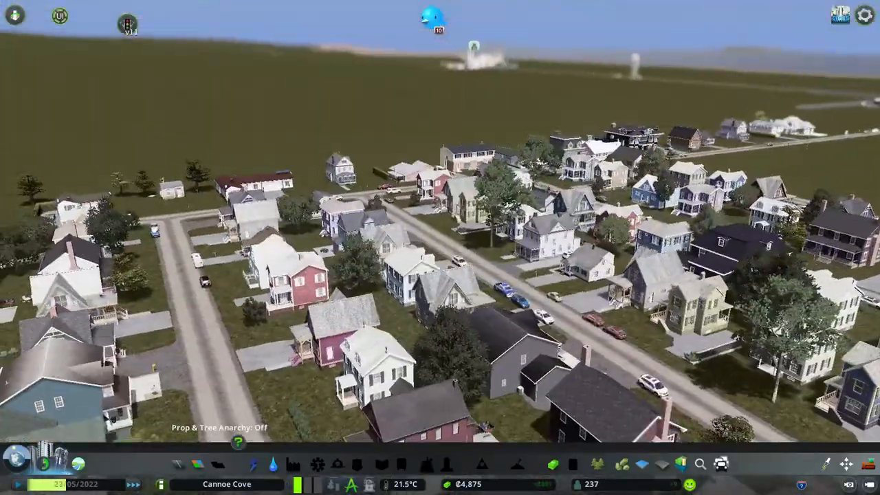
{"action": "scroll", "scroll_direction": "down", "scroll_amount": 3}
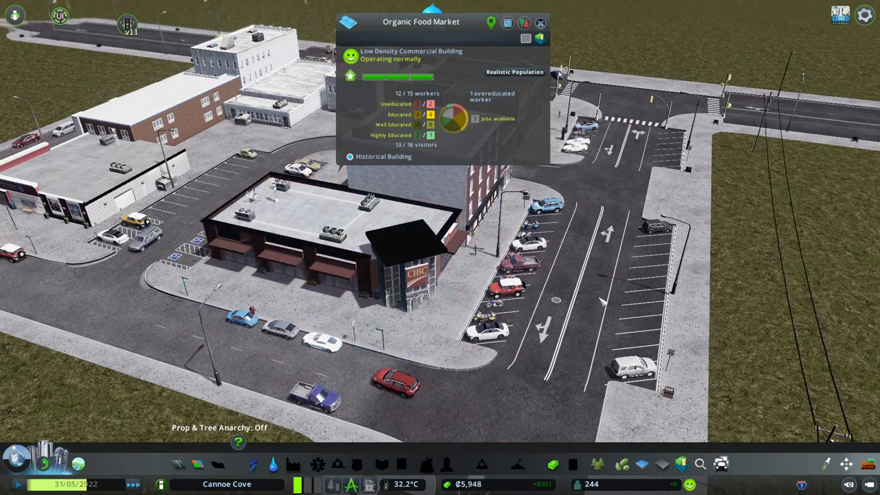
{"action": "mouse_move", "coordinate": [453, 118]}
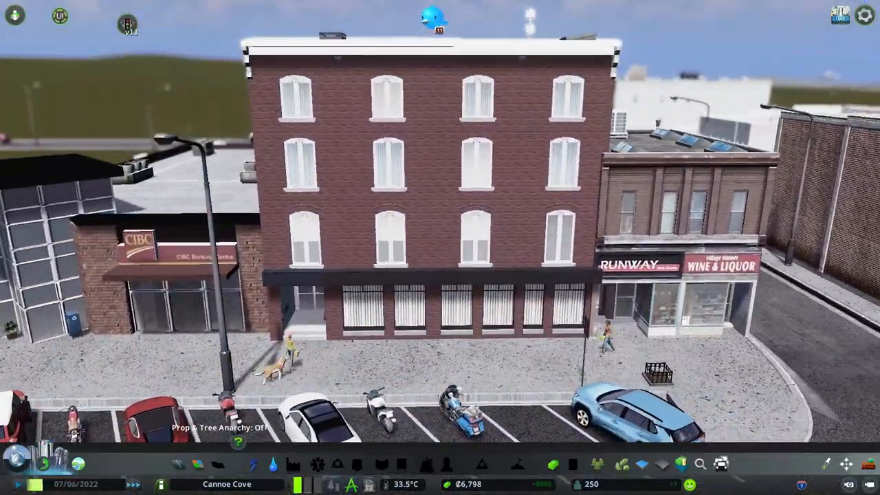
{"action": "scroll", "scroll_direction": "down", "scroll_amount": 3}
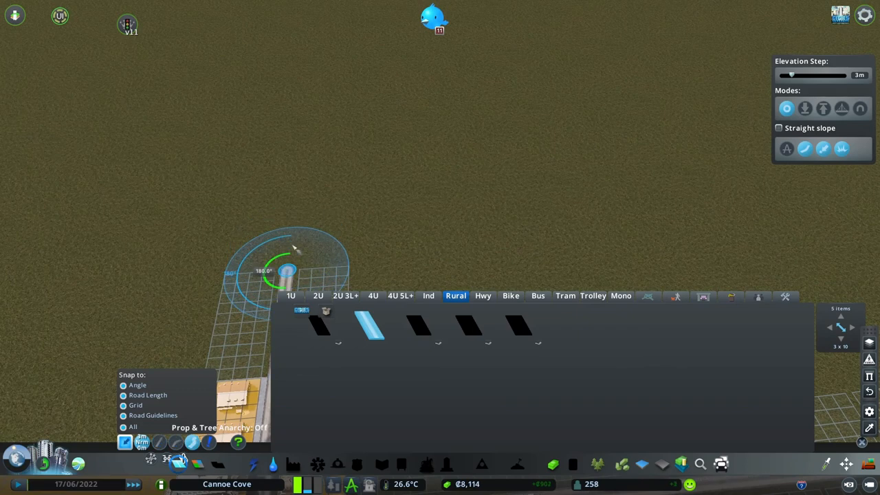
{"action": "mouse_move", "coordinate": [327, 129]}
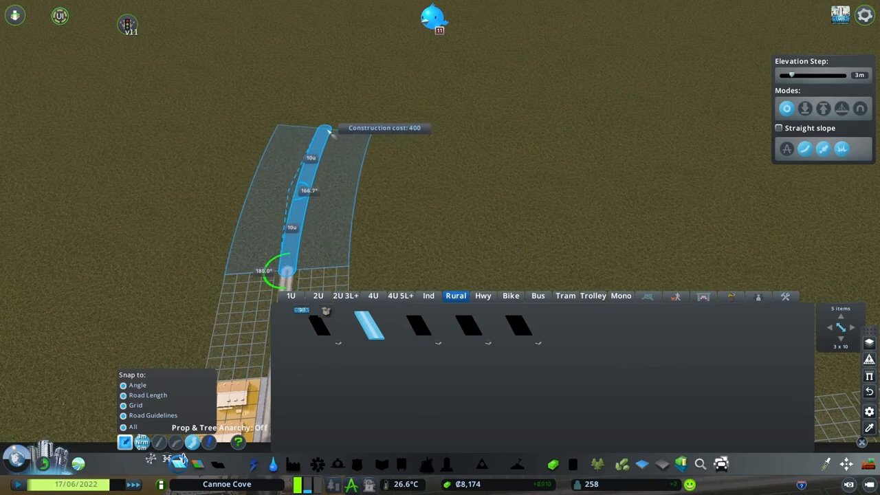
Lay the curved rural dirt road inland and keep the dirt road type selected for the spur.
{"action": "left_click", "coordinate": [327, 127]}
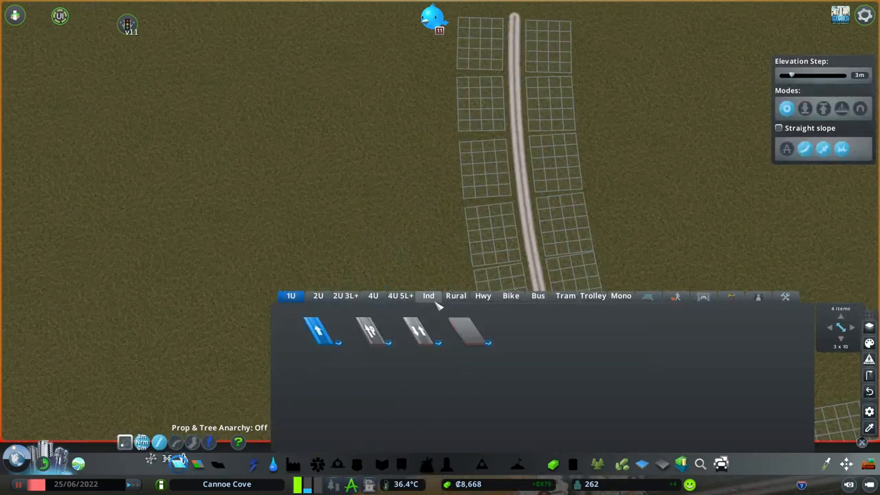
{"action": "left_click", "coordinate": [456, 296]}
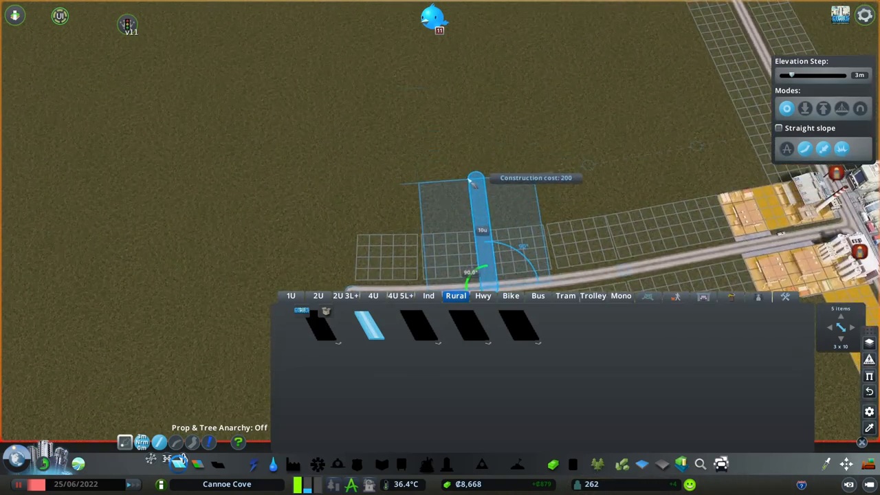
{"action": "mouse_move", "coordinate": [327, 171]}
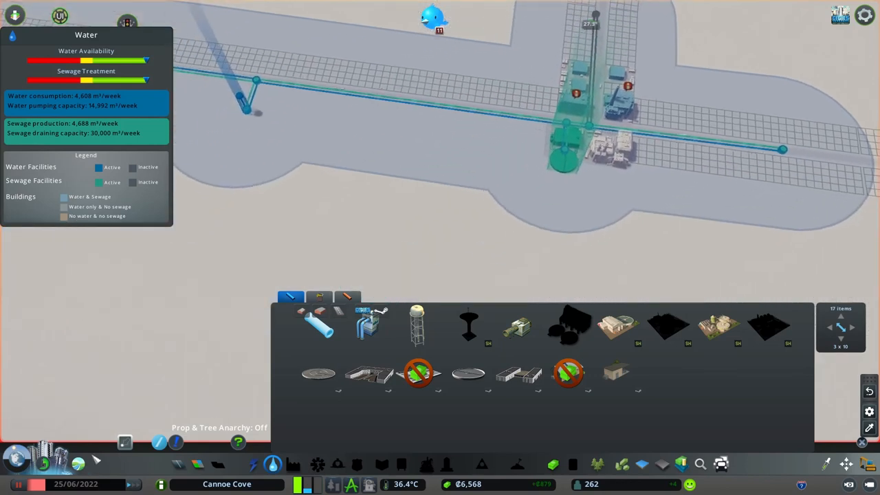
Draw water pipes along the new two-block dirt road loop, ending on its western road.
{"action": "left_click", "coordinate": [125, 443]}
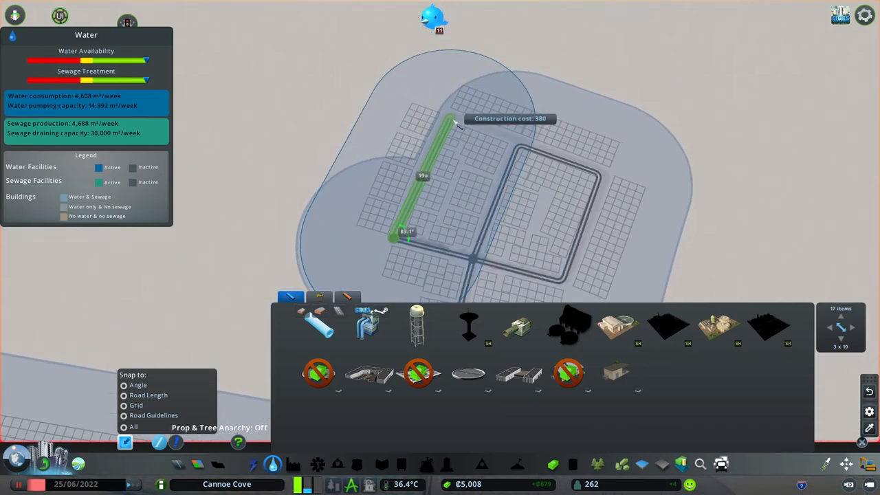
{"action": "left_click", "coordinate": [454, 124]}
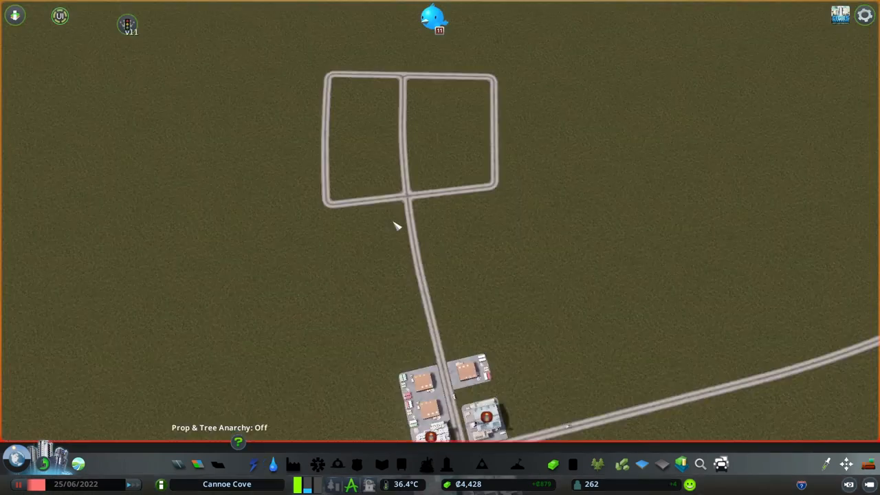
{"action": "mouse_move", "coordinate": [661, 463]}
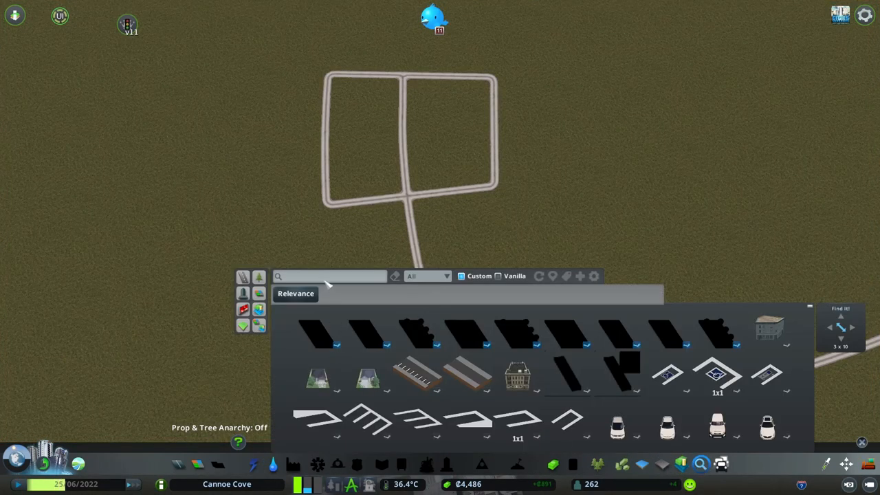
Search Find It for 'mobile', narrow to growable buildings and choose a mobile home model.
{"action": "type", "text": "mobile"}
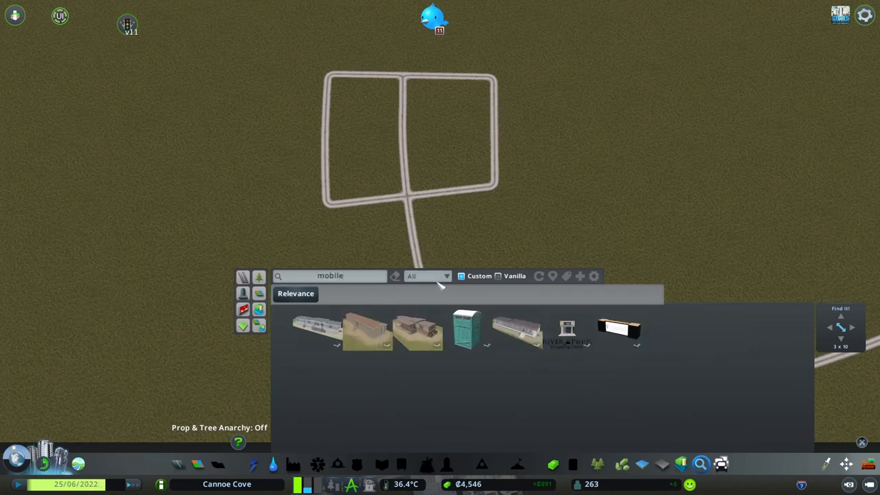
{"action": "left_click", "coordinate": [428, 276]}
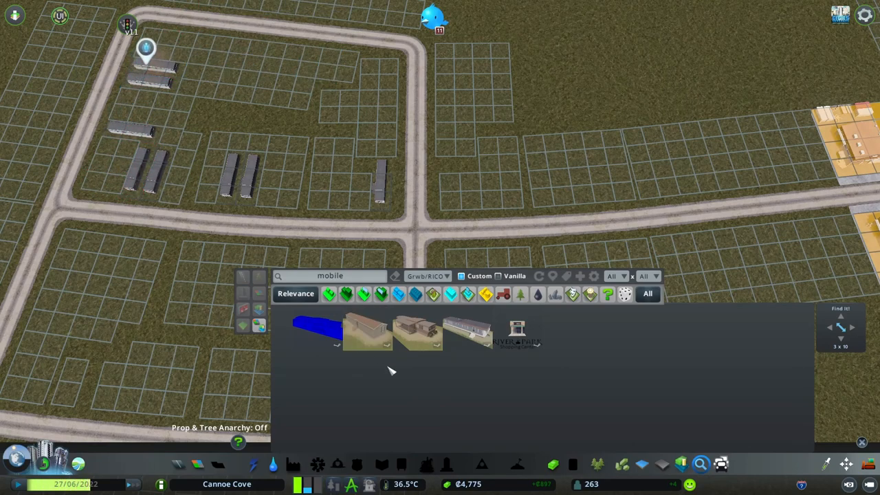
{"action": "left_click", "coordinate": [367, 332]}
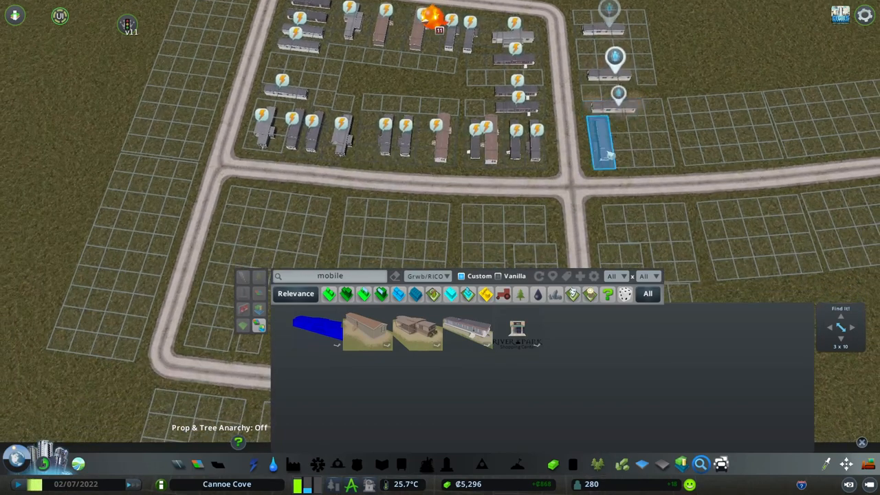
{"action": "mouse_move", "coordinate": [574, 151]}
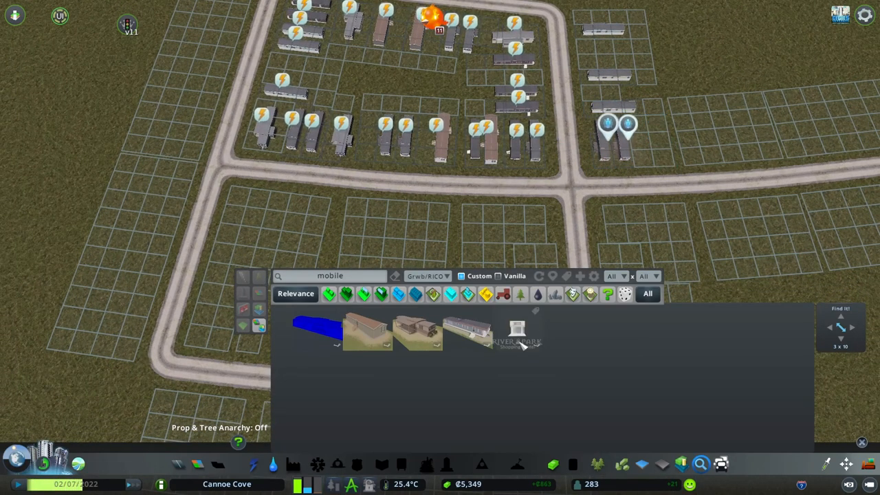
Place mobile homes across the eastern, southern and western blocks of the new grid.
{"action": "left_click", "coordinate": [468, 332]}
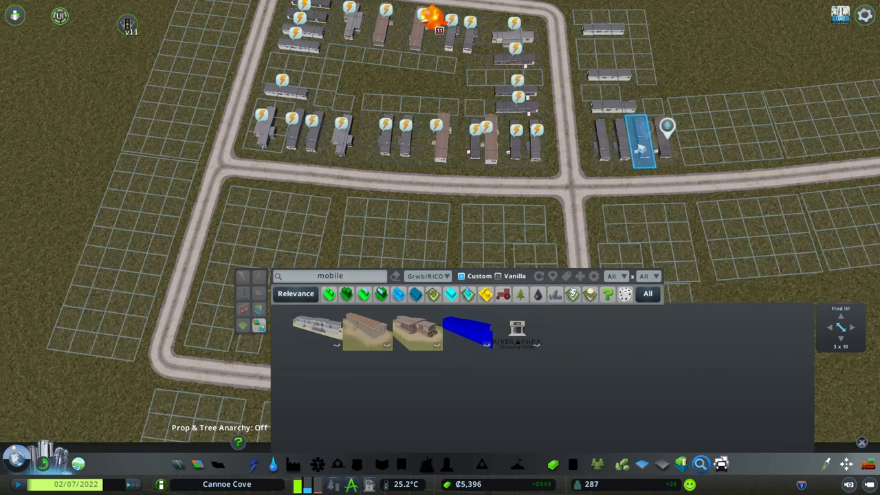
{"action": "scroll", "scroll_direction": "down", "scroll_amount": 3}
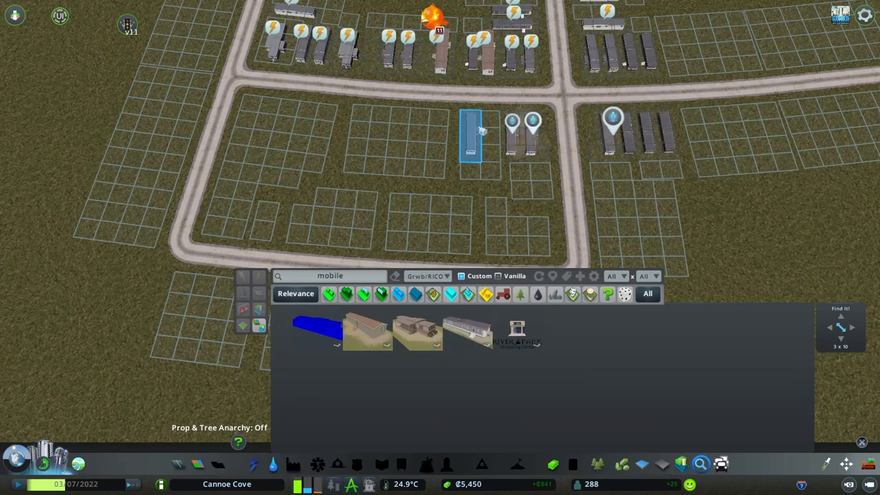
{"action": "left_click", "coordinate": [419, 330]}
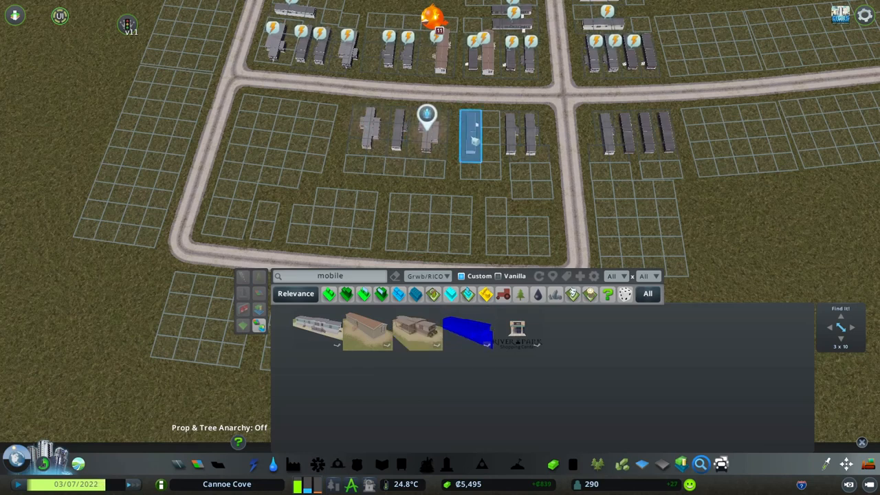
{"action": "left_click", "coordinate": [368, 330]}
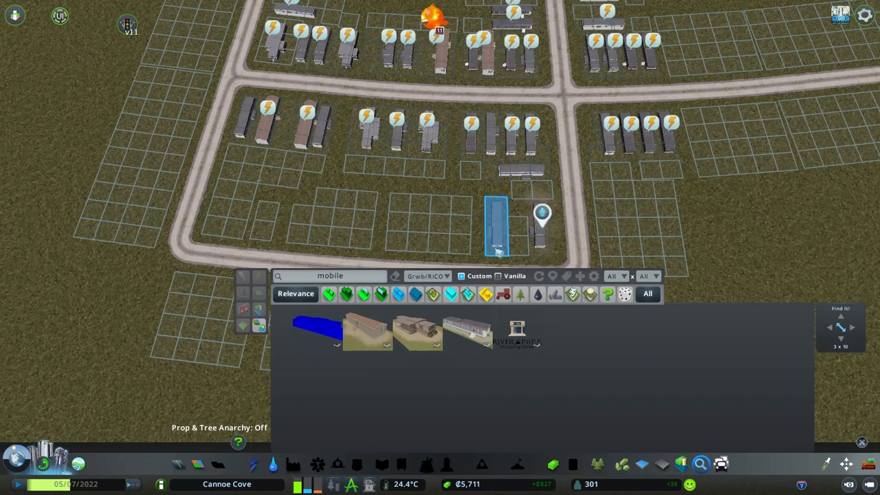
{"action": "left_click", "coordinate": [417, 332]}
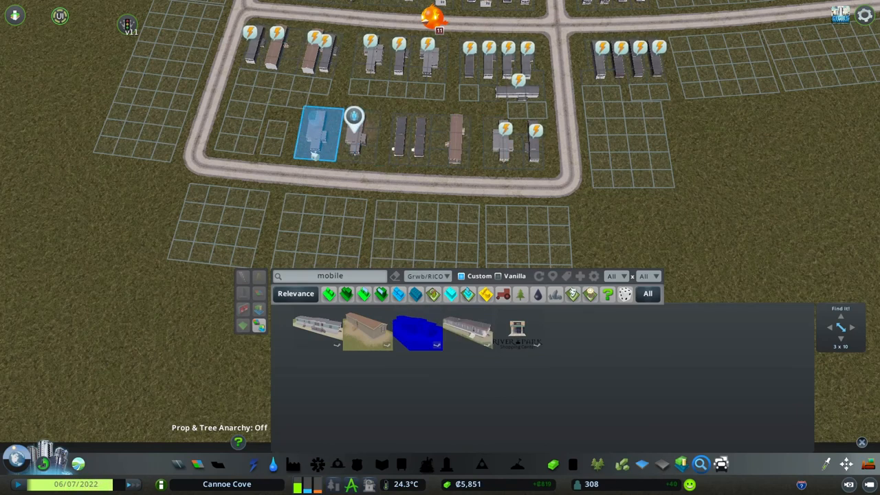
{"action": "left_click", "coordinate": [317, 330]}
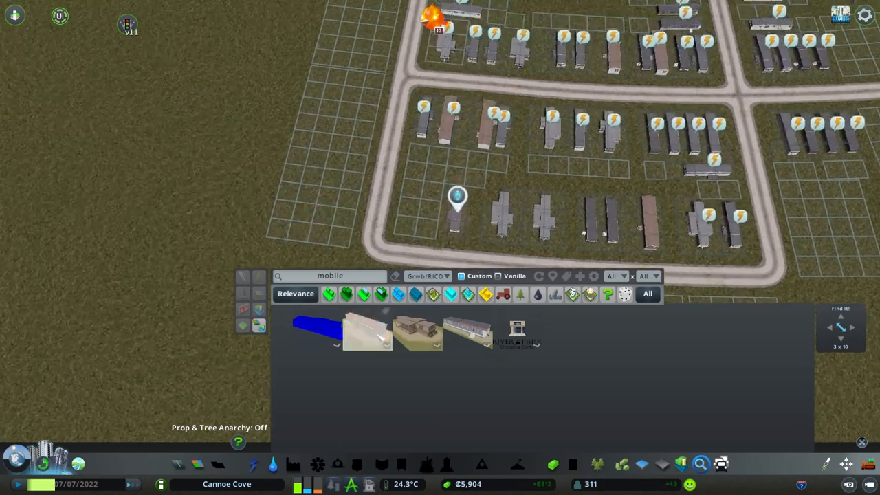
Switch to a different wide mobile home model and place it in the southern block.
{"action": "left_click", "coordinate": [368, 332]}
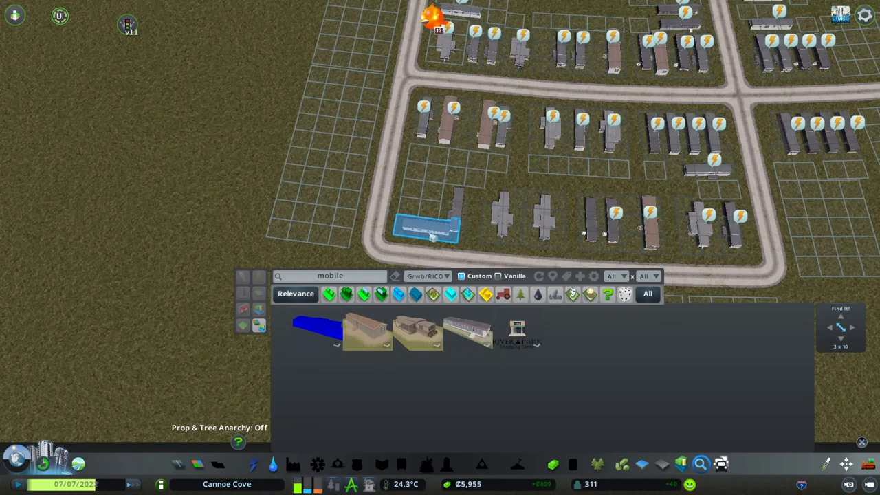
{"action": "scroll", "scroll_direction": "down", "scroll_amount": 3}
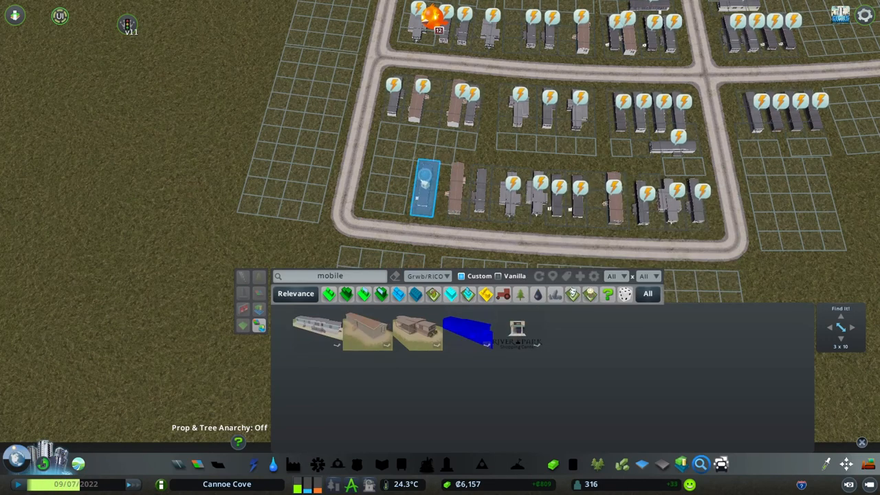
{"action": "mouse_move", "coordinate": [351, 199]}
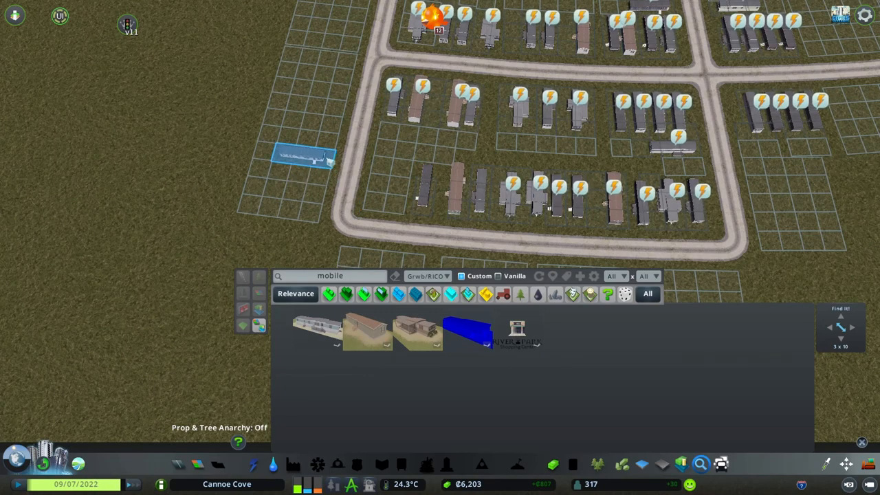
{"action": "left_click", "coordinate": [447, 193]}
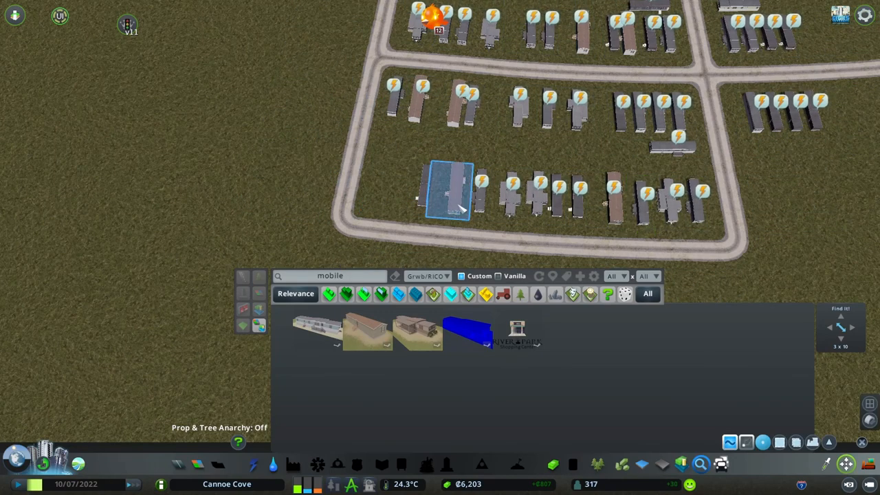
{"action": "mouse_move", "coordinate": [402, 196]}
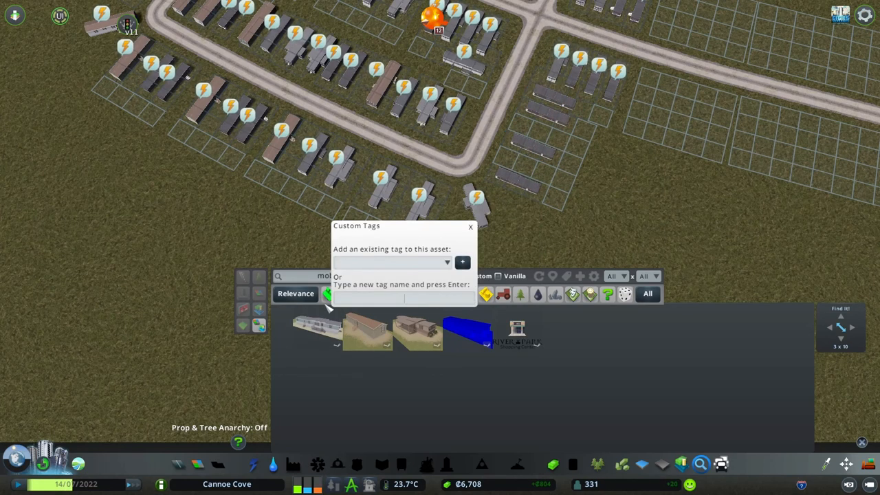
{"action": "left_click", "coordinate": [470, 226]}
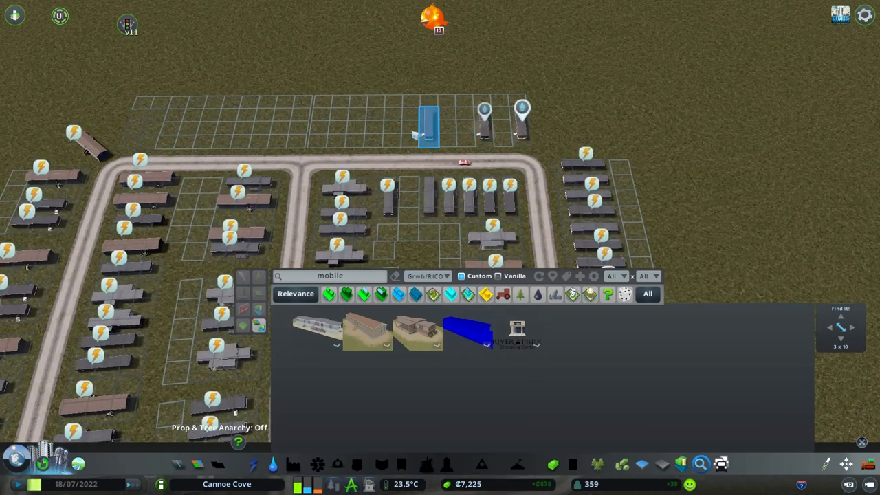
Place mobile homes along the grid's north road to complete the northern row.
{"action": "left_click", "coordinate": [368, 332]}
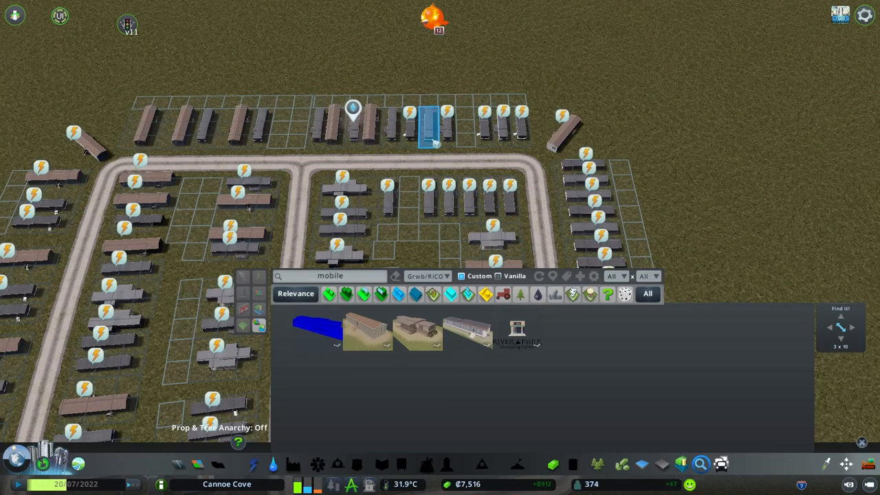
{"action": "left_click", "coordinate": [468, 330]}
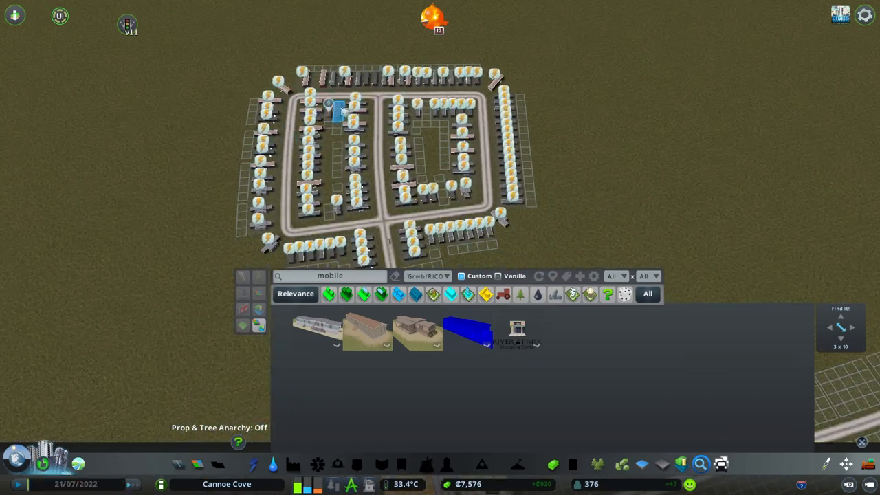
Place one more mobile home in the trailer park's western block.
{"action": "left_click", "coordinate": [253, 465]}
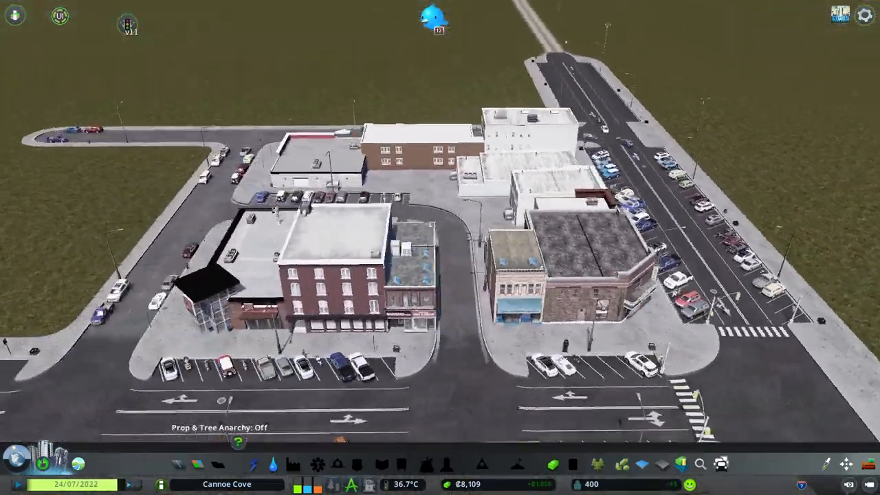
Zoom out toward the power plant area to view the utility site.
{"action": "scroll", "scroll_direction": "down", "scroll_amount": 3}
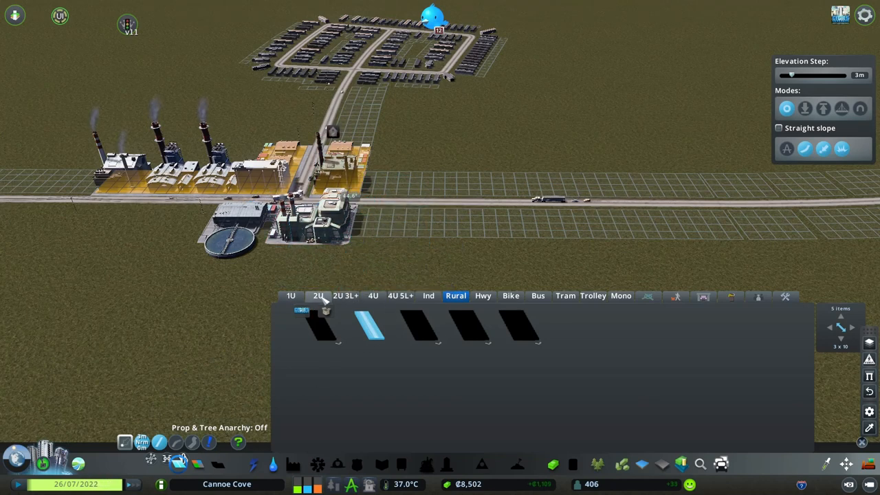
Show the parking lot pieces and pick the paved lot road for the loop south of the power plant.
{"action": "left_click", "coordinate": [318, 295]}
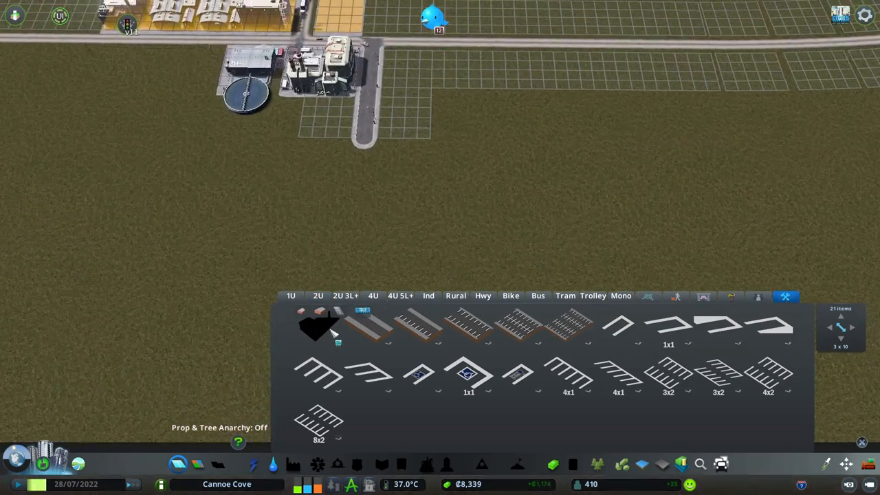
{"action": "left_click", "coordinate": [370, 326]}
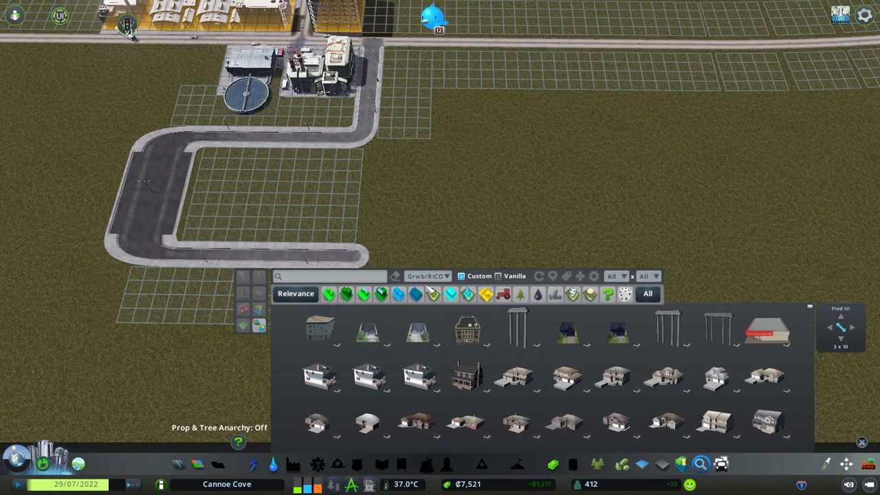
Filter the catalogue to industrial and place the brick factory inside the paved road loop.
{"action": "left_click", "coordinate": [486, 294]}
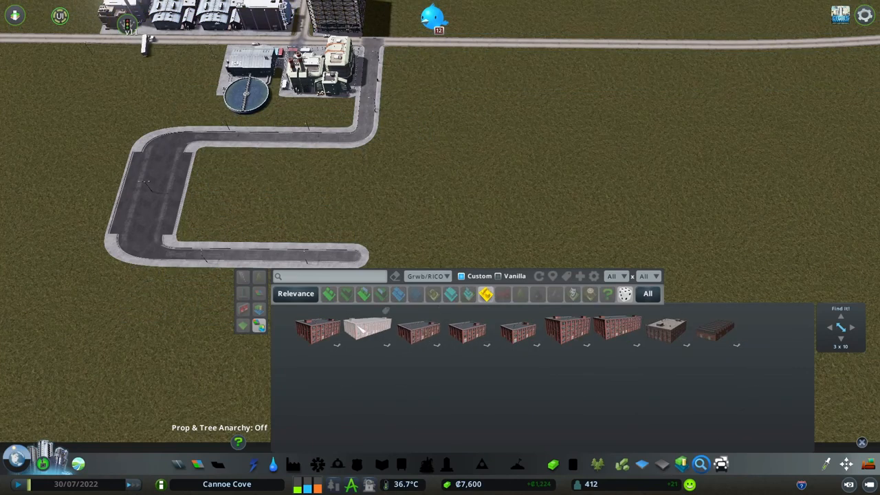
{"action": "mouse_move", "coordinate": [316, 330]}
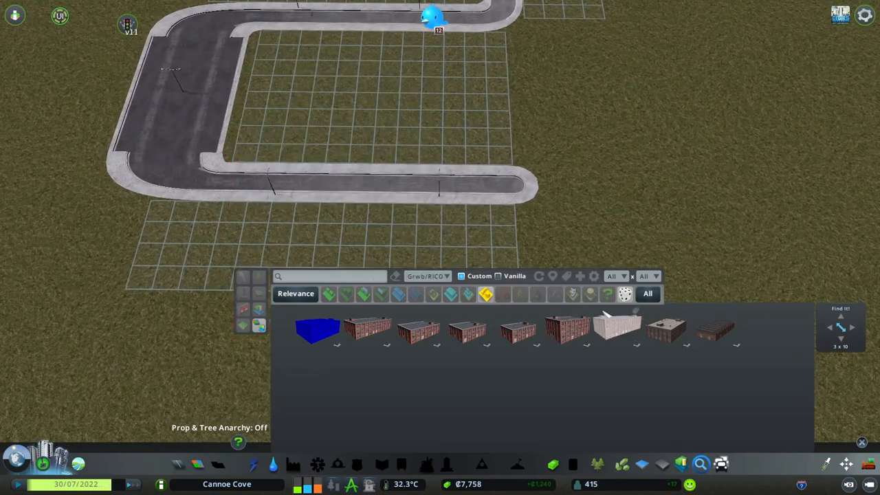
{"action": "mouse_move", "coordinate": [667, 330]}
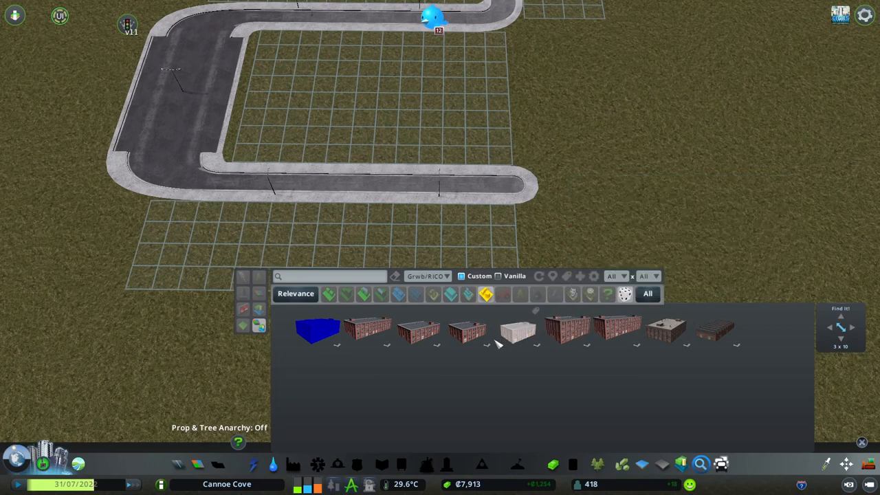
{"action": "mouse_move", "coordinate": [517, 332]}
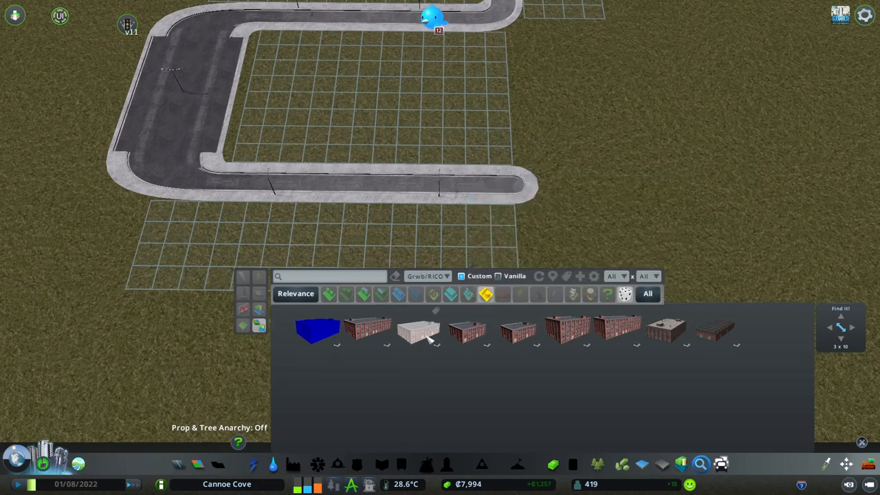
{"action": "mouse_move", "coordinate": [368, 330]}
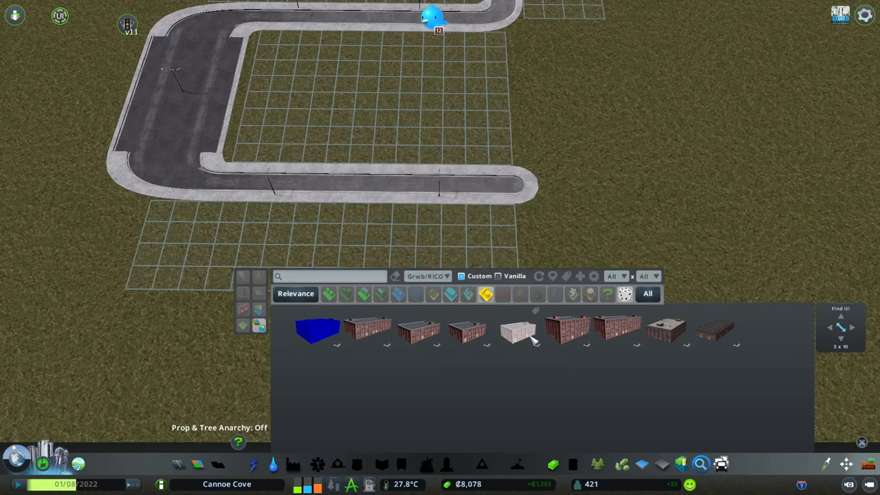
{"action": "mouse_move", "coordinate": [518, 330]}
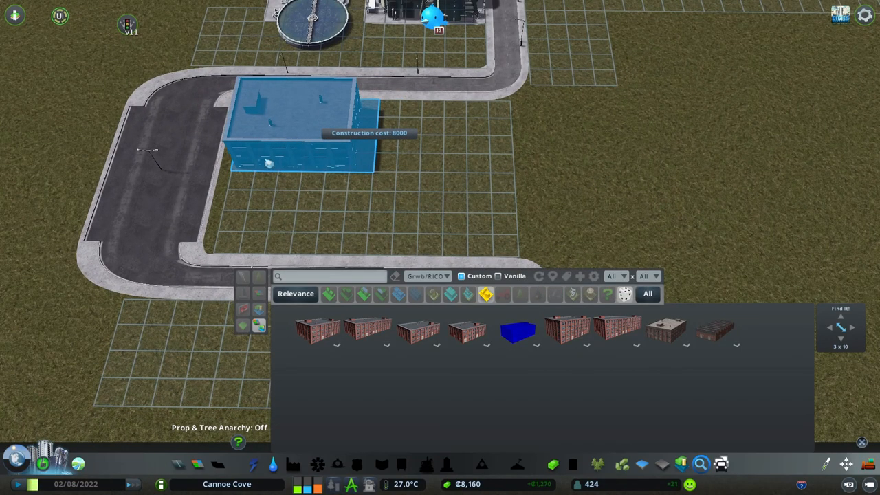
{"action": "left_click", "coordinate": [295, 124]}
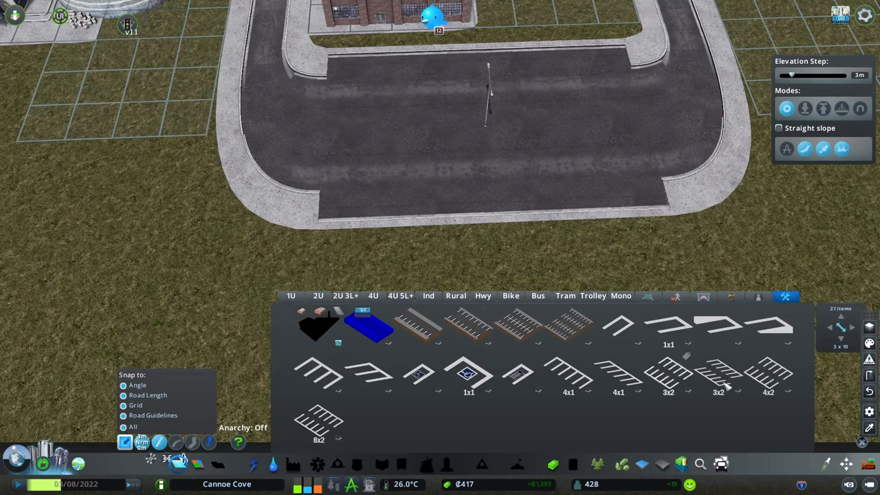
Paint rows of 4x2 parking space markings across the factory's paved lot.
{"action": "left_click", "coordinate": [768, 375]}
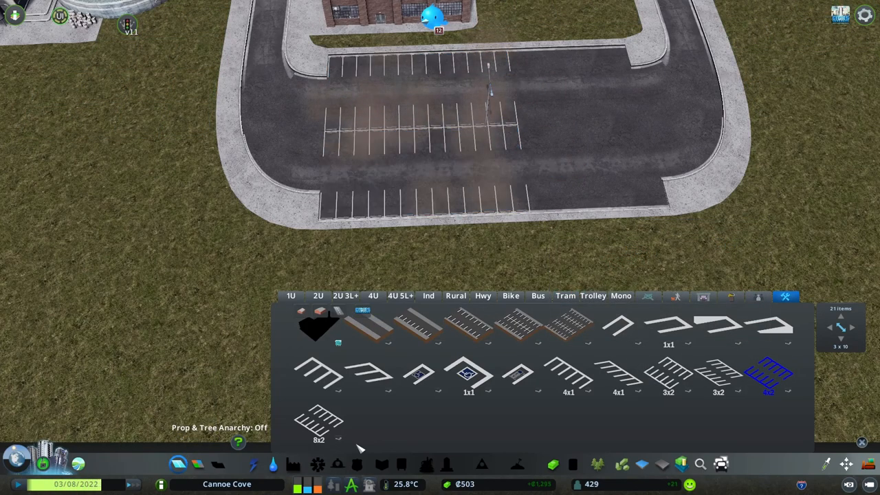
{"action": "left_click", "coordinate": [671, 375]}
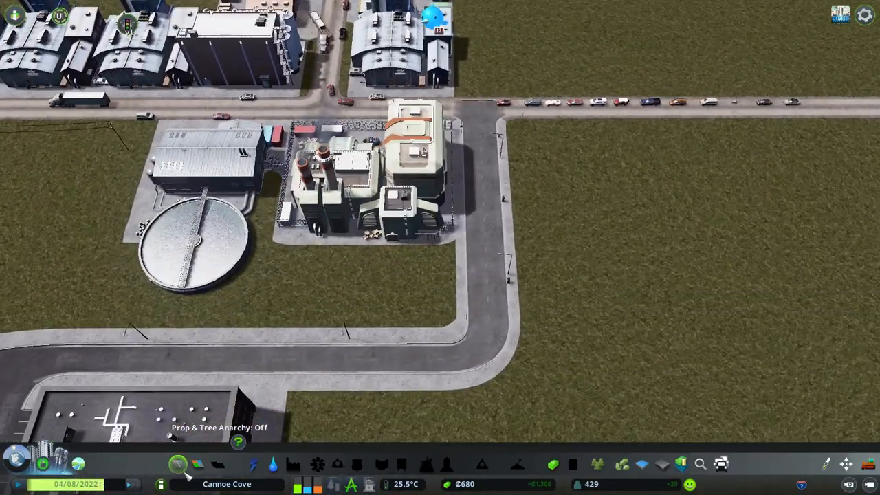
Reopen the road tools as the town hits 440 residents and the Little Hamlet milestone.
{"action": "left_click", "coordinate": [178, 464]}
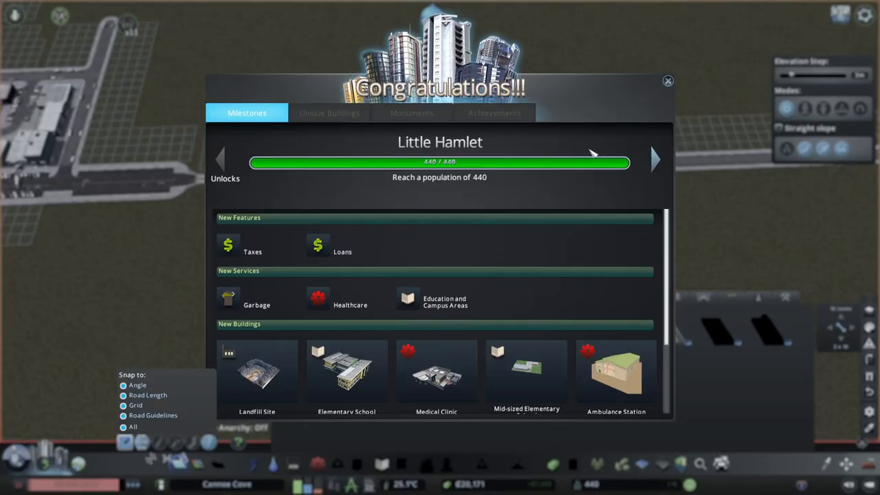
{"action": "scroll", "scroll_direction": "down", "scroll_amount": 3}
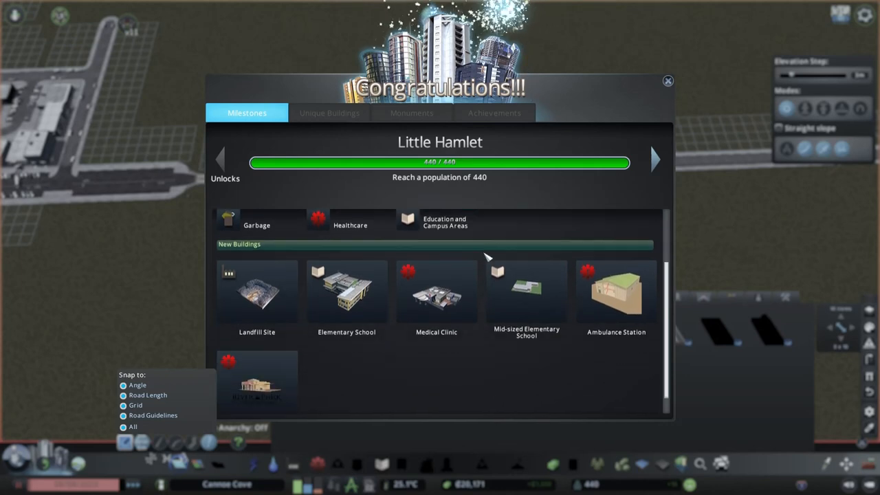
{"action": "scroll", "scroll_direction": "up", "scroll_amount": 3}
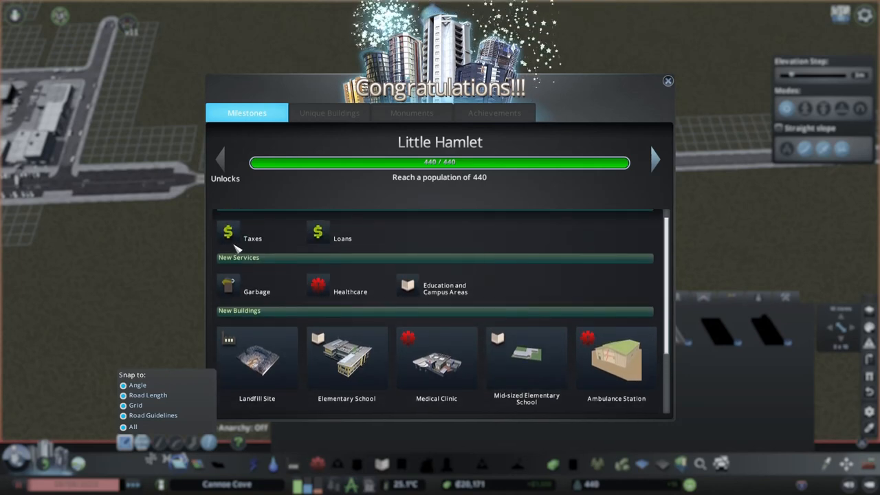
{"action": "scroll", "scroll_direction": "down", "scroll_amount": 3}
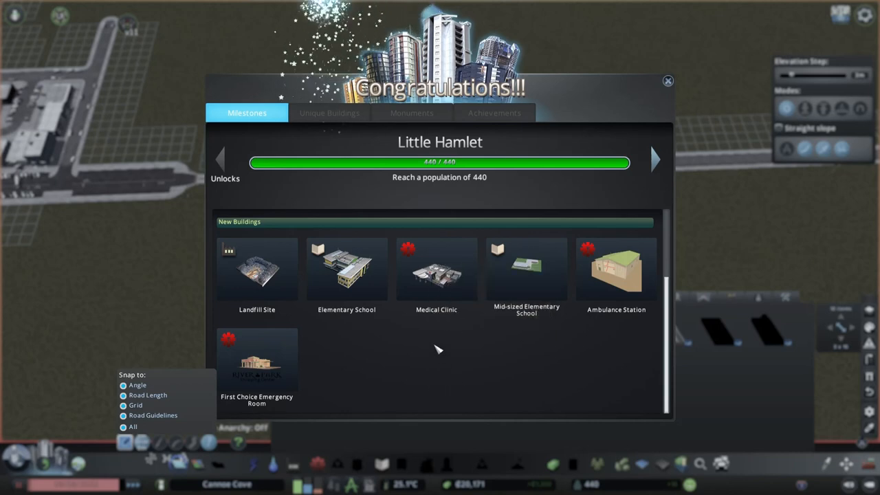
{"action": "mouse_move", "coordinate": [667, 82]}
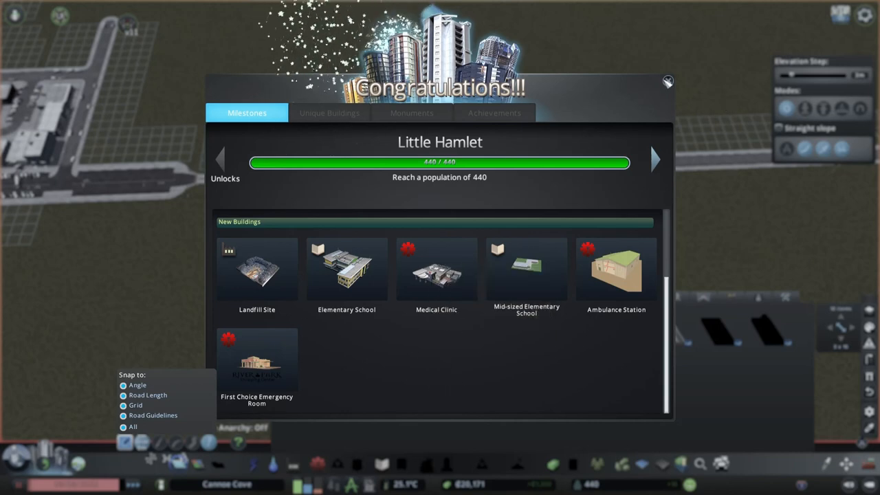
Dismiss the milestone dialog and raise the city's tax rate in the Economy panel.
{"action": "left_click", "coordinate": [666, 81]}
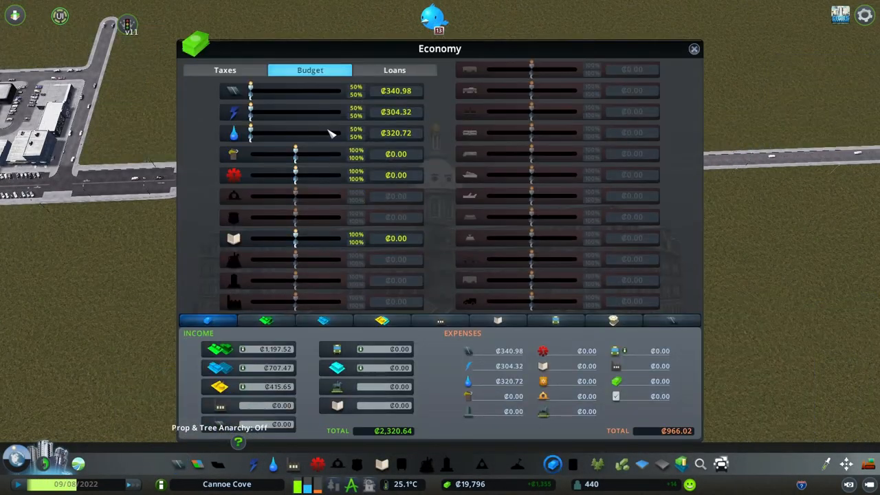
{"action": "left_click", "coordinate": [224, 70]}
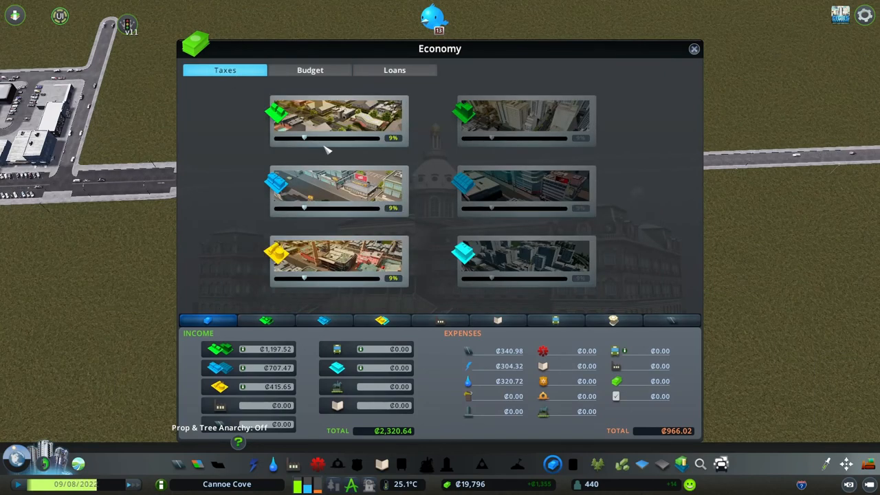
{"action": "left_click_drag", "start_coordinate": [304, 137], "coordinate": [315, 137]}
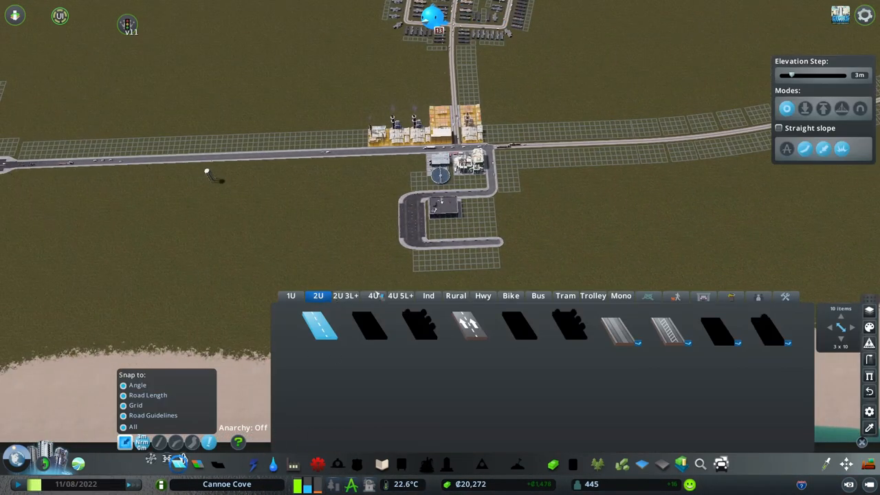
Lay a straight rural road off the existing road, then return to two-lane road types.
{"action": "left_click", "coordinate": [455, 295]}
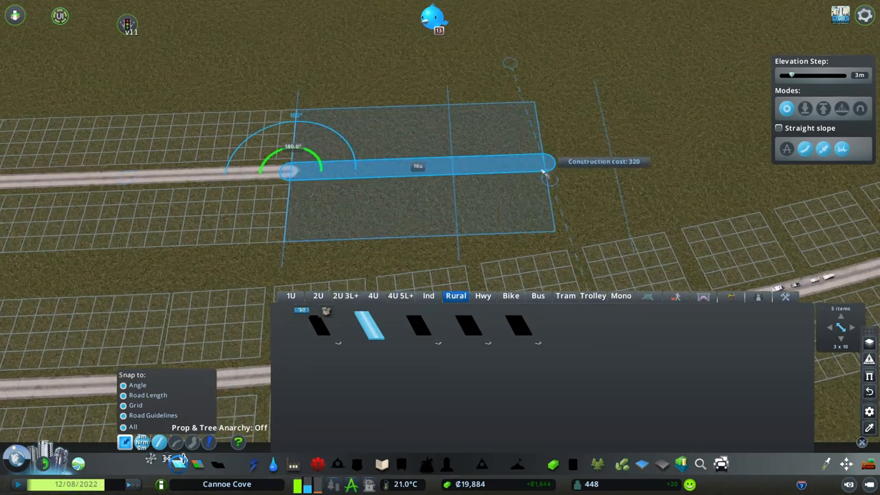
{"action": "mouse_move", "coordinate": [450, 172]}
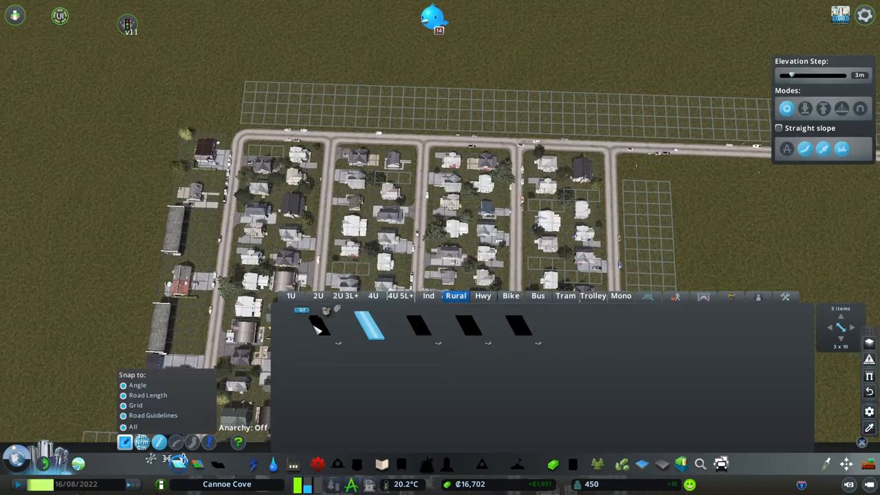
{"action": "left_click", "coordinate": [318, 295]}
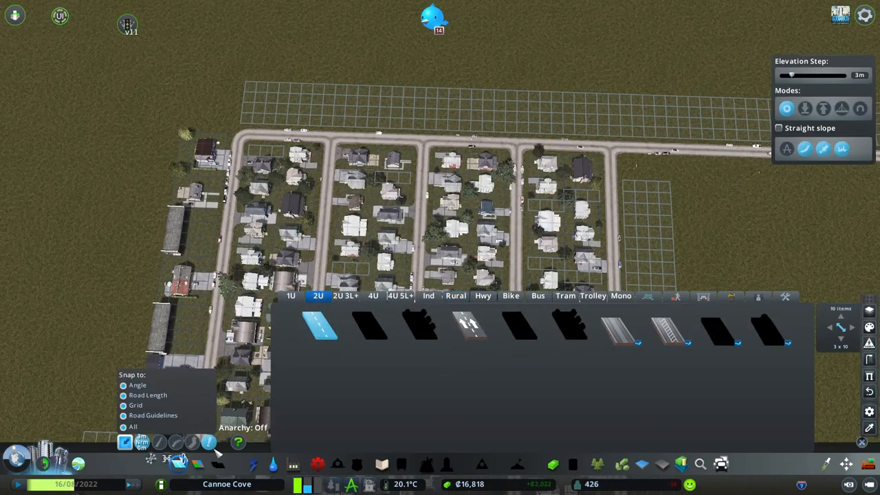